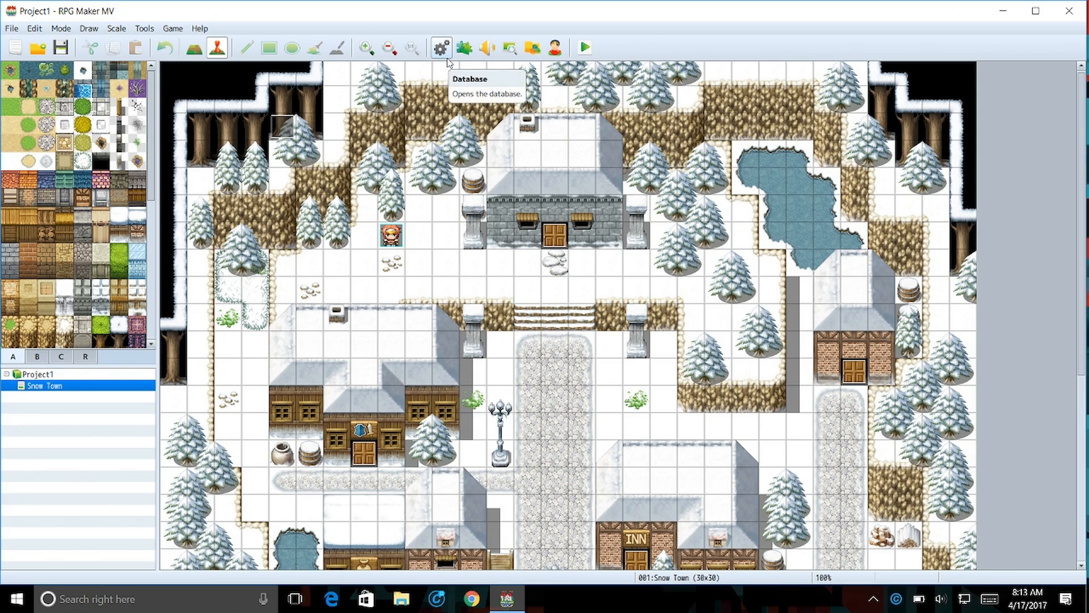
{"action": "mouse_move", "coordinate": [447, 62]}
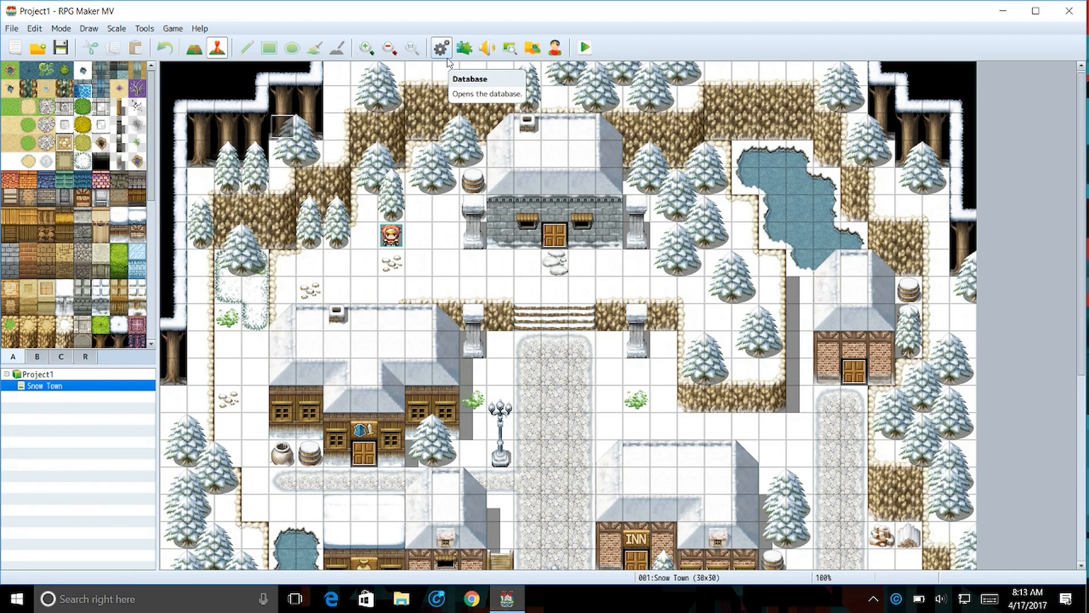
Step: Review MIDNIGHT_HOURS, EVENING_HOURS and NIGHT_HOURS in Common Events, then return to TIME_COUNTER
{"action": "left_click", "coordinate": [440, 48]}
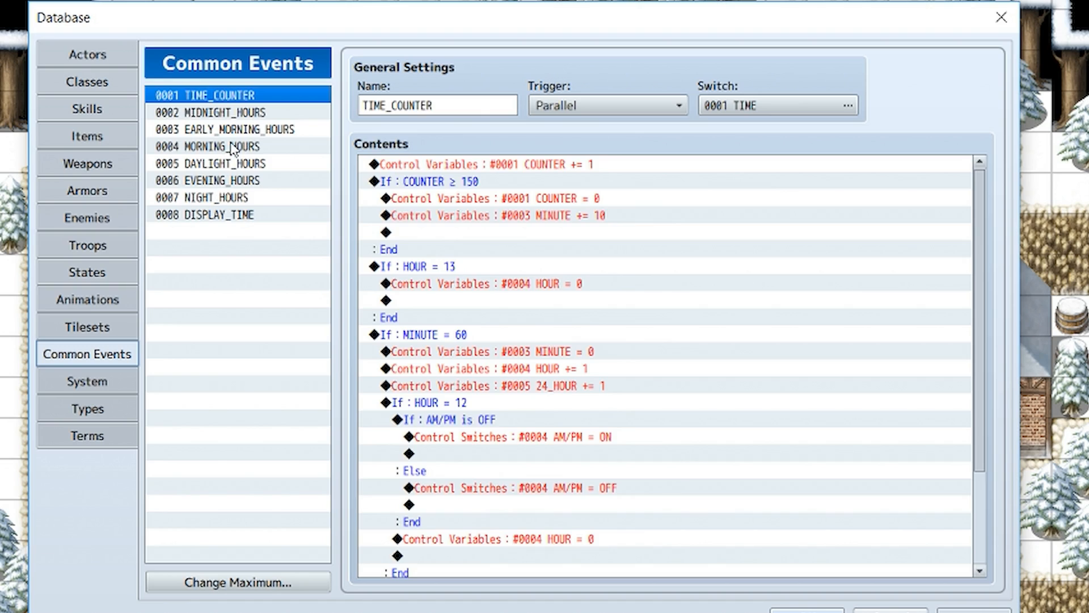
{"action": "left_click", "coordinate": [229, 112]}
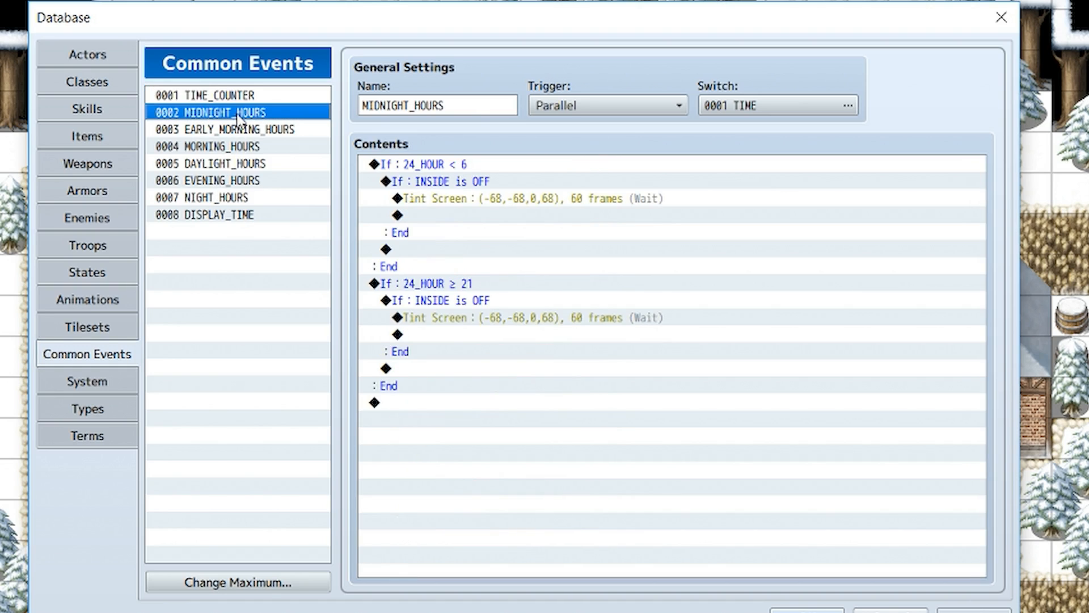
{"action": "left_click", "coordinate": [220, 181]}
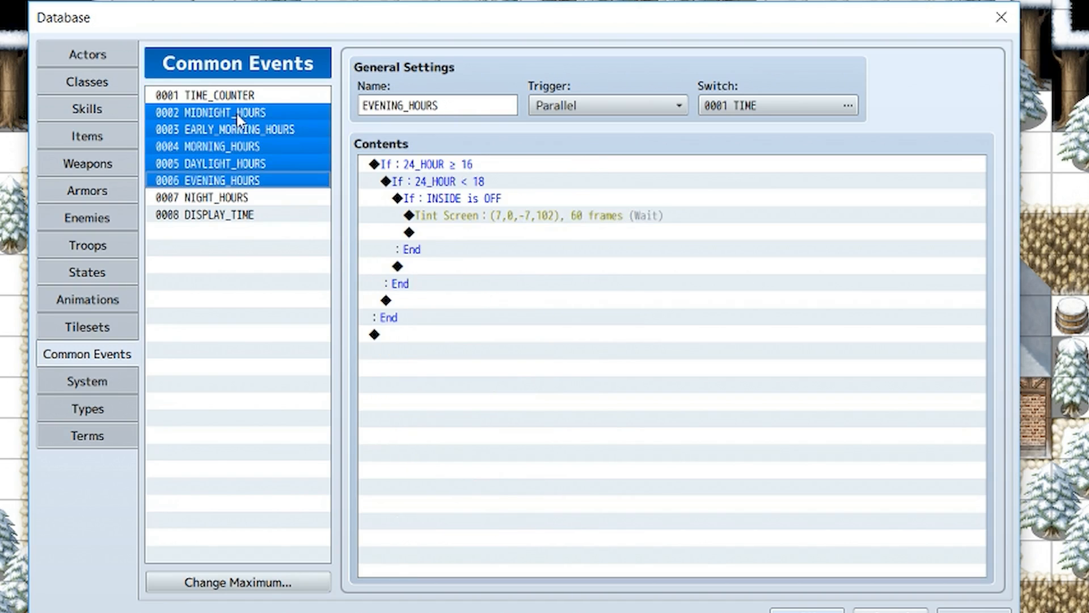
{"action": "left_click", "coordinate": [202, 196]}
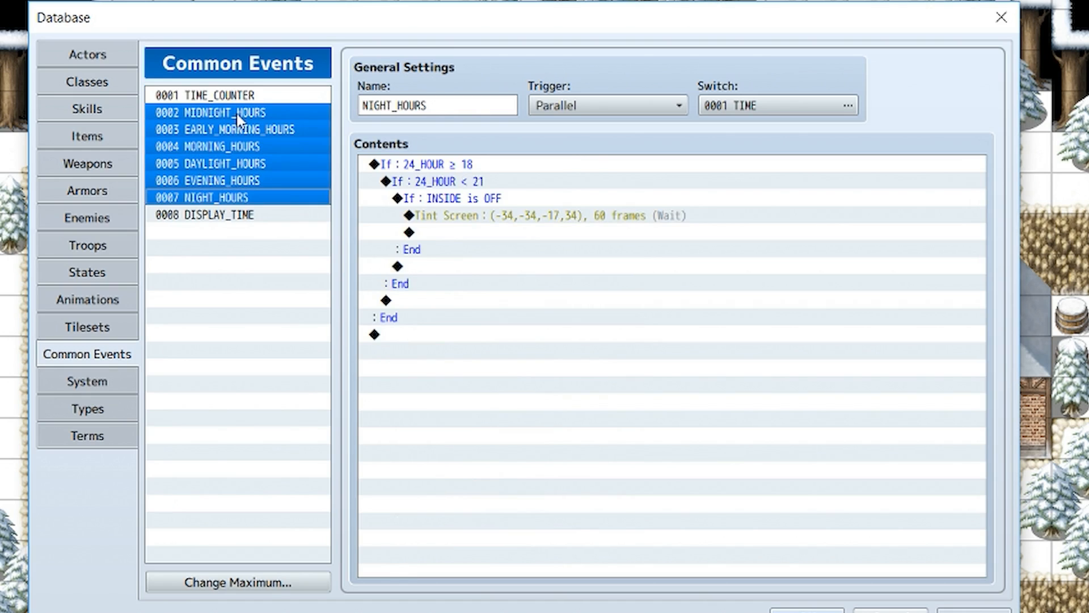
{"action": "left_click", "coordinate": [214, 94]}
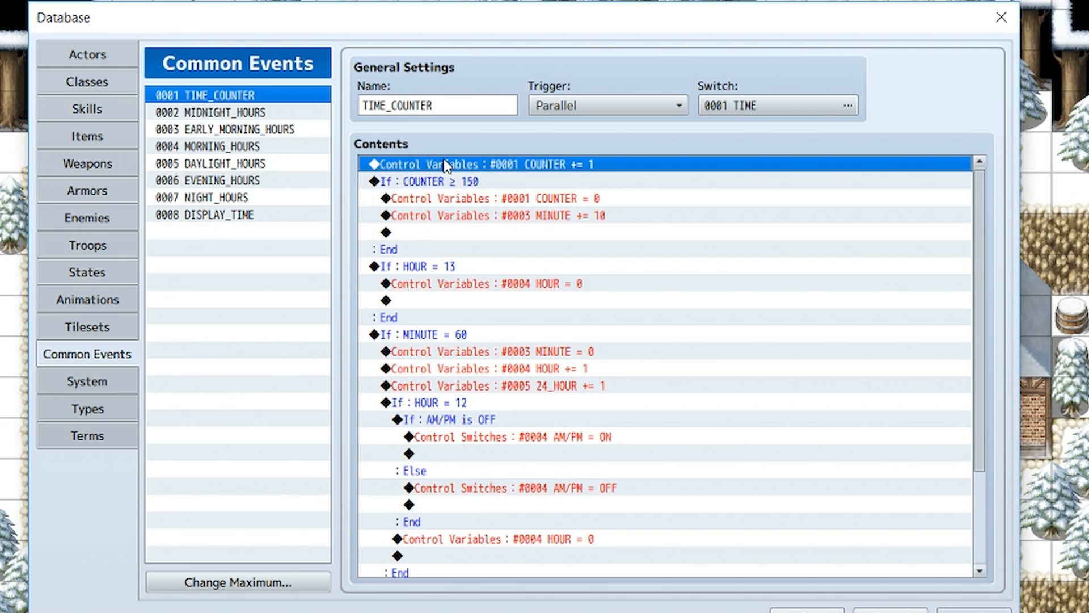
{"action": "mouse_move", "coordinate": [360, 151]}
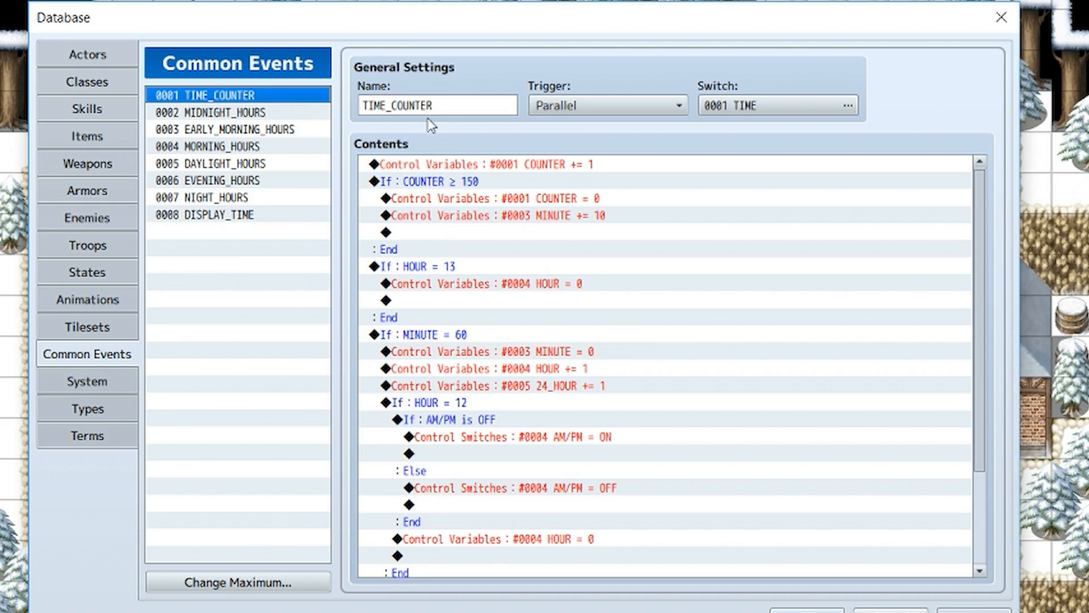
{"action": "left_click", "coordinate": [436, 104]}
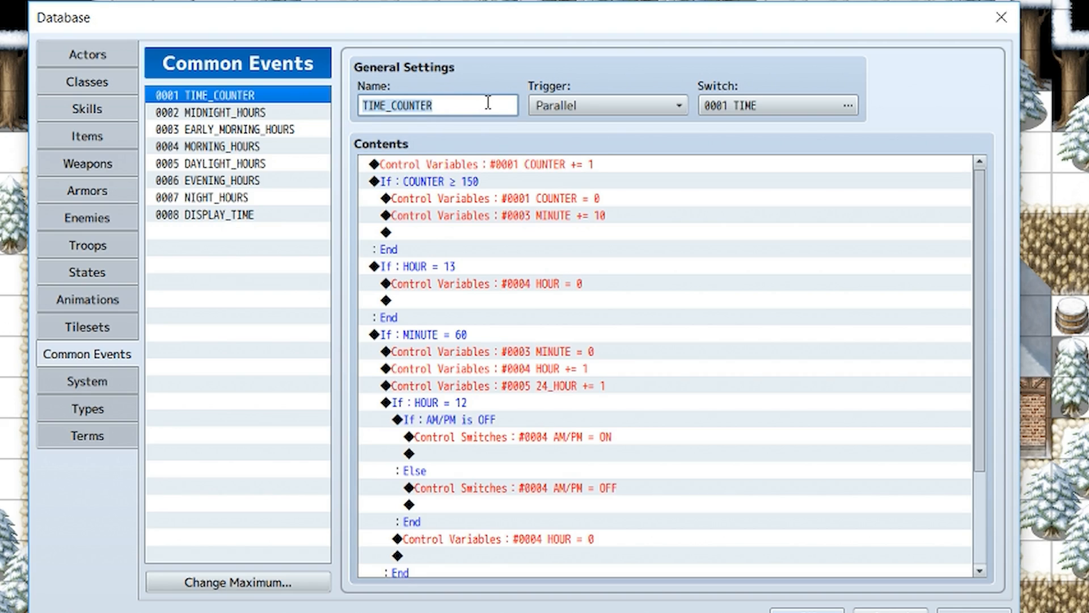
{"action": "left_click", "coordinate": [605, 104]}
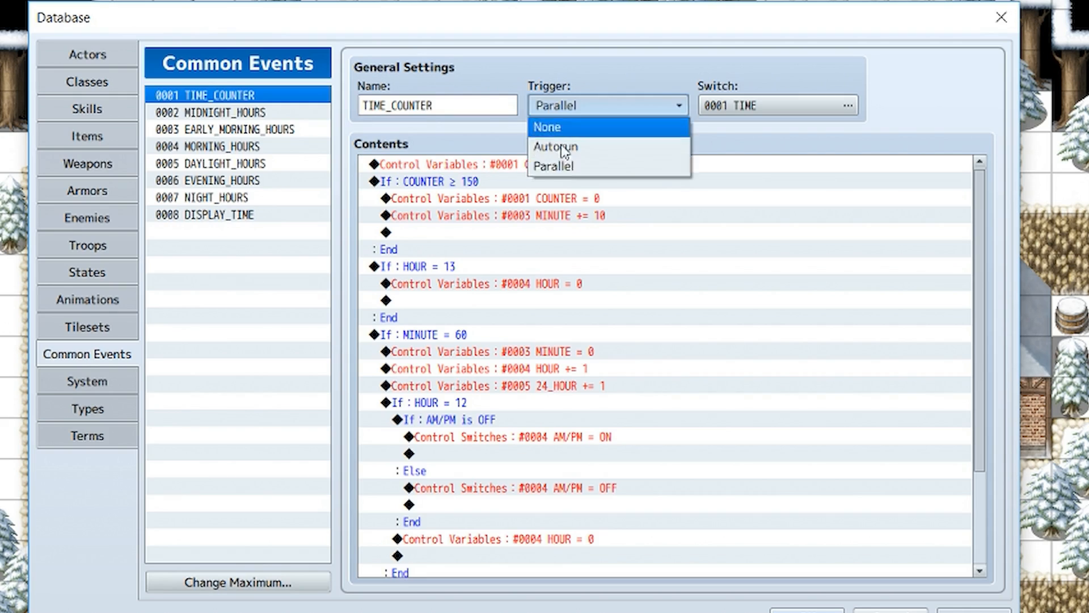
{"action": "left_click", "coordinate": [846, 104]}
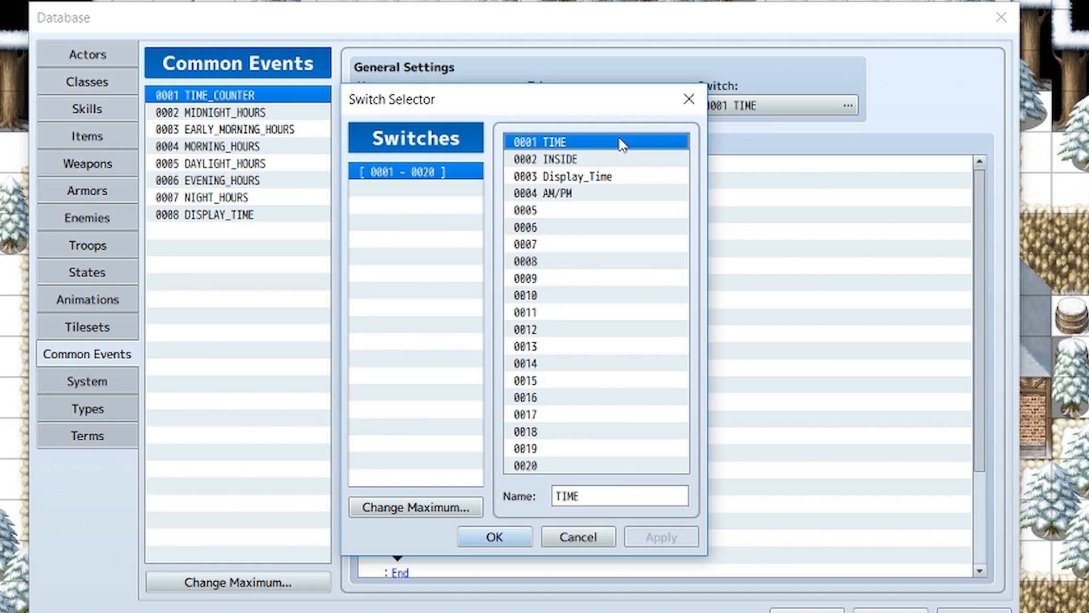
{"action": "left_click", "coordinate": [548, 159]}
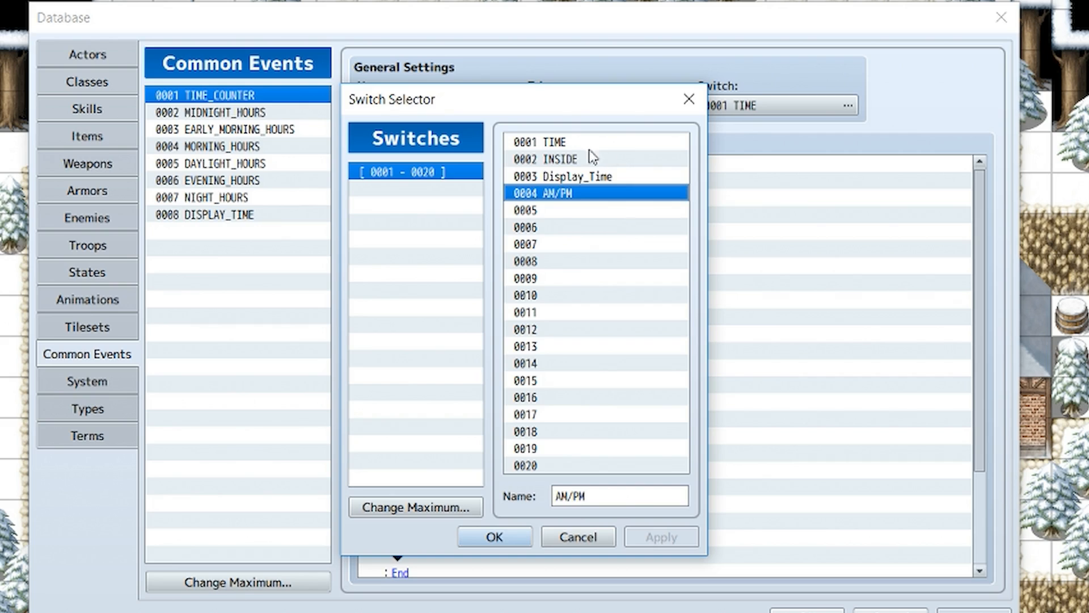
{"action": "left_click", "coordinate": [494, 537]}
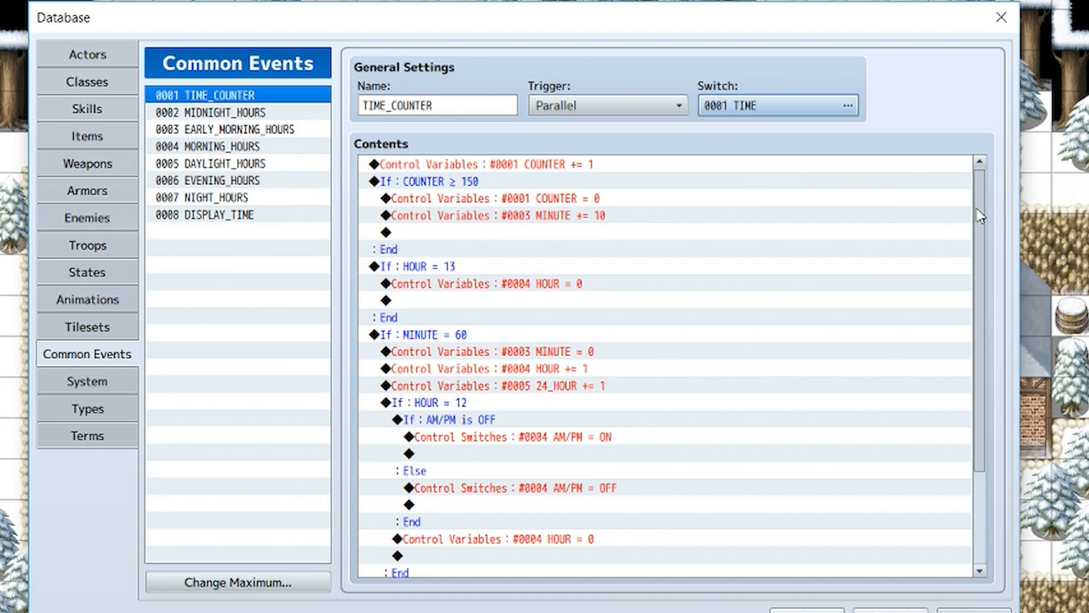
{"action": "mouse_move", "coordinate": [558, 203]}
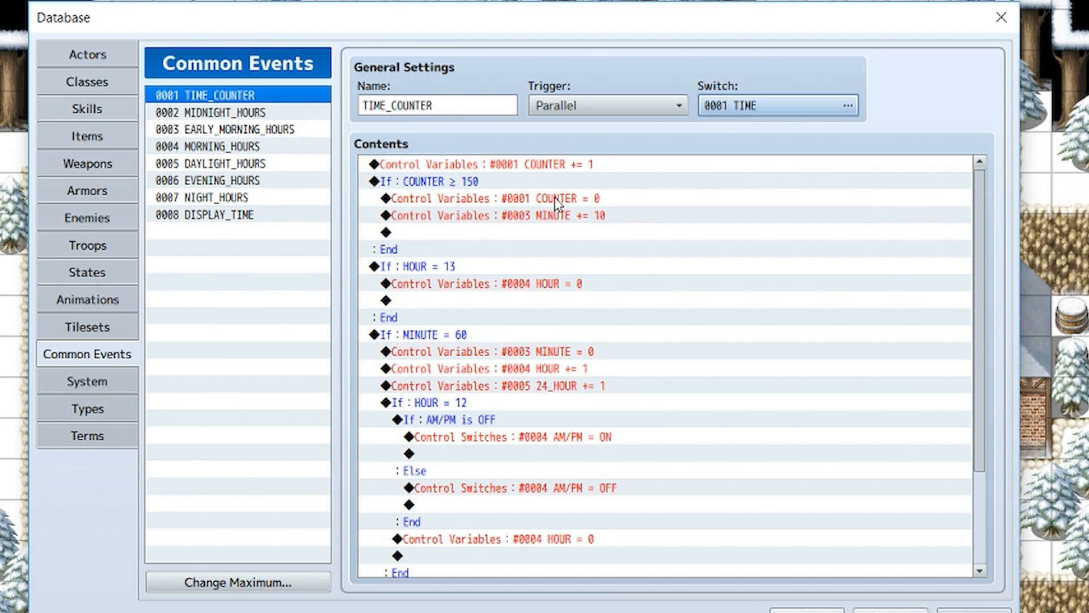
Step: Inspect the COUNTER += 1 command and browse the variable list, including HOUR, without changes
{"action": "left_click", "coordinate": [487, 163]}
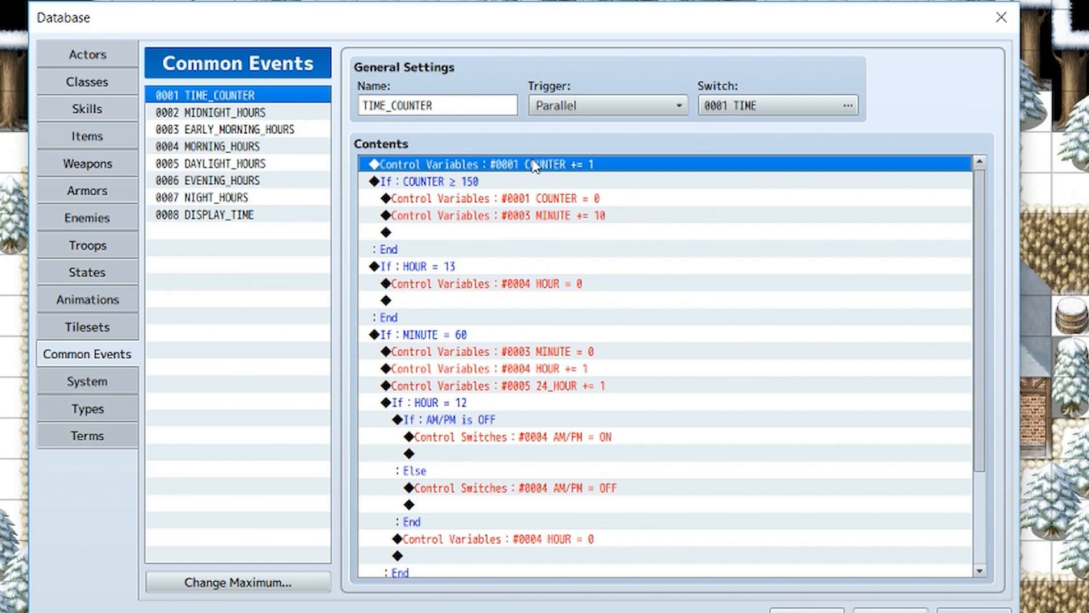
{"action": "double_click", "coordinate": [487, 163]}
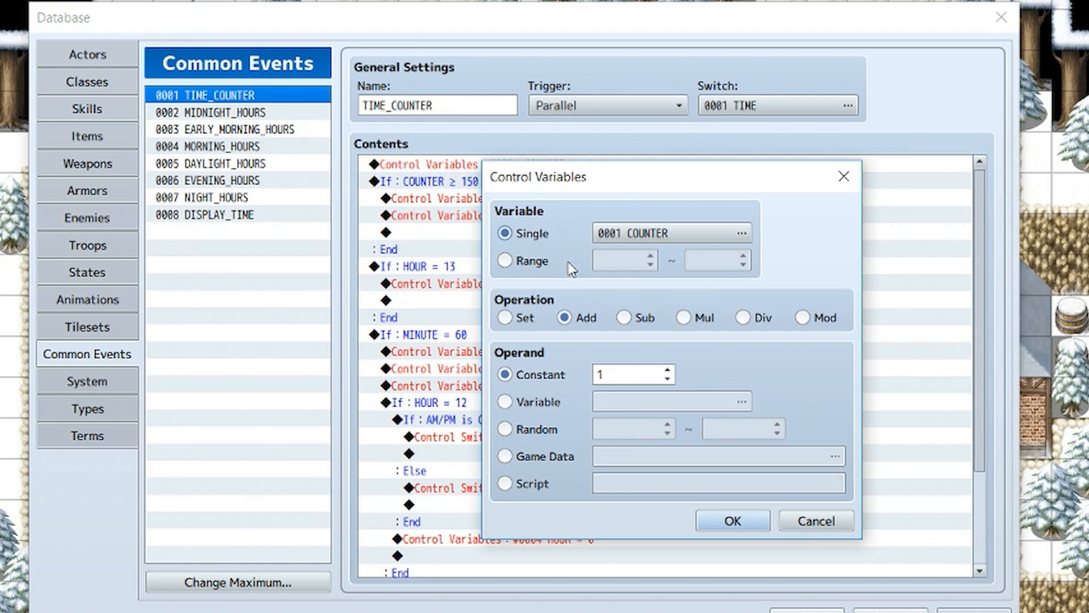
{"action": "left_click", "coordinate": [741, 232]}
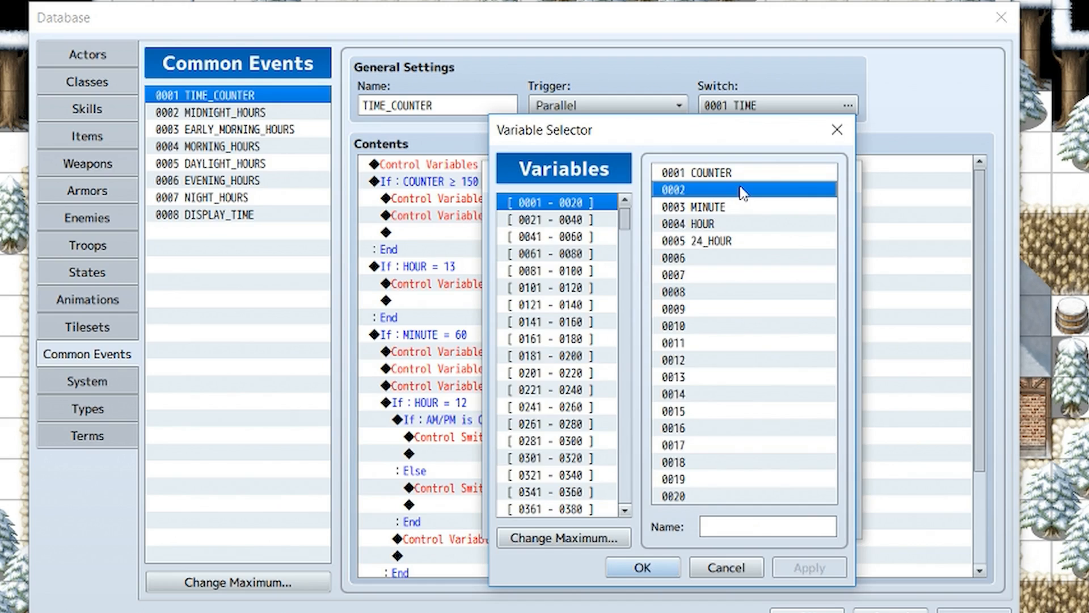
{"action": "left_click", "coordinate": [701, 172]}
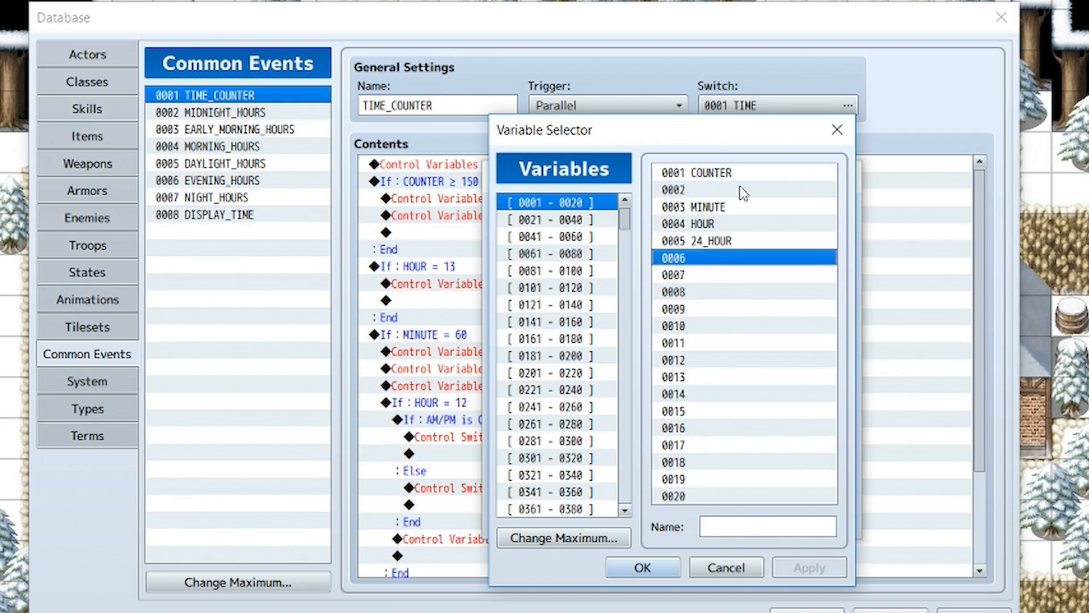
{"action": "left_click", "coordinate": [701, 223]}
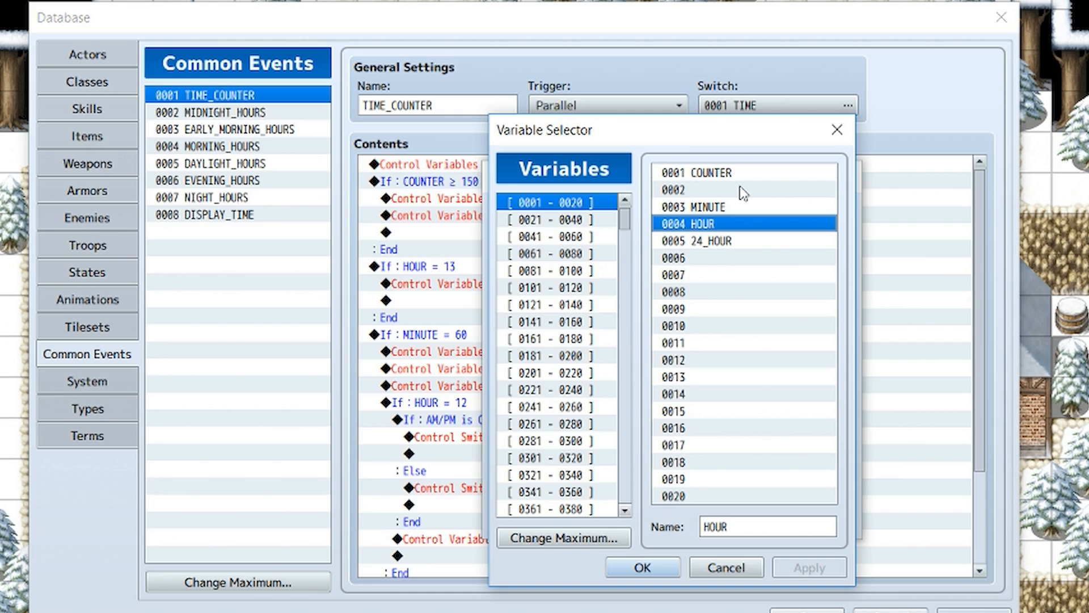
{"action": "mouse_move", "coordinate": [862, 129]}
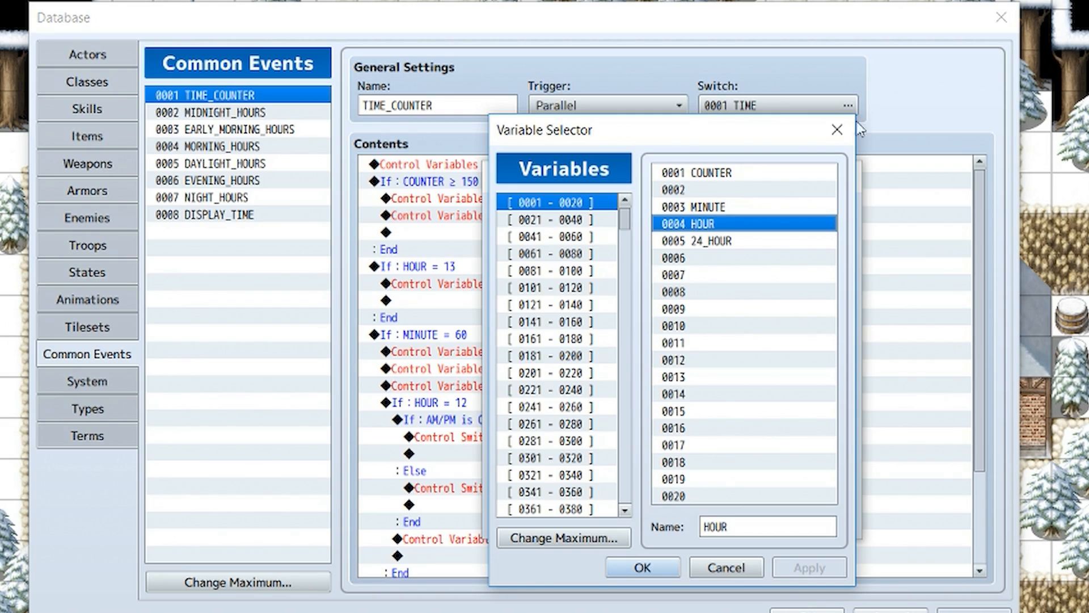
{"action": "left_click", "coordinate": [640, 567]}
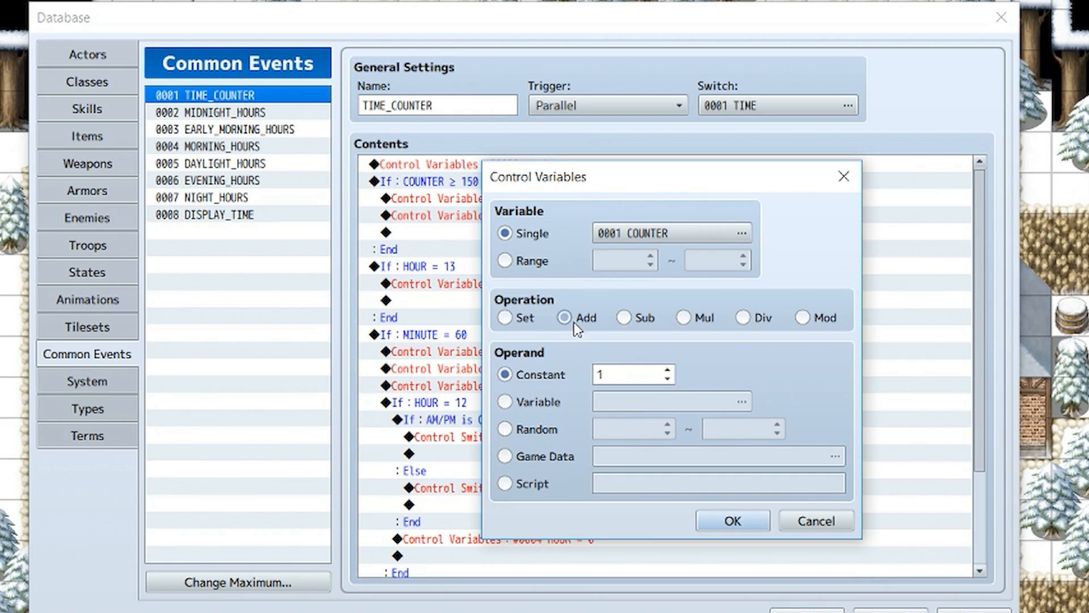
Step: Review the Add operation and the Constant 1 operand of that command
{"action": "left_click", "coordinate": [564, 317]}
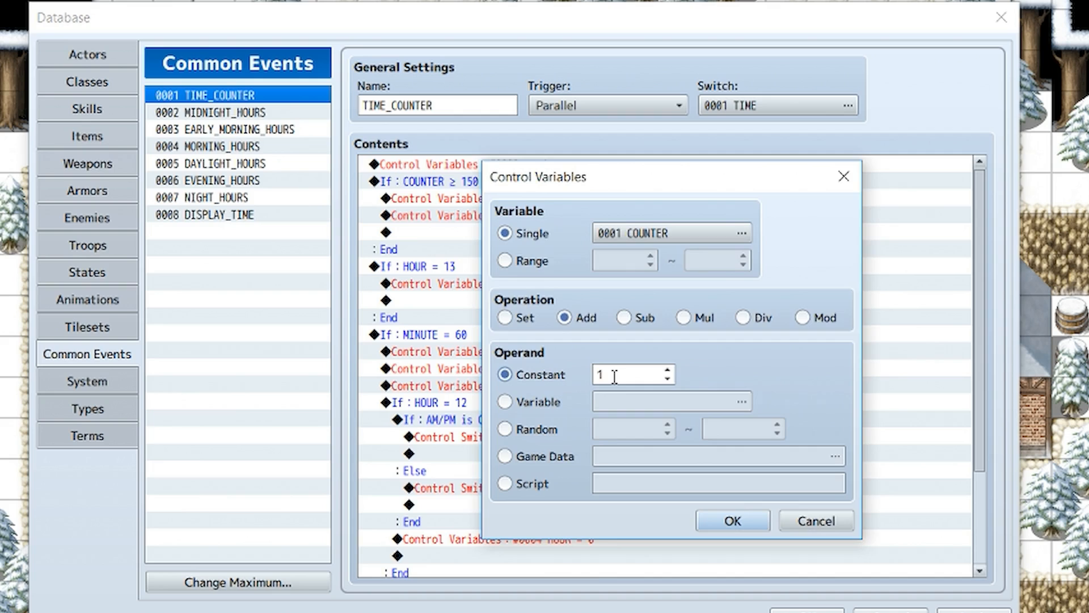
{"action": "left_click", "coordinate": [731, 521]}
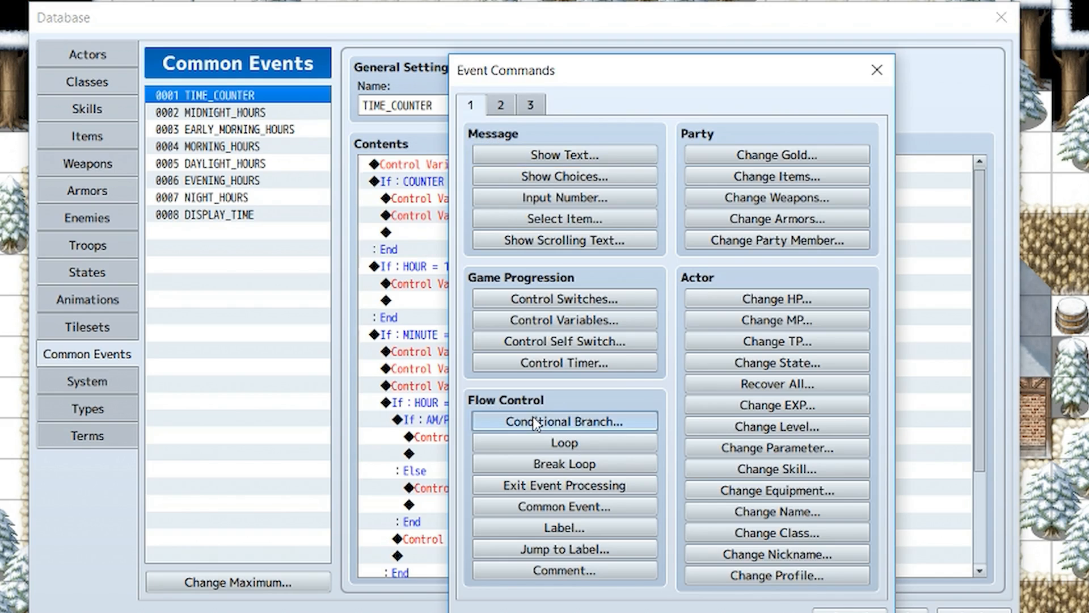
Step: Start a conditional branch testing variable 0001 COUNTER ≥ 150
{"action": "left_click", "coordinate": [564, 421]}
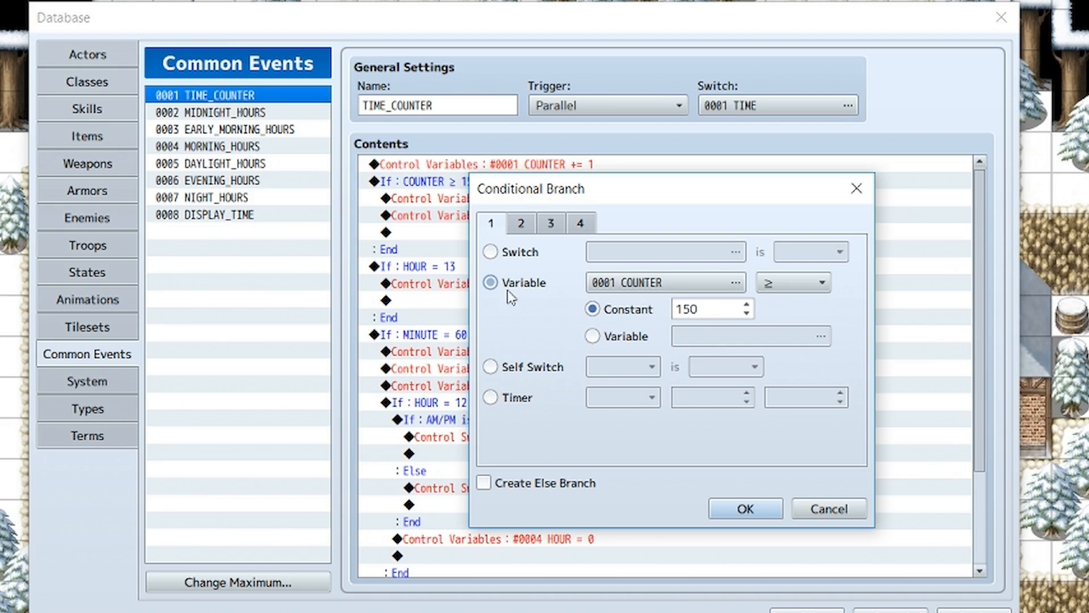
{"action": "left_click", "coordinate": [818, 281]}
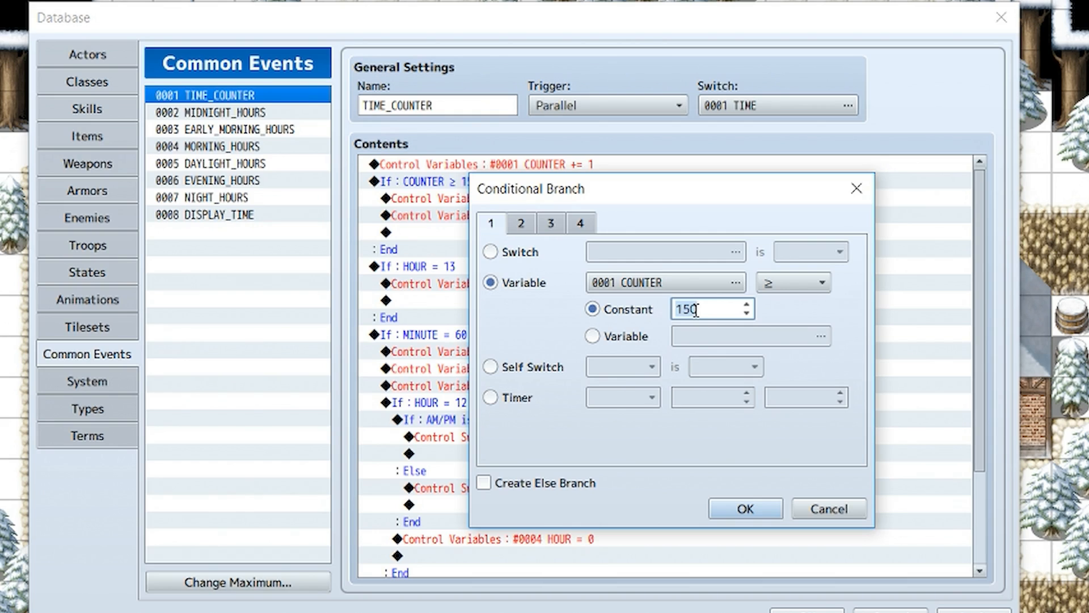
{"action": "mouse_move", "coordinate": [370, 582]}
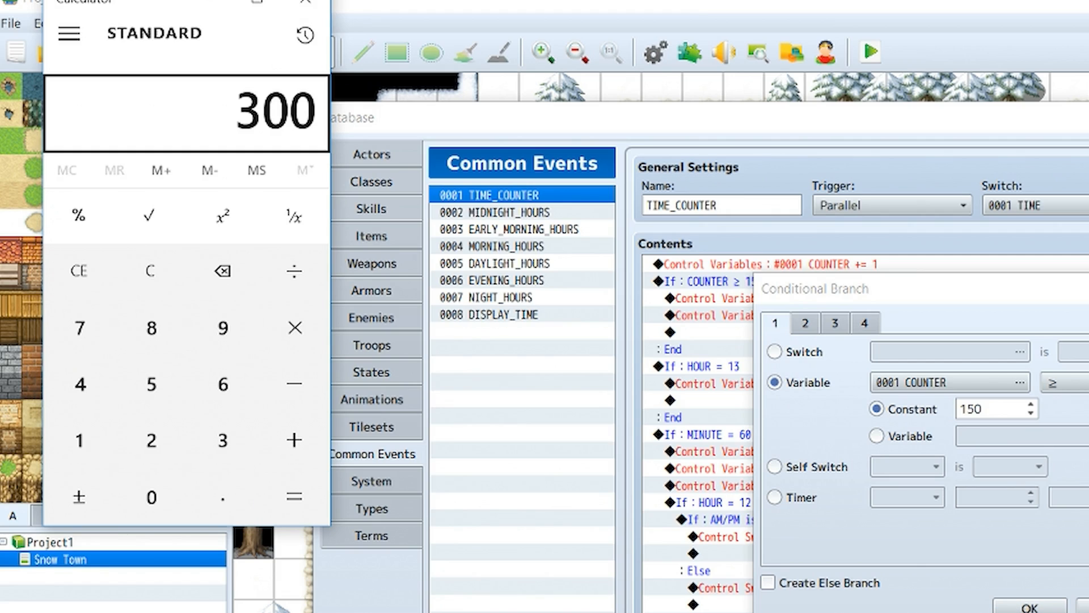
{"action": "mouse_move", "coordinate": [304, 11]}
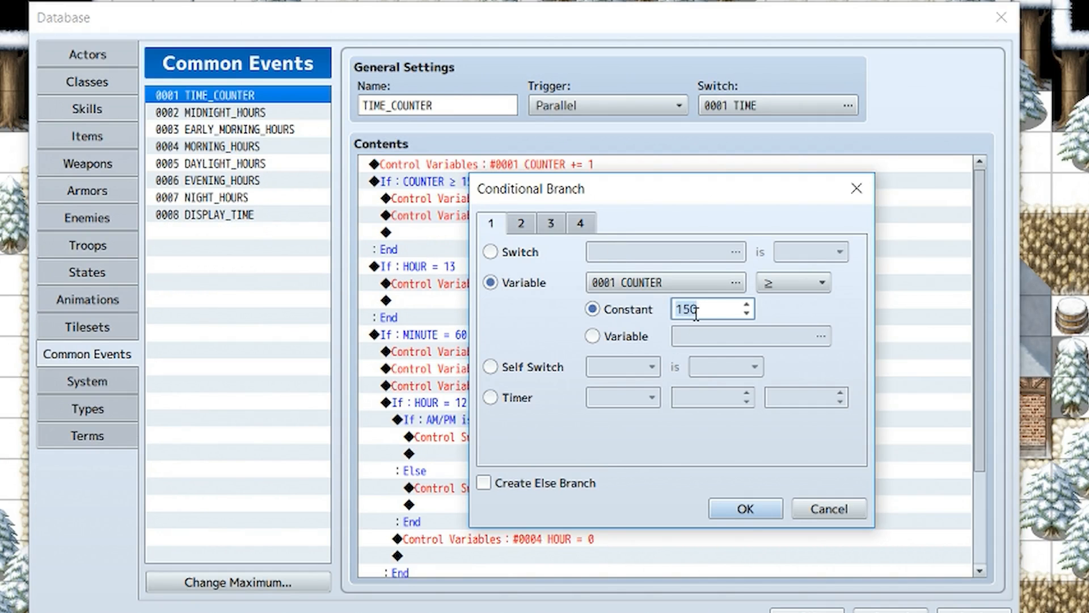
Step: Confirm the COUNTER ≥ 300 threshold and the MINUTE += 10 control variable
{"action": "left_click", "coordinate": [742, 509]}
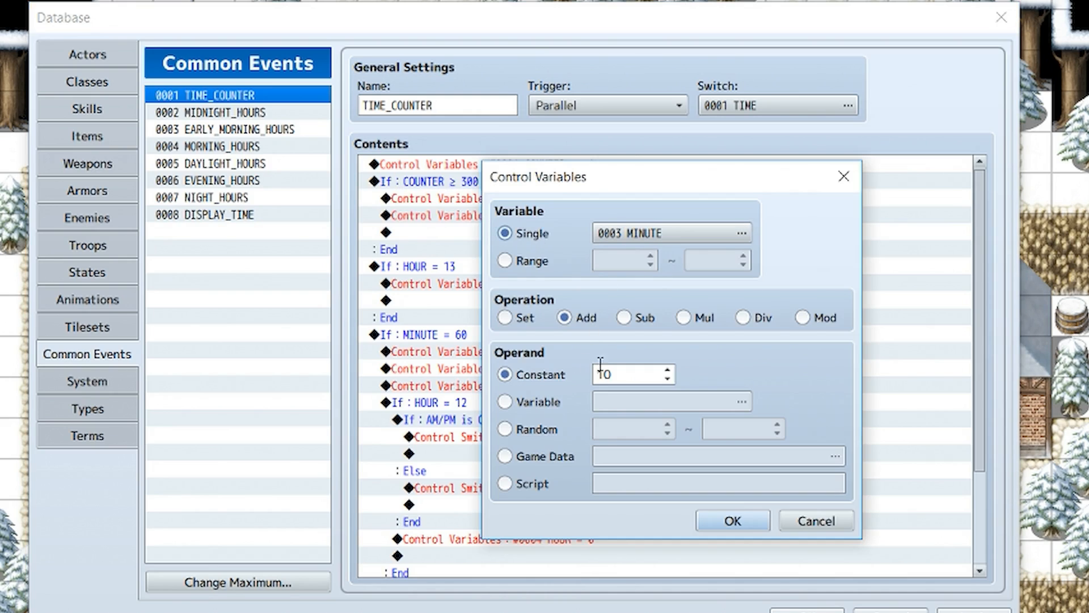
{"action": "left_click", "coordinate": [729, 521]}
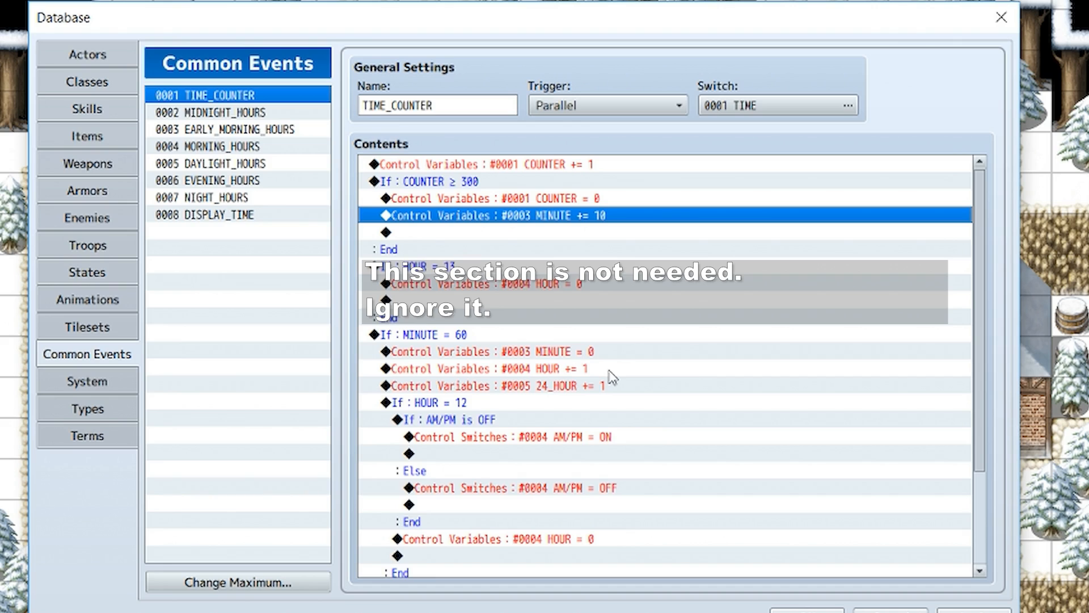
{"action": "double_click", "coordinate": [422, 333]}
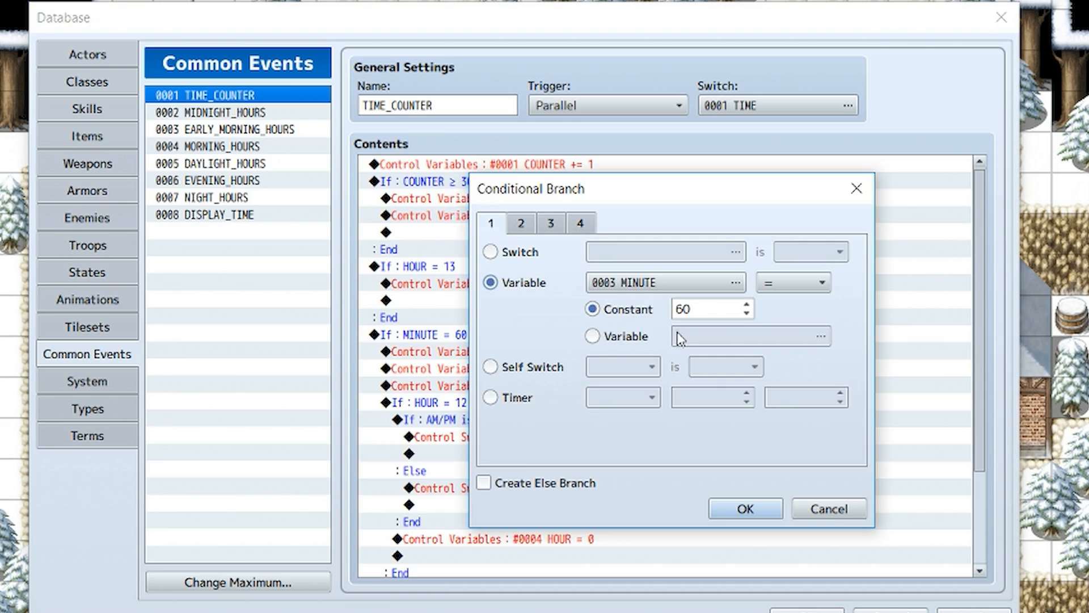
{"action": "mouse_move", "coordinate": [526, 282]}
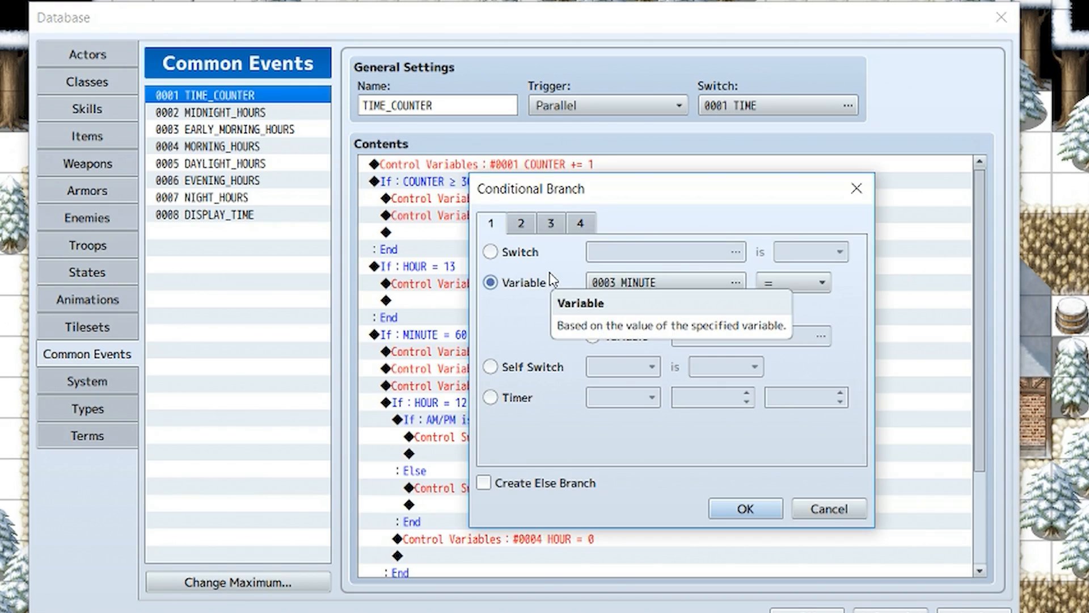
{"action": "left_click", "coordinate": [743, 509]}
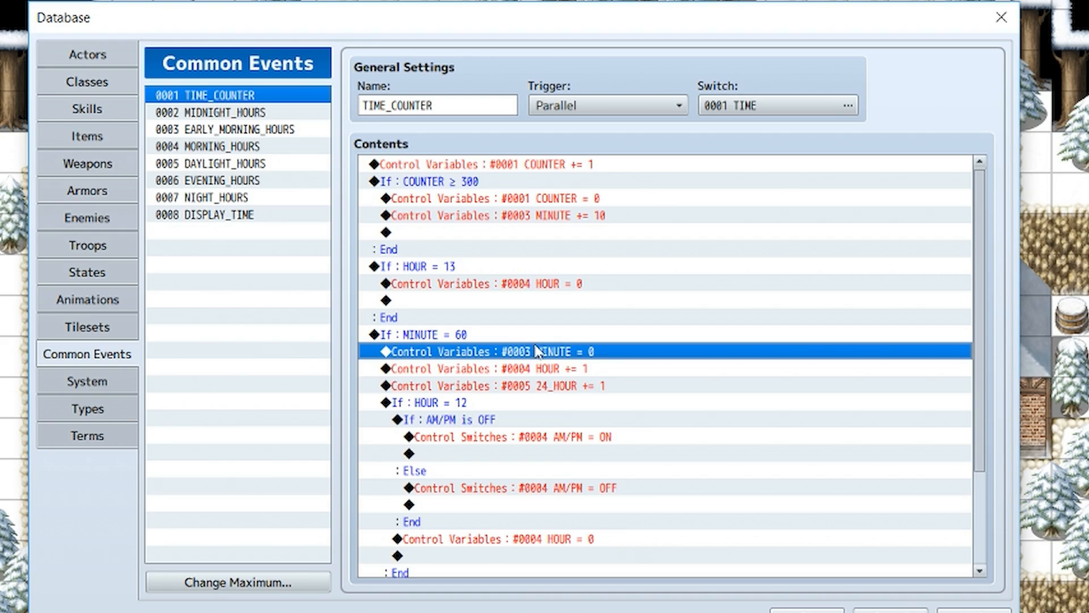
{"action": "mouse_move", "coordinate": [582, 381]}
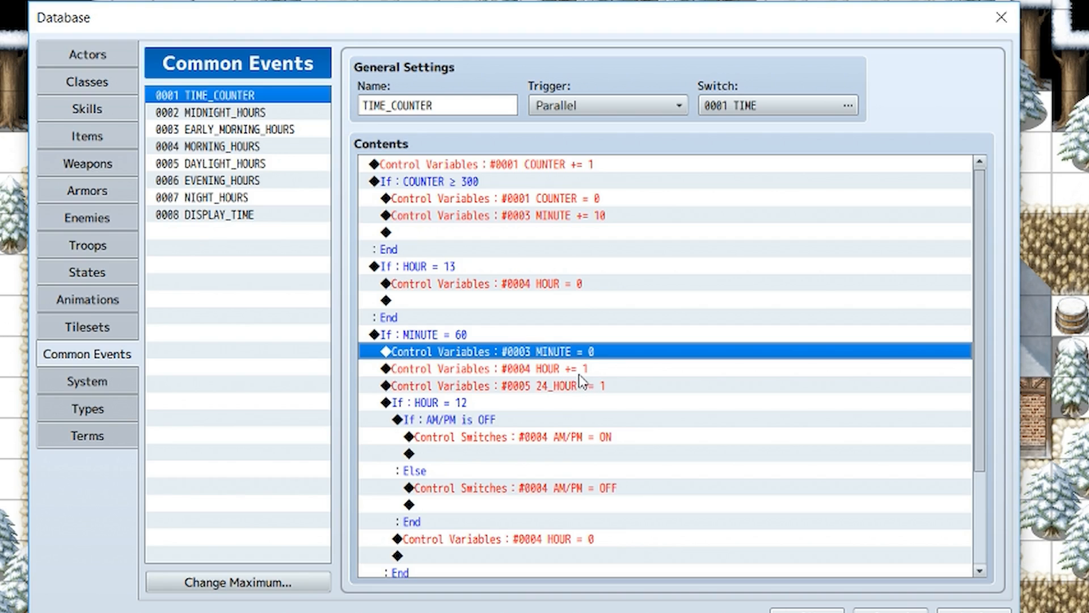
{"action": "double_click", "coordinate": [490, 350]}
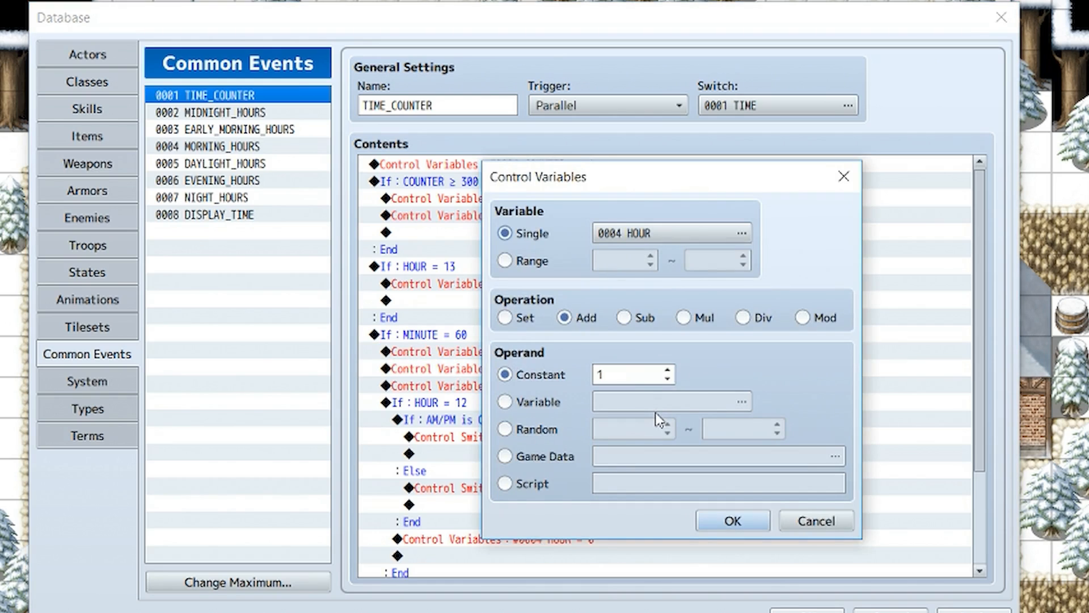
{"action": "left_click", "coordinate": [731, 520]}
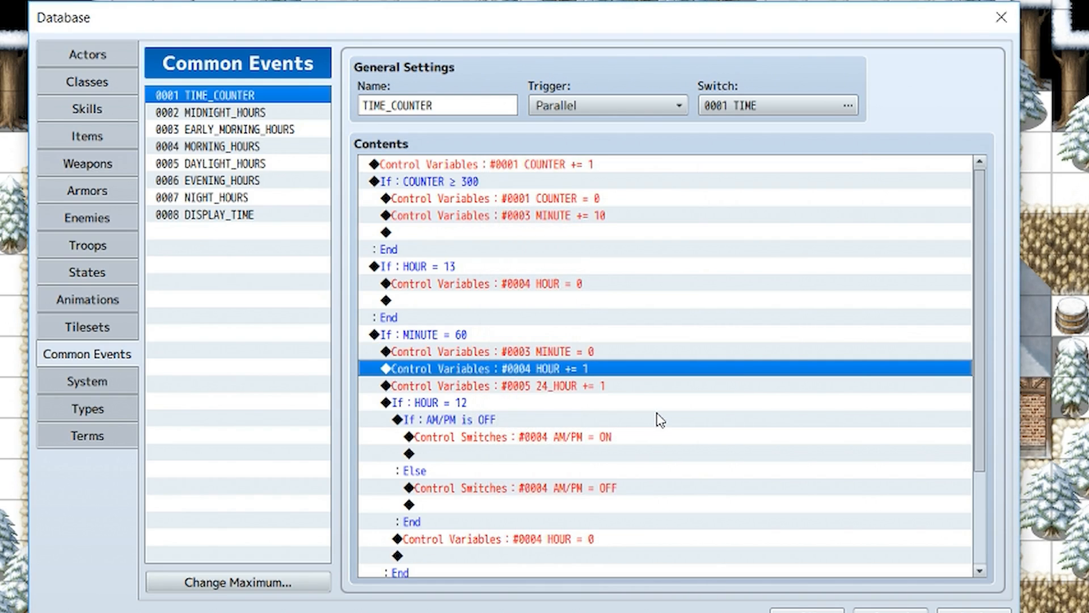
{"action": "left_click", "coordinate": [646, 386]}
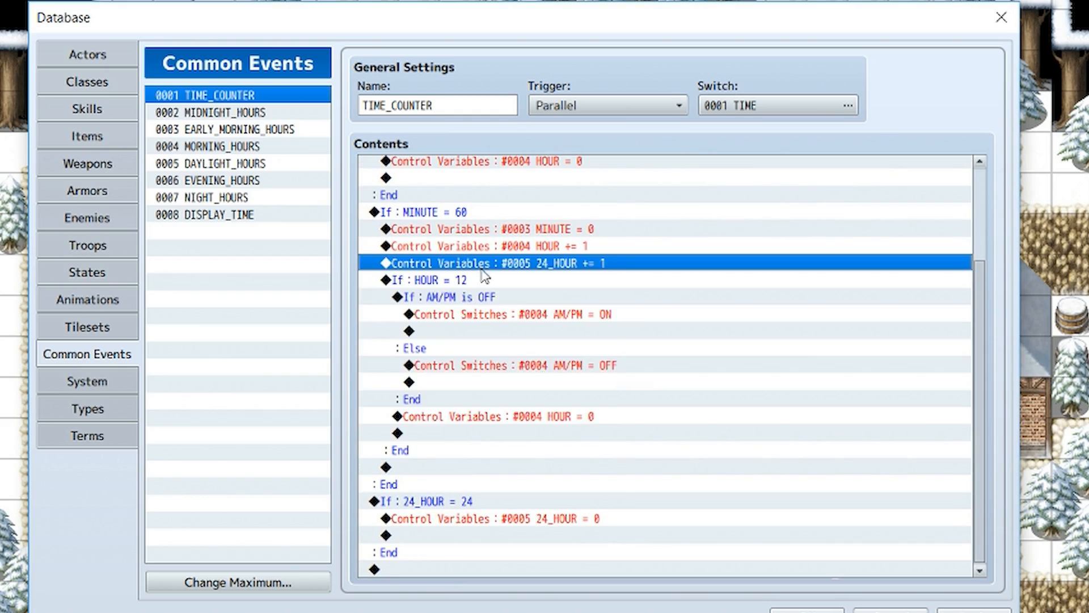
{"action": "left_click", "coordinate": [424, 281]}
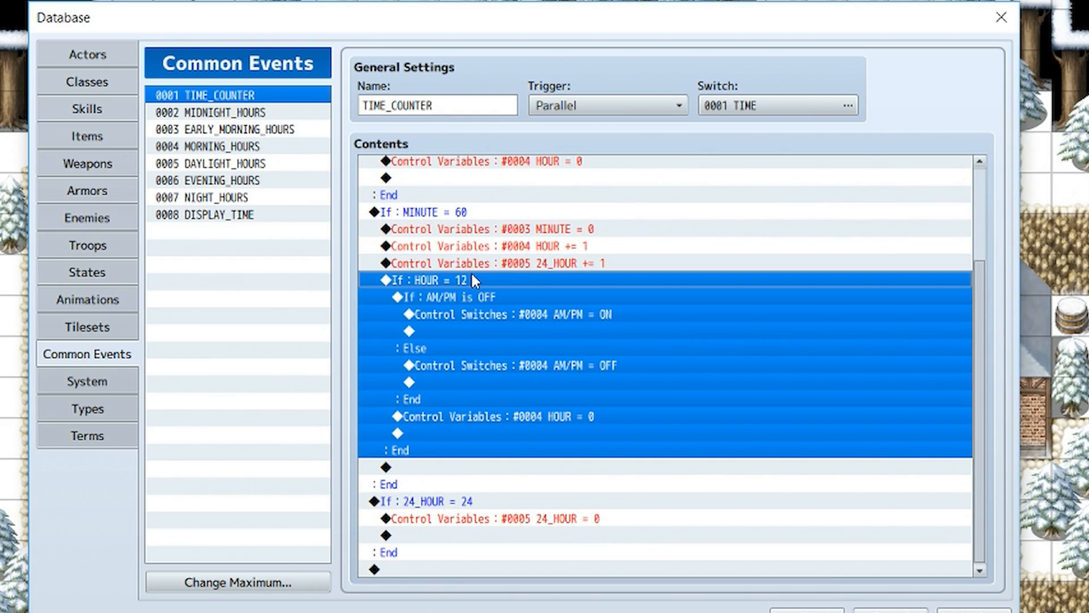
{"action": "double_click", "coordinate": [422, 280]}
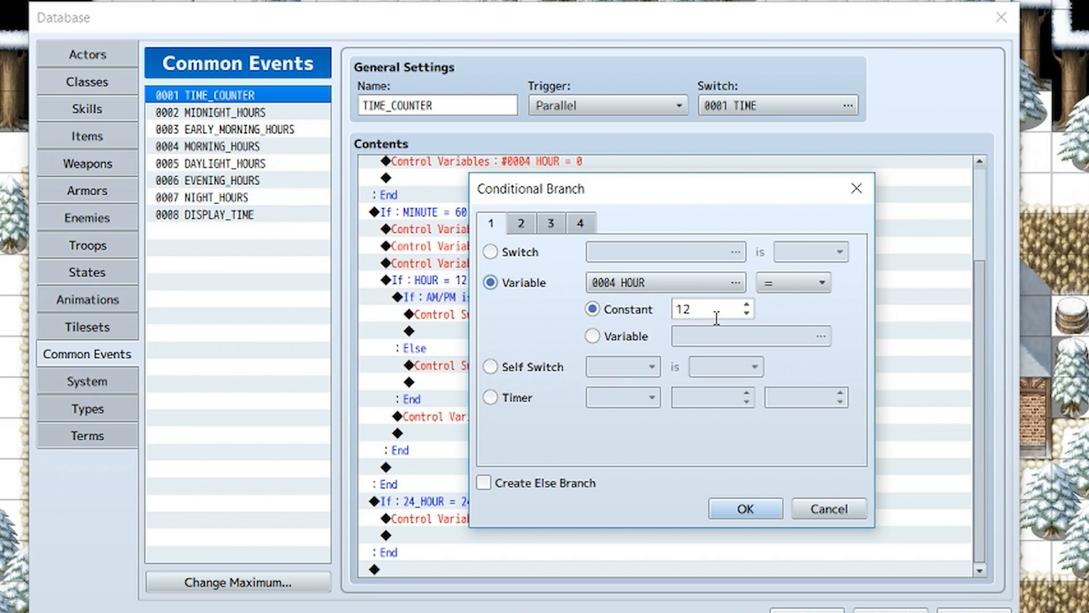
{"action": "left_click", "coordinate": [744, 509]}
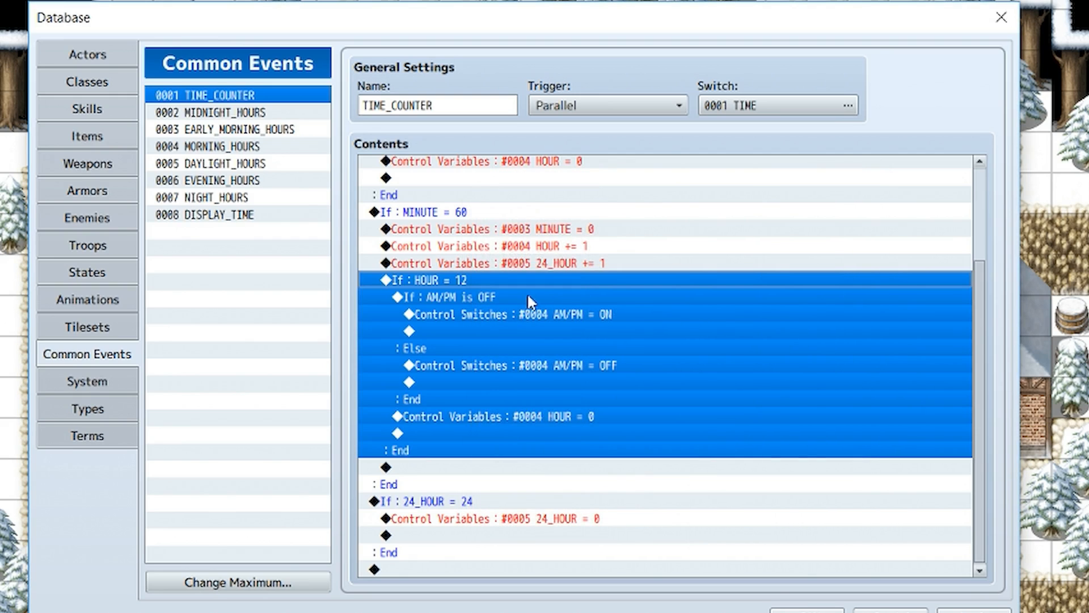
{"action": "double_click", "coordinate": [446, 296]}
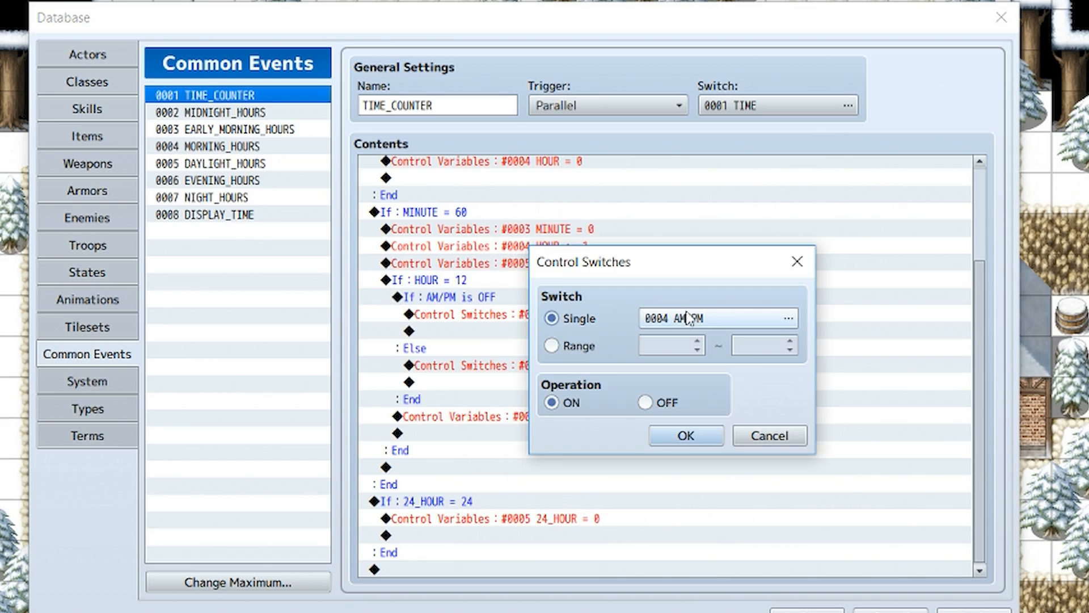
{"action": "left_click", "coordinate": [684, 434]}
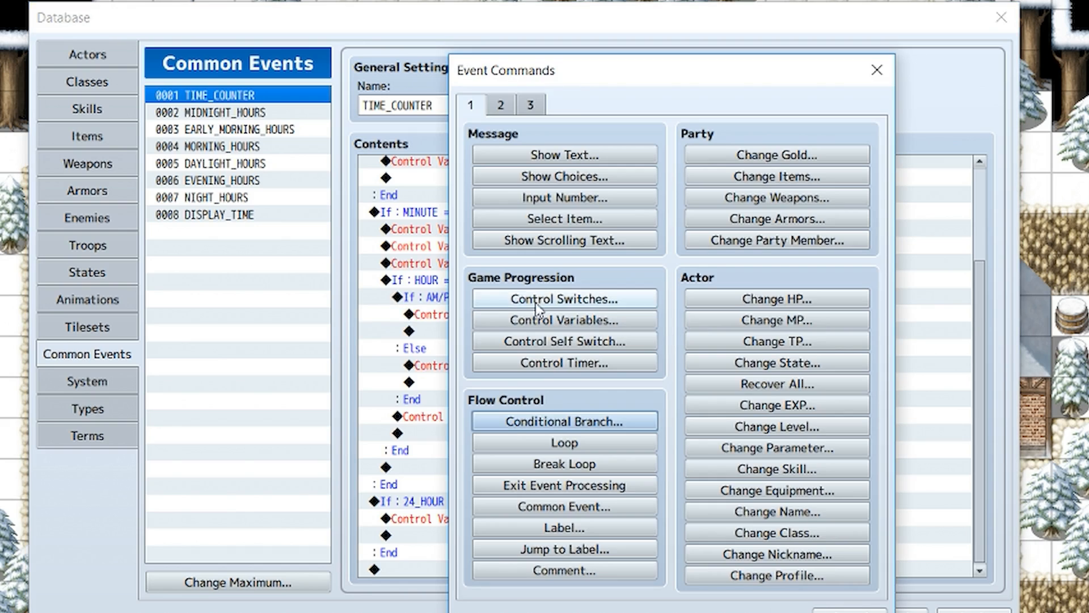
{"action": "mouse_move", "coordinate": [582, 302]}
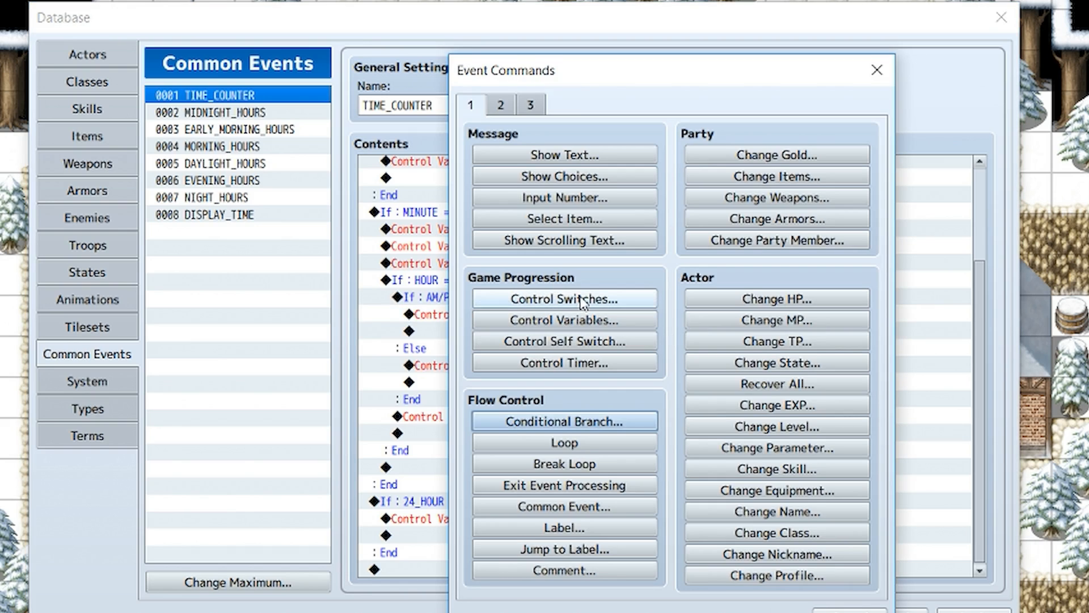
{"action": "left_click", "coordinate": [564, 299]}
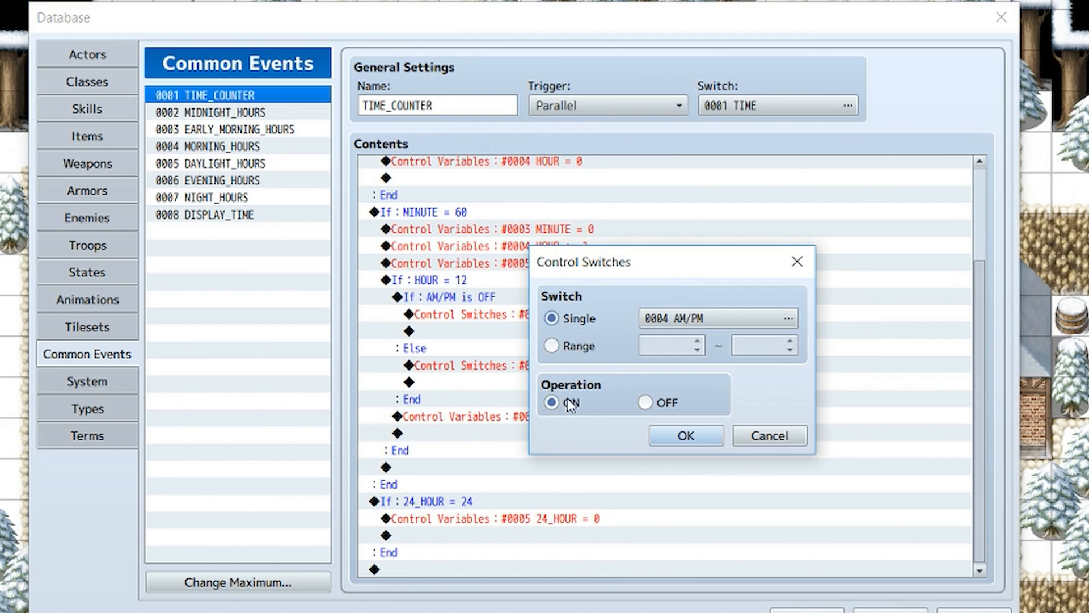
{"action": "left_click", "coordinate": [683, 434]}
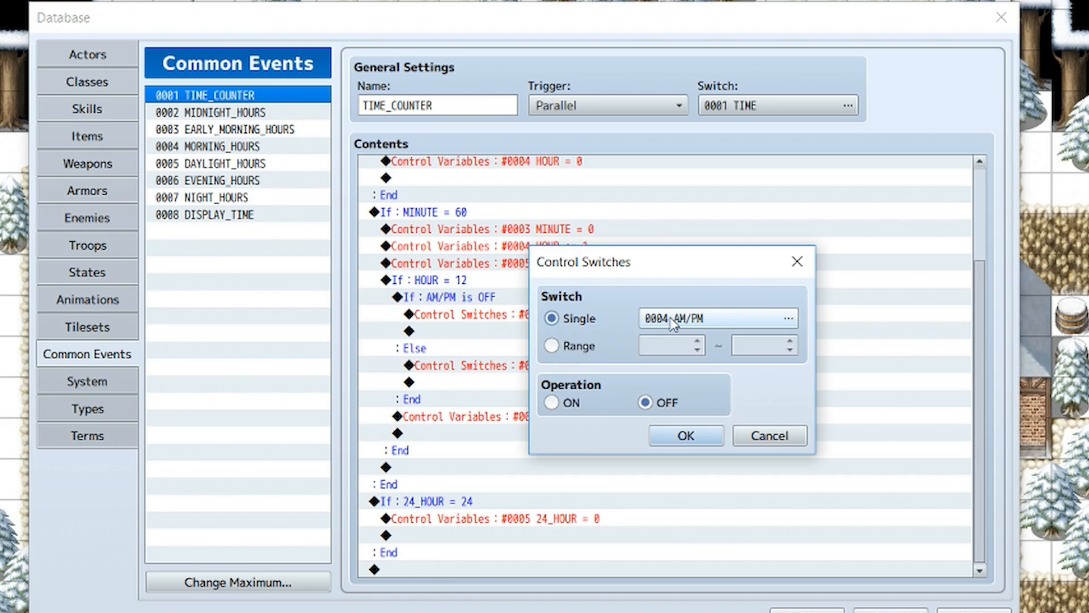
{"action": "left_click", "coordinate": [684, 435]}
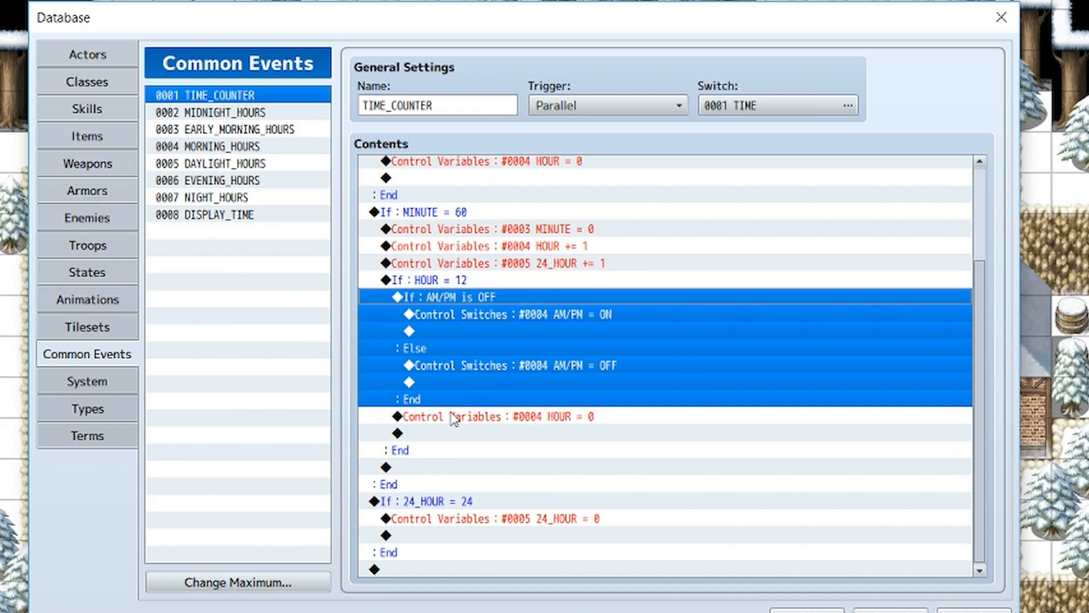
{"action": "double_click", "coordinate": [490, 417]}
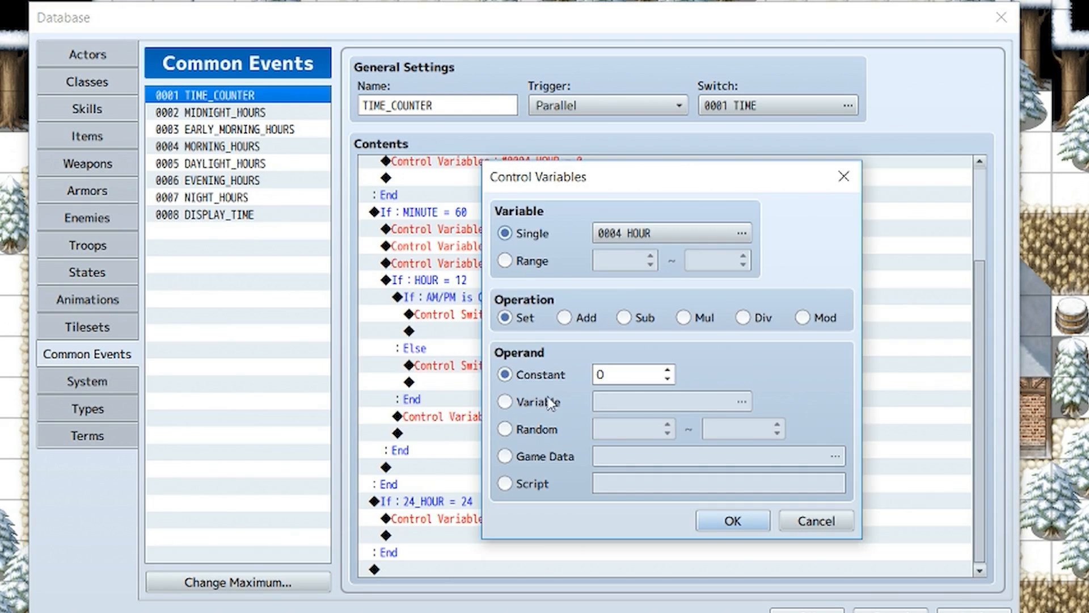
{"action": "left_click", "coordinate": [730, 521]}
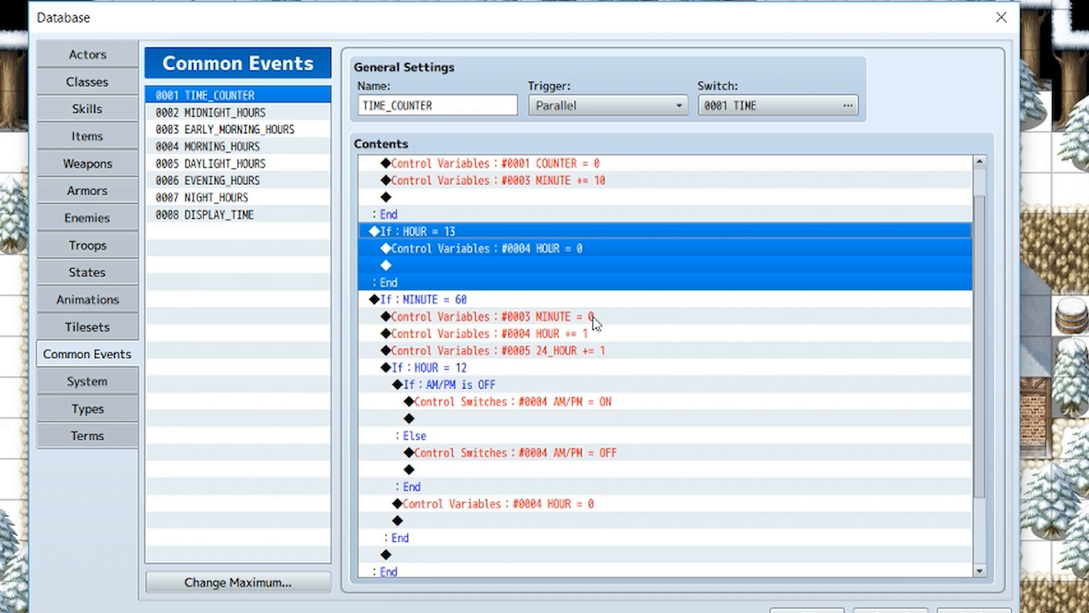
{"action": "scroll", "scroll_direction": "down", "scroll_amount": 3}
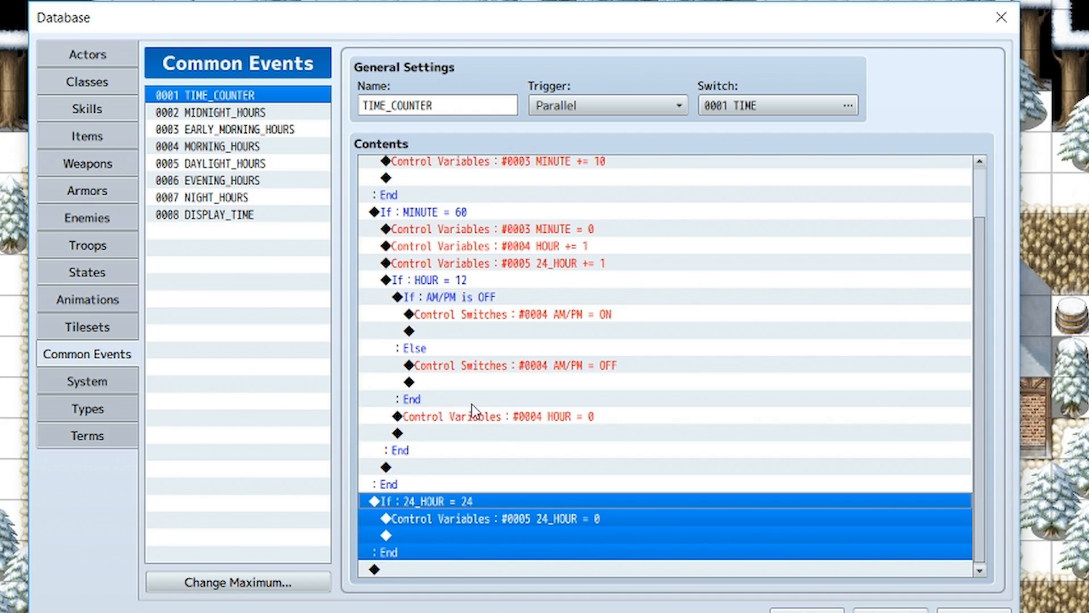
{"action": "double_click", "coordinate": [431, 500]}
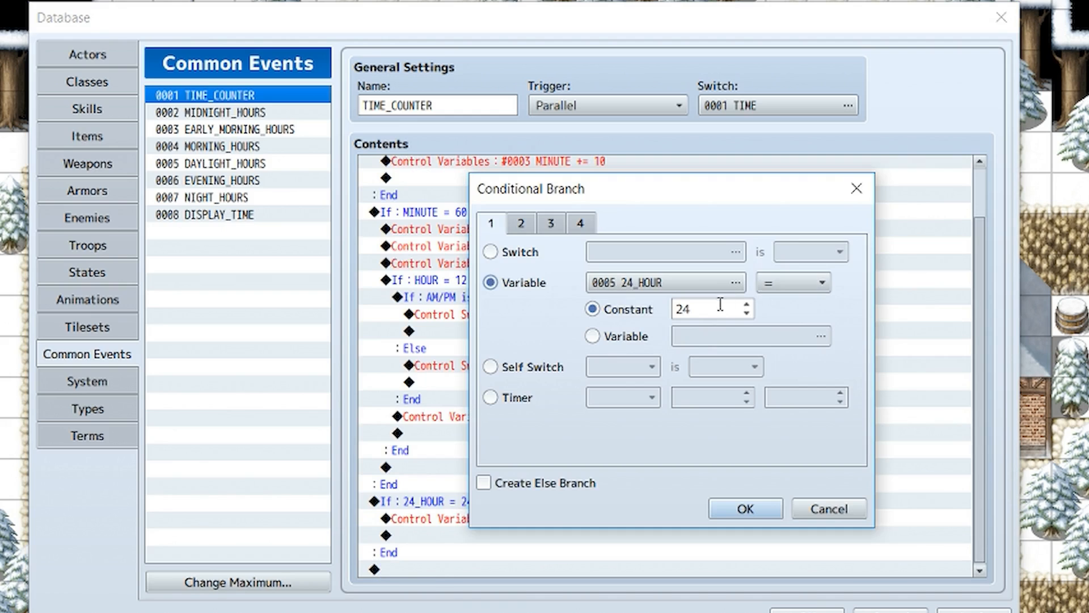
{"action": "left_click", "coordinate": [744, 508]}
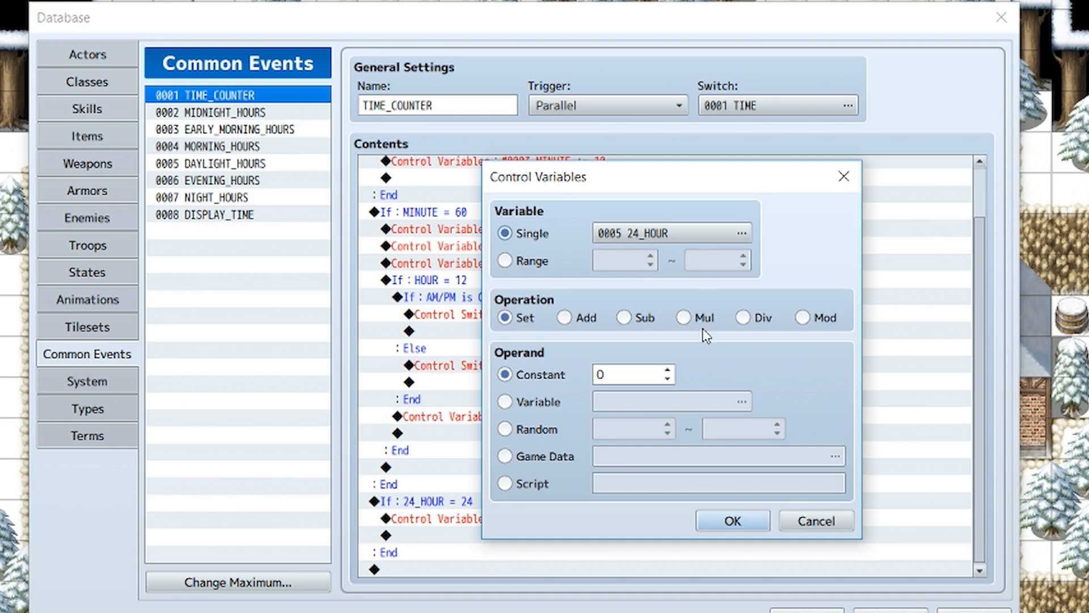
{"action": "mouse_move", "coordinate": [512, 474]}
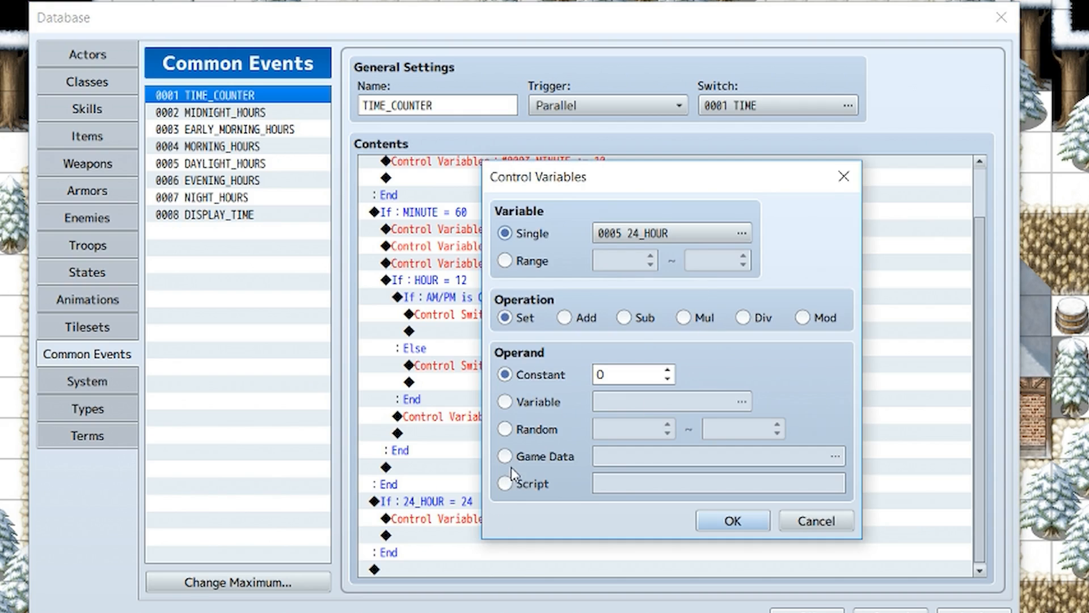
{"action": "left_click", "coordinate": [730, 521]}
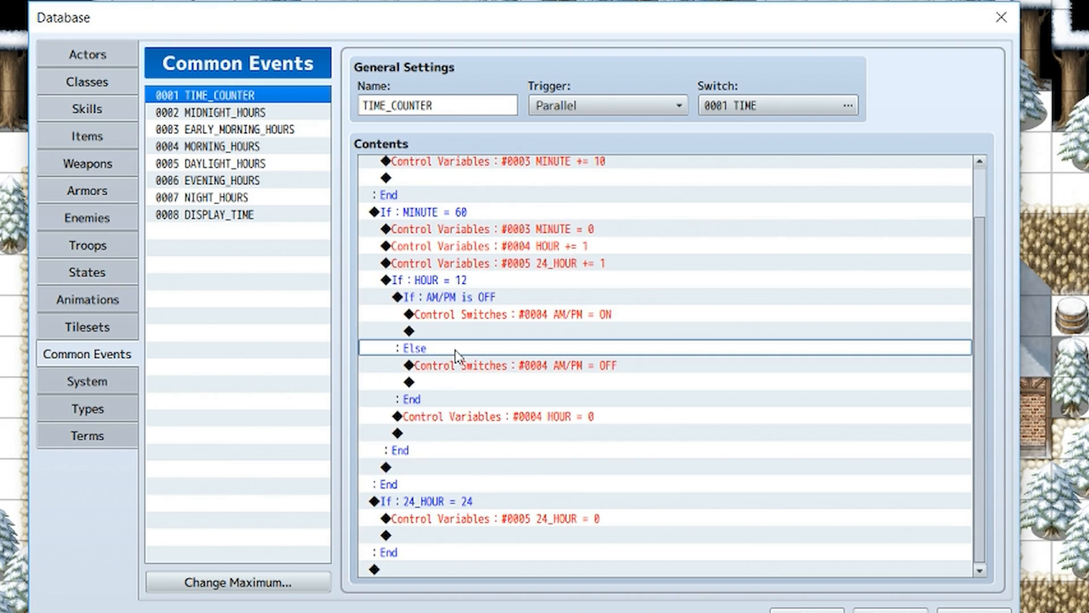
{"action": "mouse_move", "coordinate": [253, 118]}
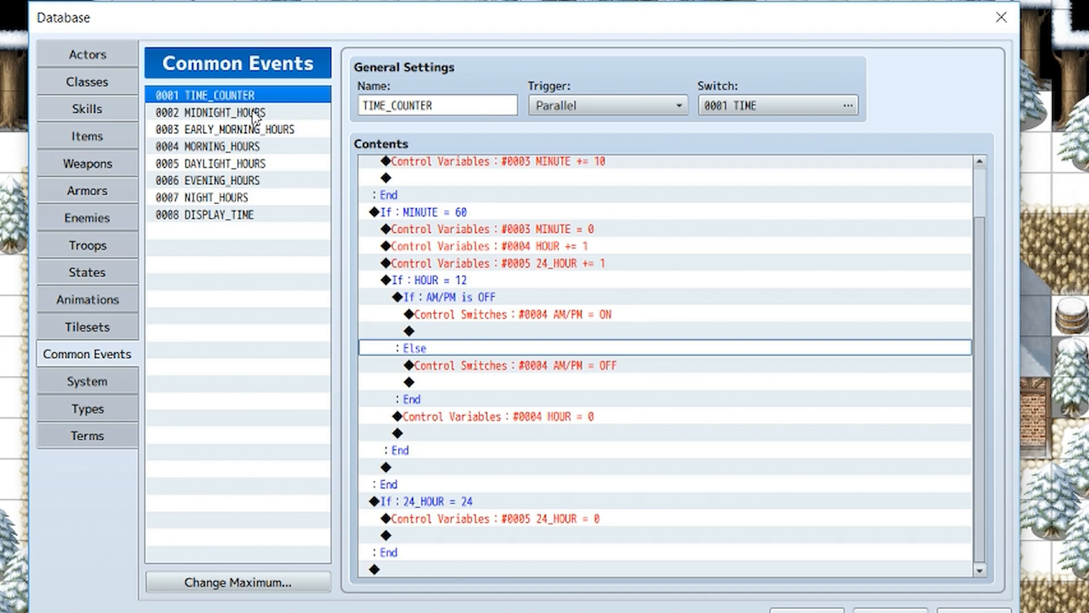
Step: Browse the hour common events, settle on MIDNIGHT_HOURS, and dismiss the maximum-count prompt
{"action": "left_click", "coordinate": [235, 129]}
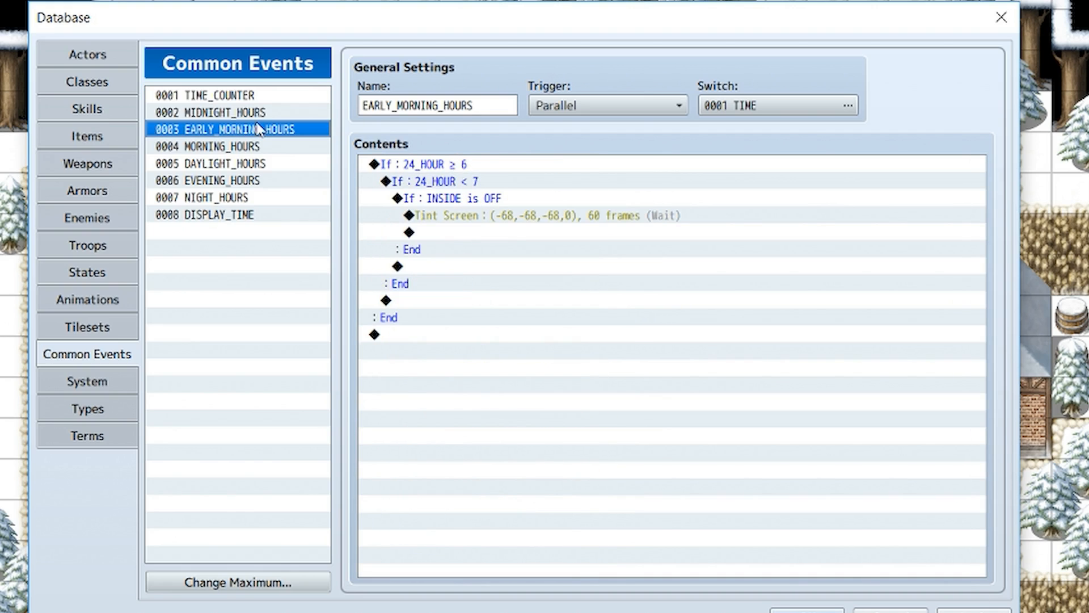
{"action": "left_click", "coordinate": [222, 180]}
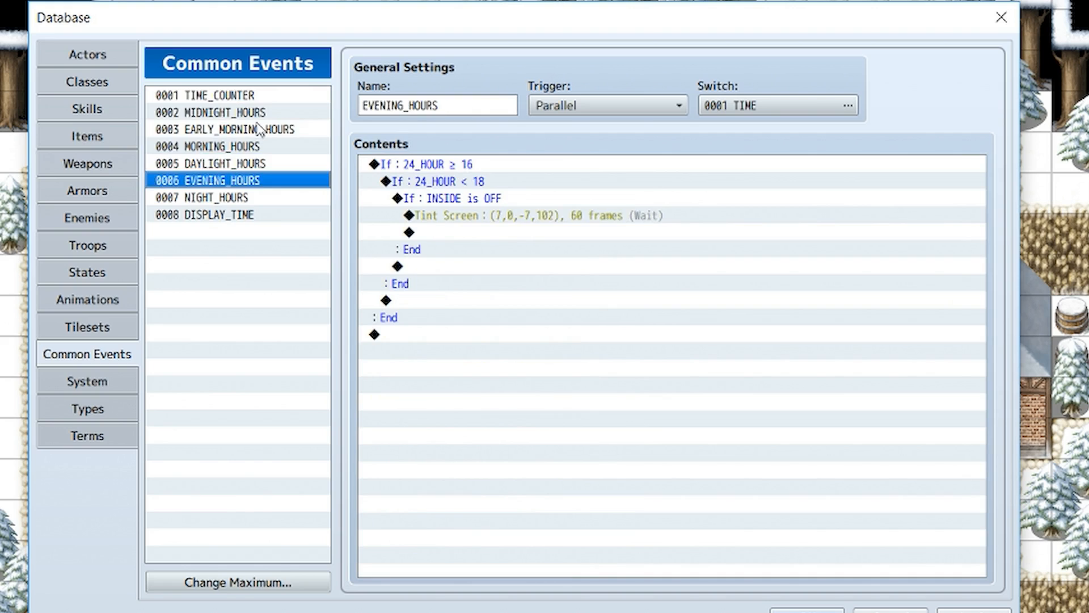
{"action": "left_click", "coordinate": [221, 197]}
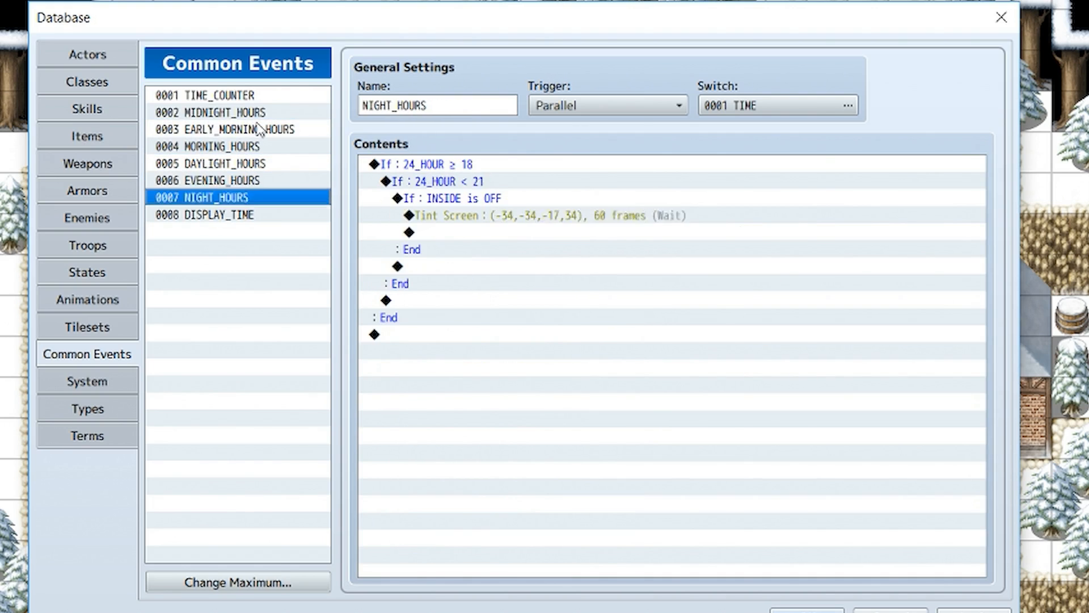
{"action": "left_click", "coordinate": [222, 95]}
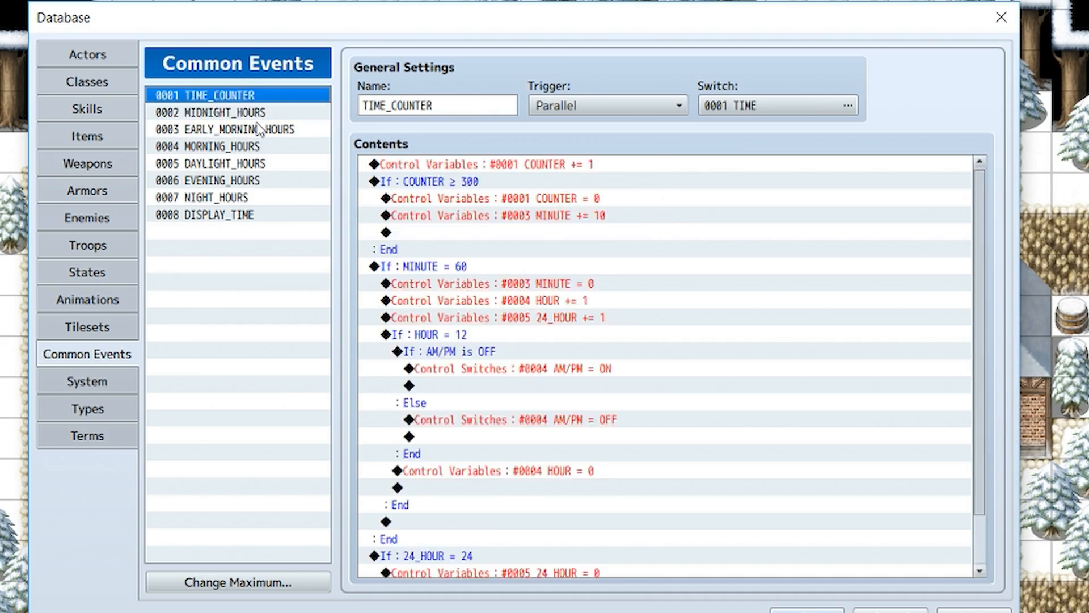
{"action": "left_click", "coordinate": [222, 112]}
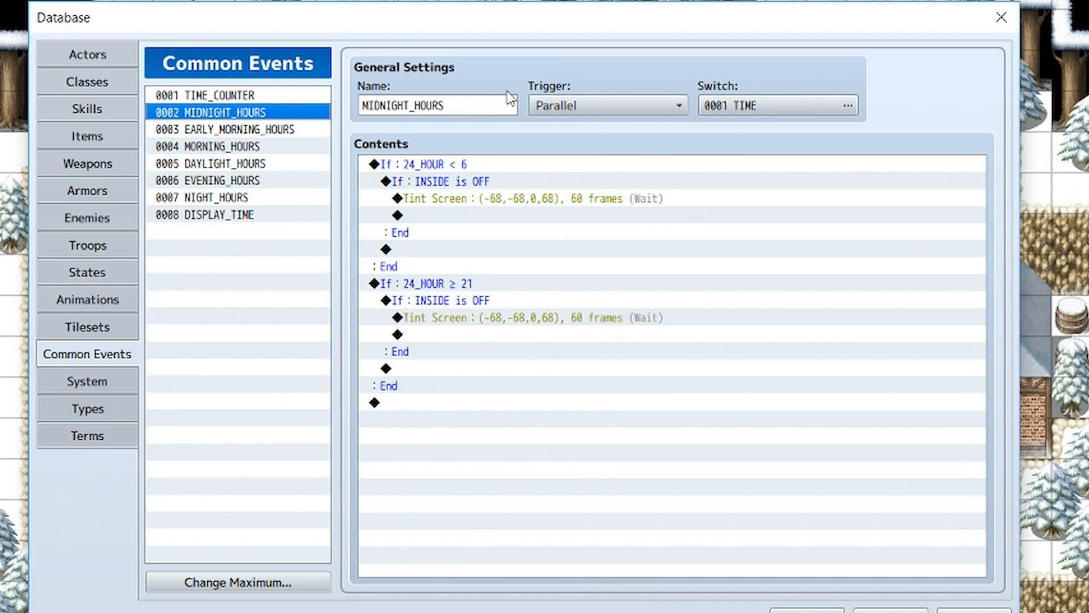
{"action": "left_click", "coordinate": [236, 581]}
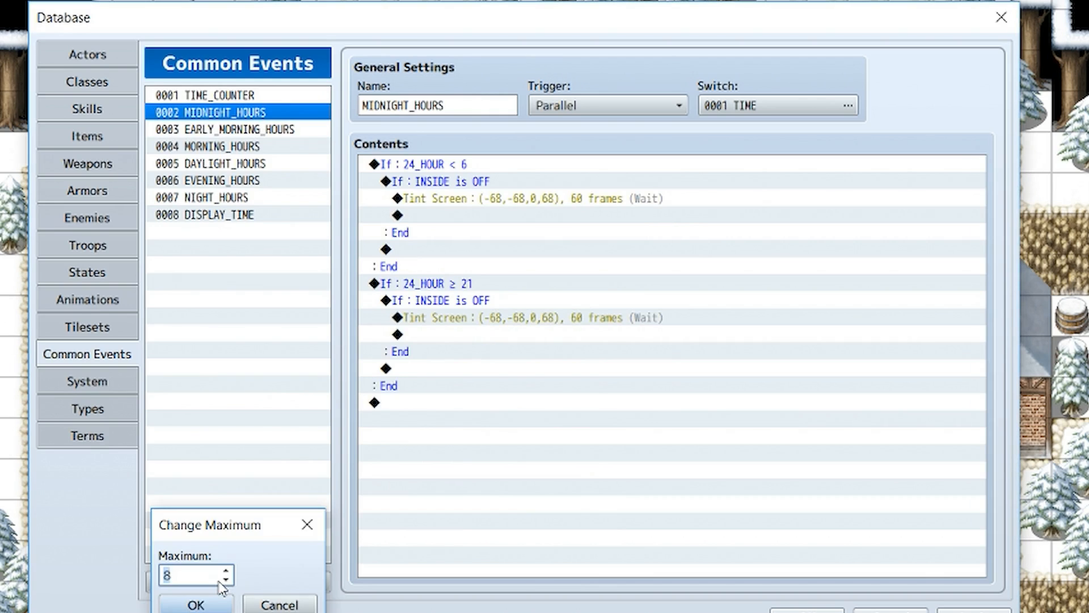
{"action": "left_click", "coordinate": [195, 602]}
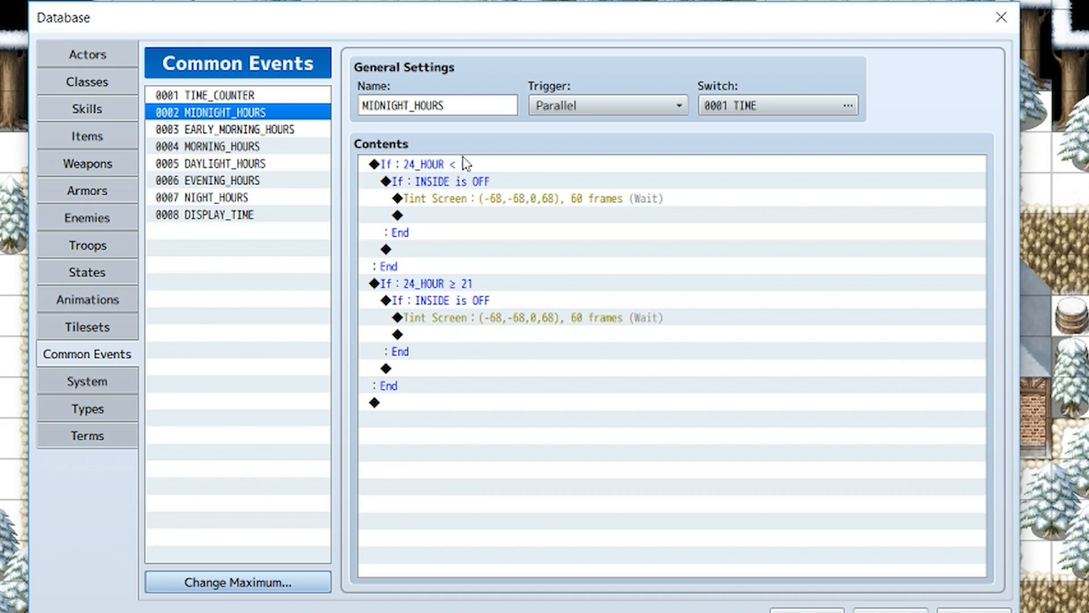
Step: Review MIDNIGHT_HOURS's 24_HOUR < 6, INSIDE-off, screen tint and 24_HOUR ≥ 21 conditions unchanged
{"action": "double_click", "coordinate": [416, 165]}
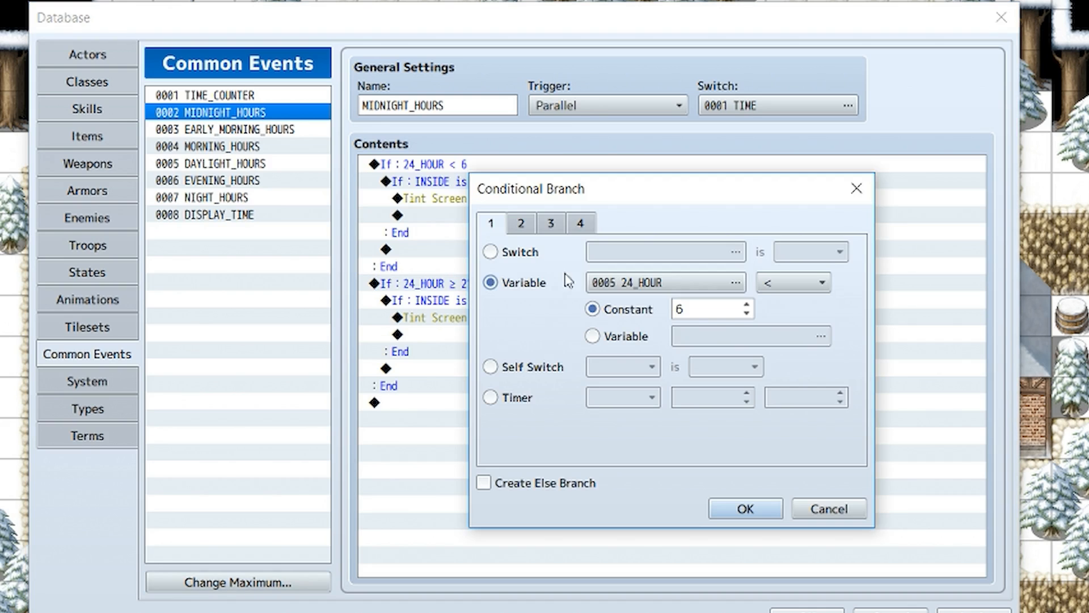
{"action": "left_click", "coordinate": [743, 508]}
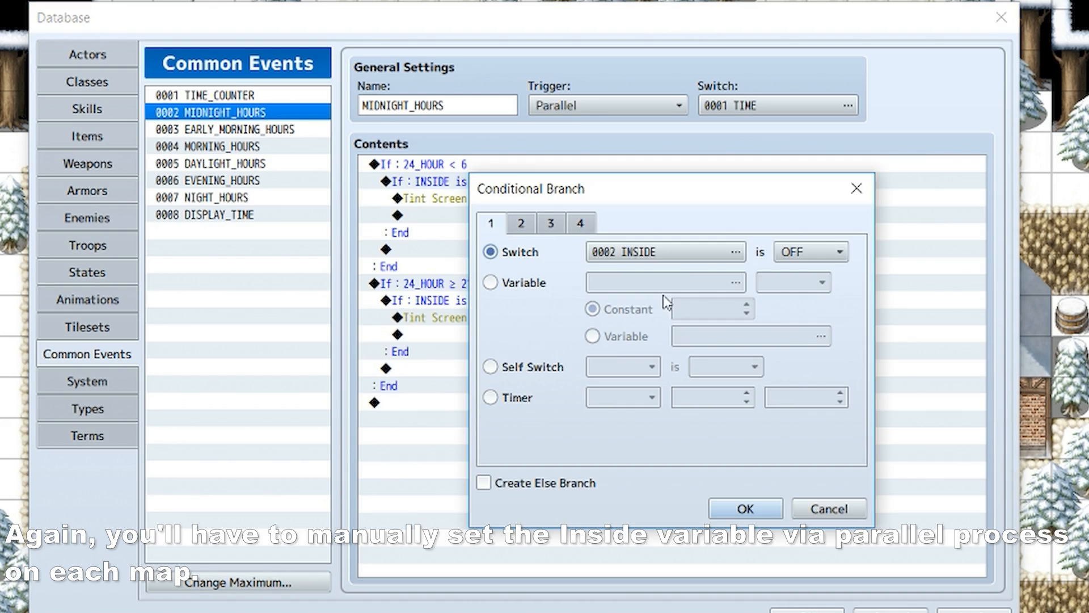
{"action": "left_click", "coordinate": [745, 508]}
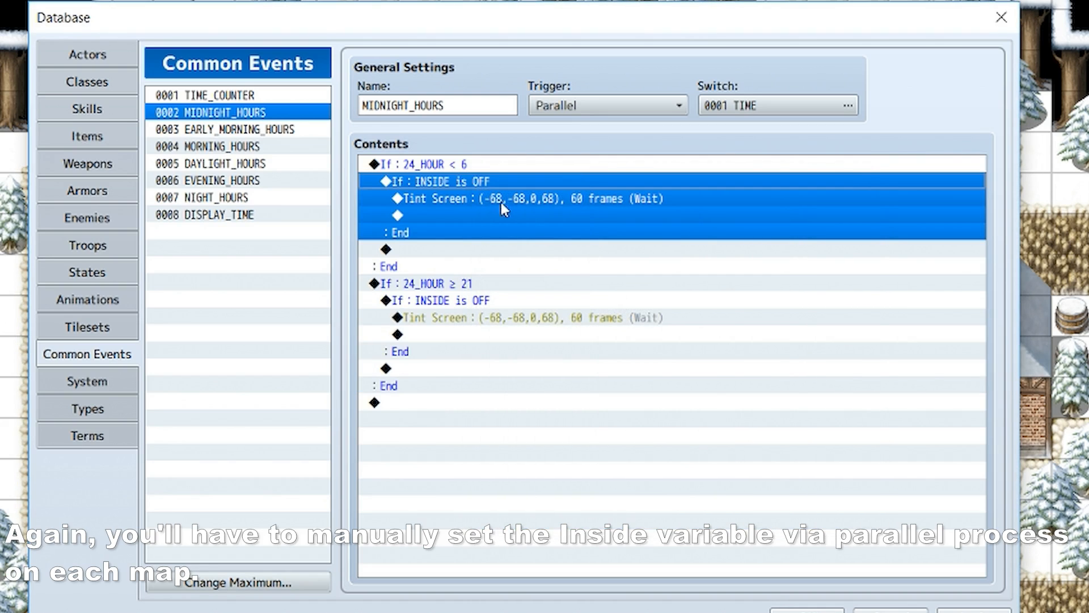
{"action": "double_click", "coordinate": [528, 197]}
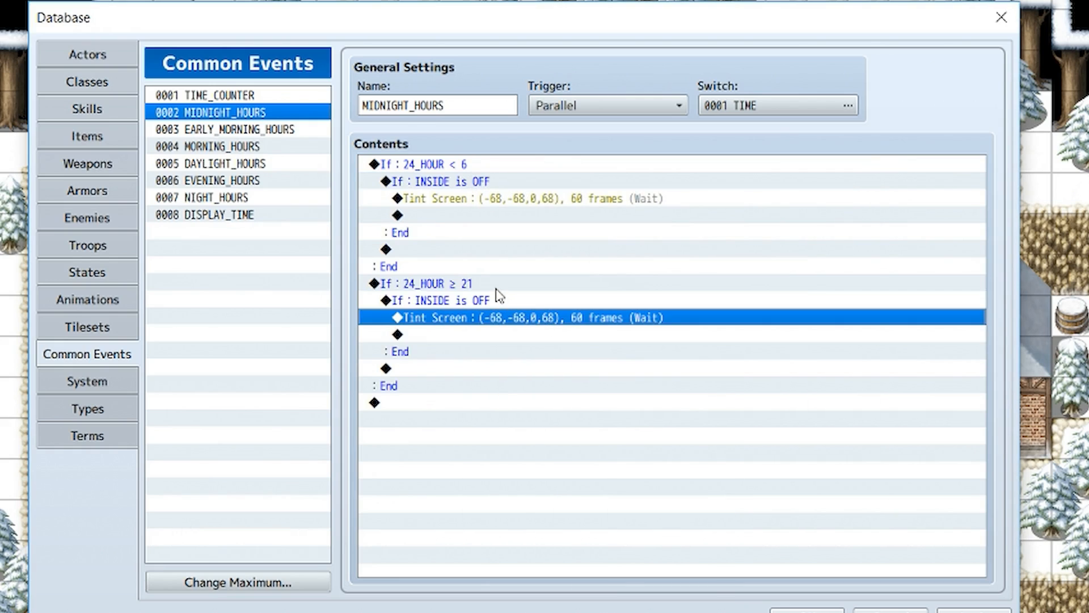
{"action": "double_click", "coordinate": [424, 283]}
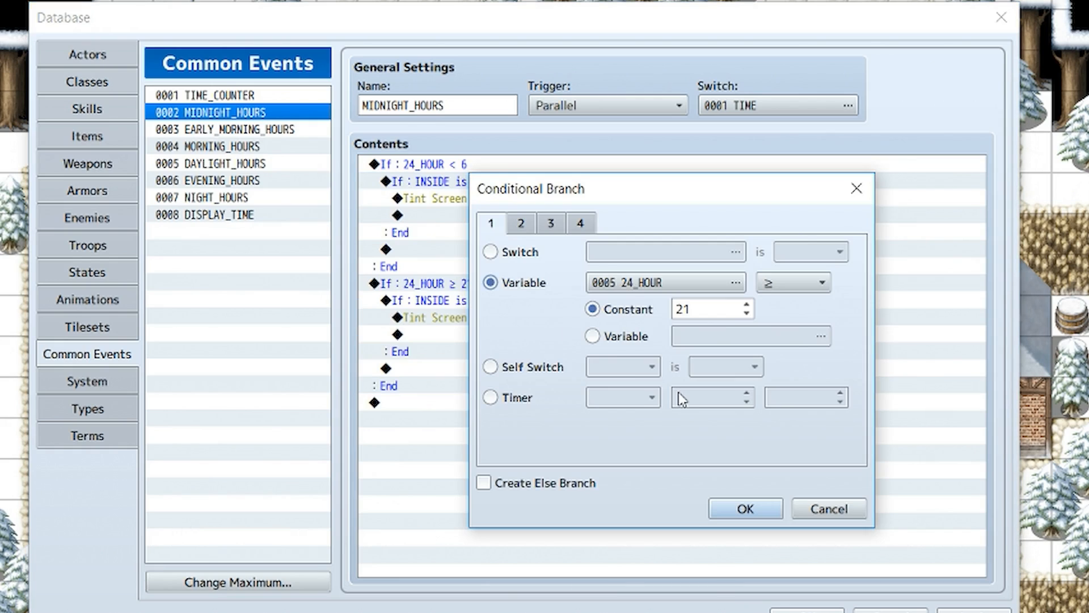
{"action": "mouse_move", "coordinate": [778, 313]}
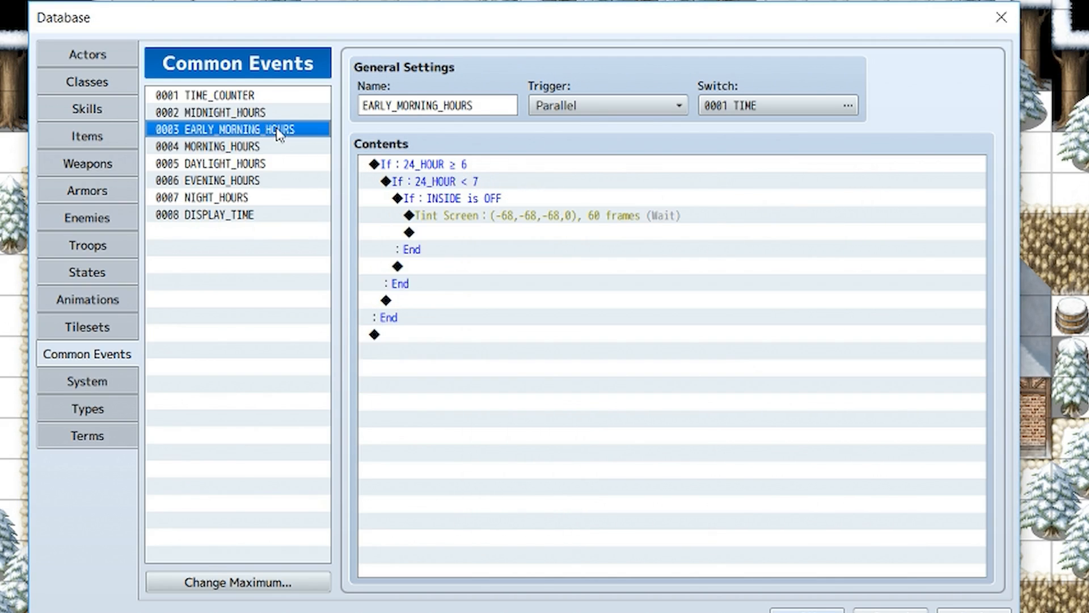
Step: Review EARLY_MORNING_HOURS's 24_HOUR ≥ 6 and < 7 conditions unchanged
{"action": "left_click", "coordinate": [487, 198]}
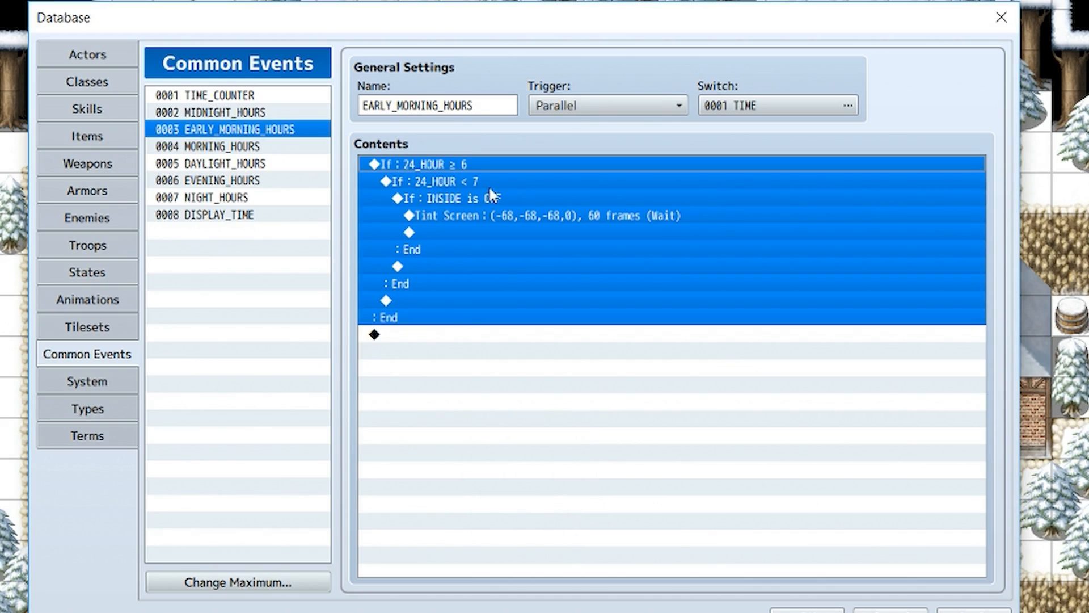
{"action": "double_click", "coordinate": [417, 163]}
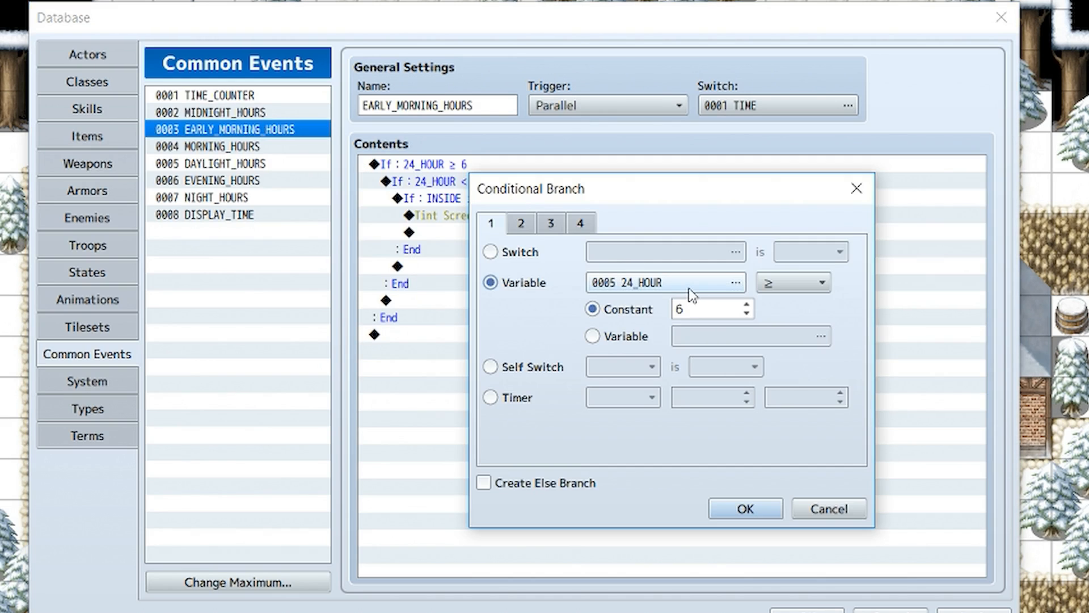
{"action": "left_click", "coordinate": [743, 508]}
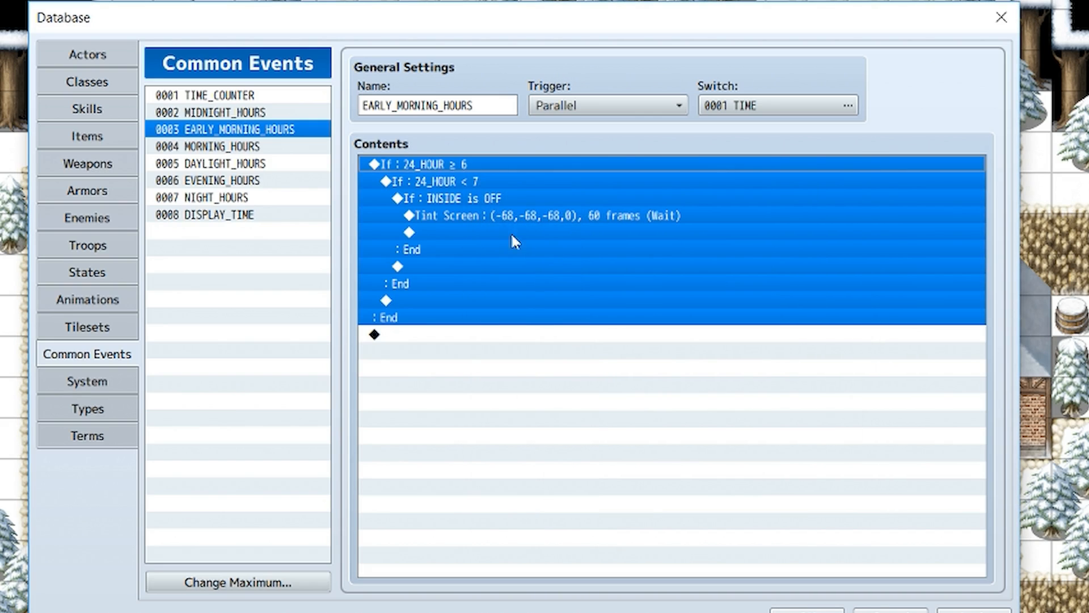
{"action": "double_click", "coordinate": [447, 182]}
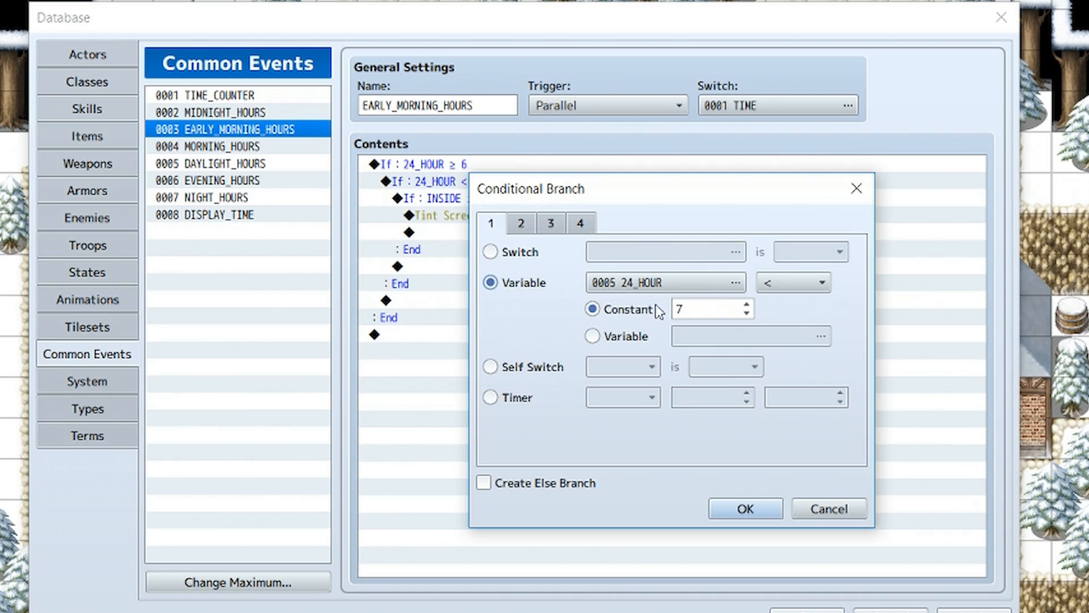
{"action": "left_click", "coordinate": [744, 509]}
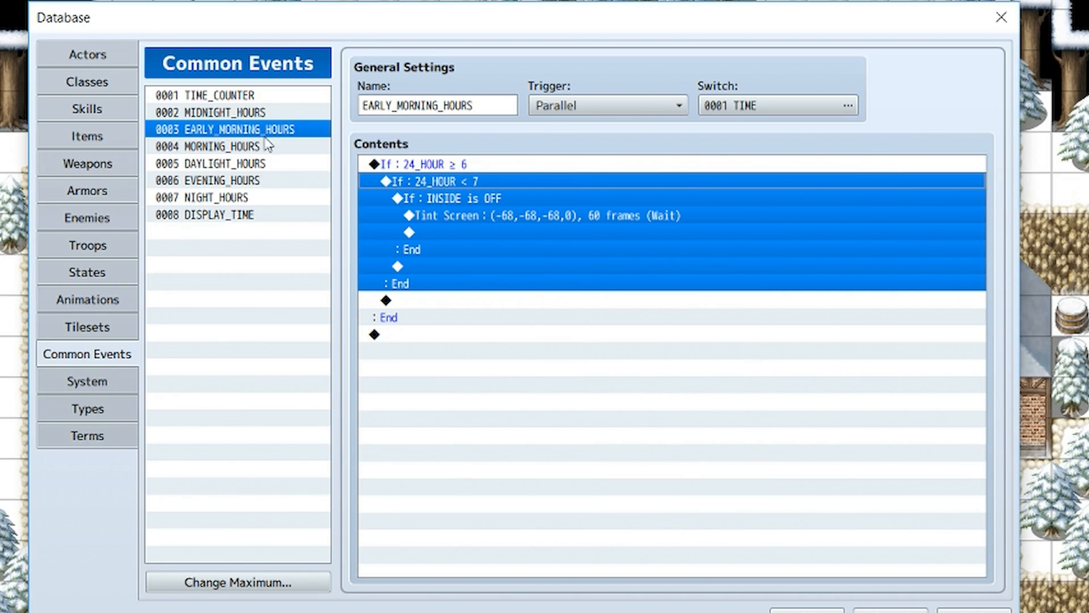
Step: Review MORNING_HOURS's 24_HOUR < 12 condition unchanged
{"action": "double_click", "coordinate": [454, 197]}
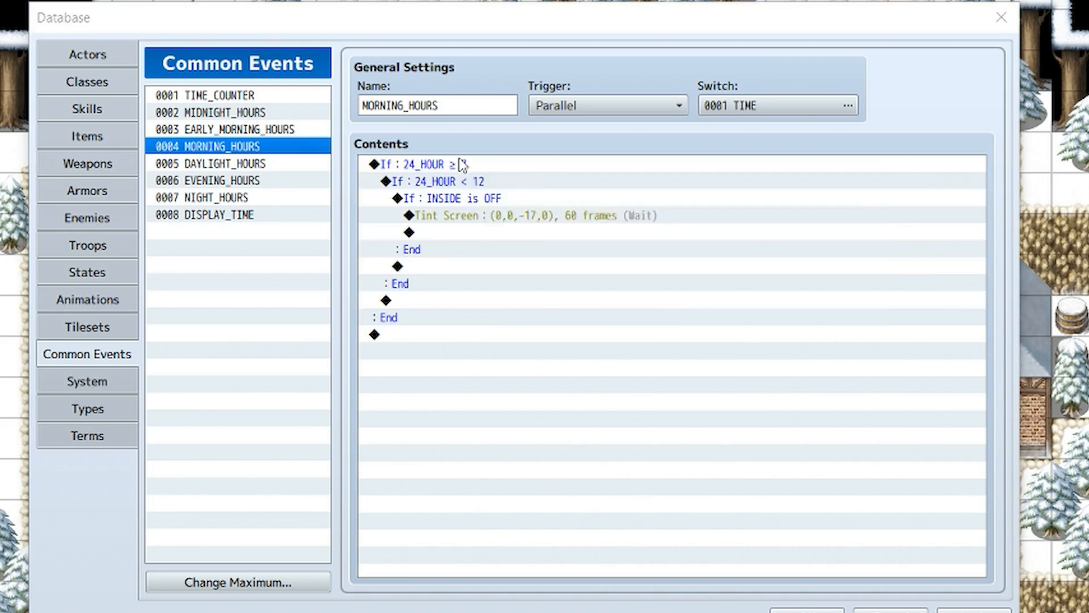
{"action": "double_click", "coordinate": [416, 163]}
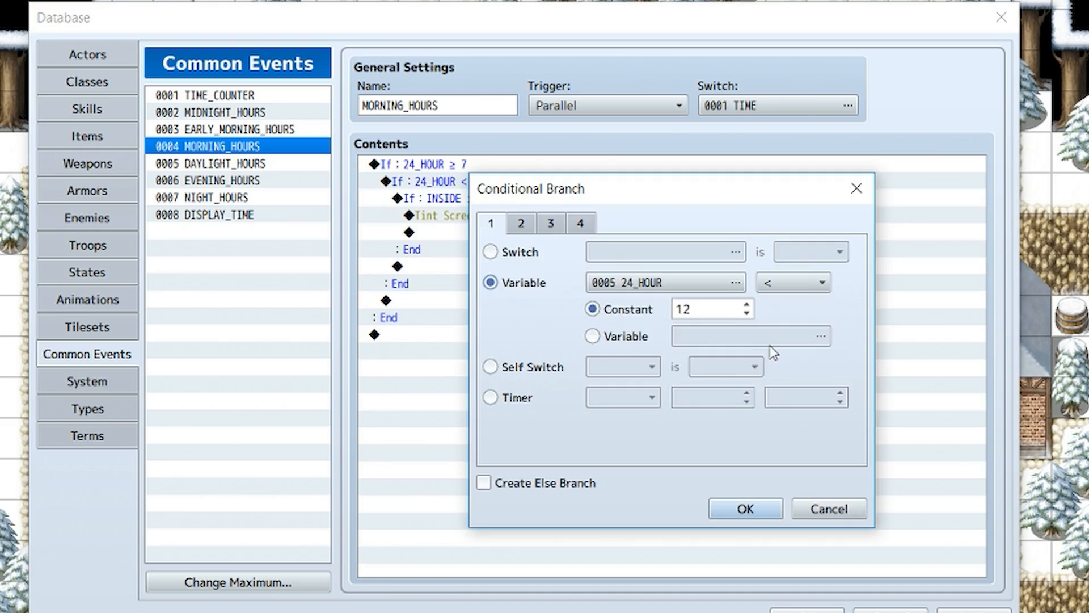
{"action": "left_click", "coordinate": [743, 509]}
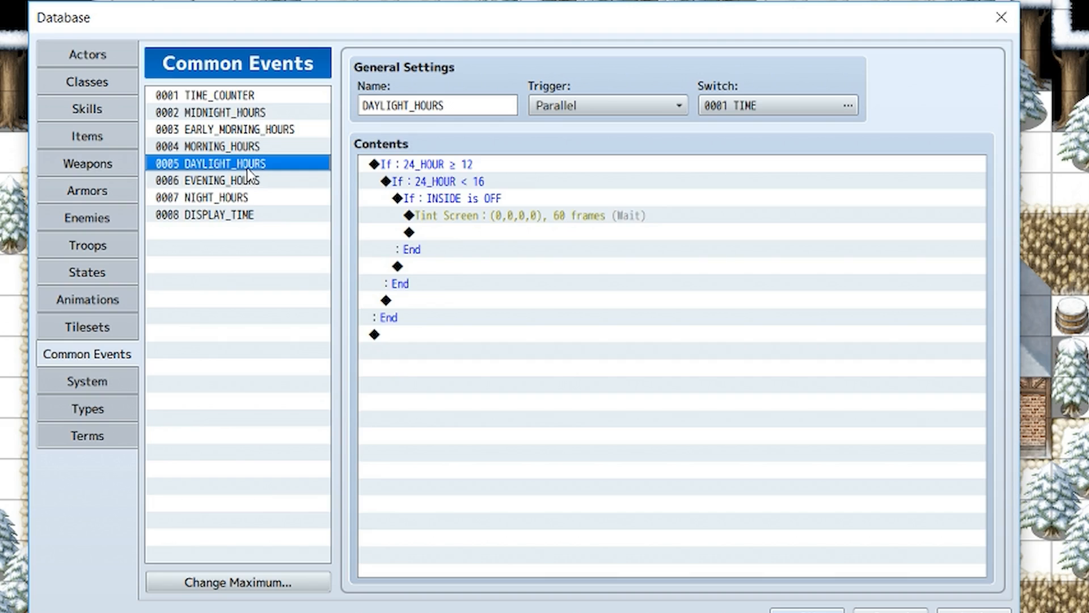
Step: Show DISPLAY_TIME, pick its AM/PM picture branch and review the Display_Time trigger switch unchanged
{"action": "left_click", "coordinate": [223, 180]}
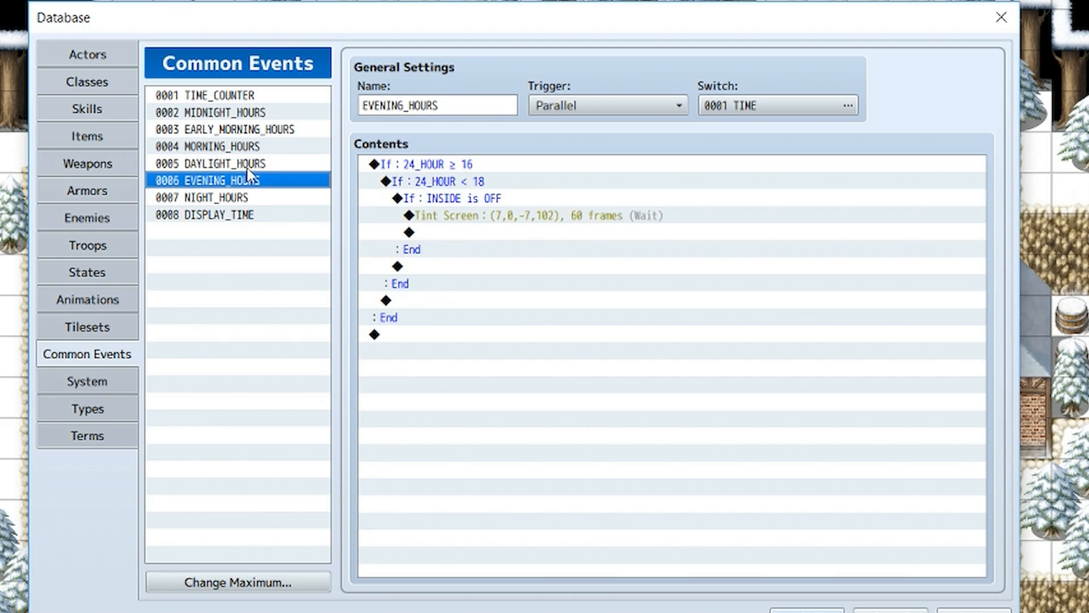
{"action": "left_click", "coordinate": [215, 215]}
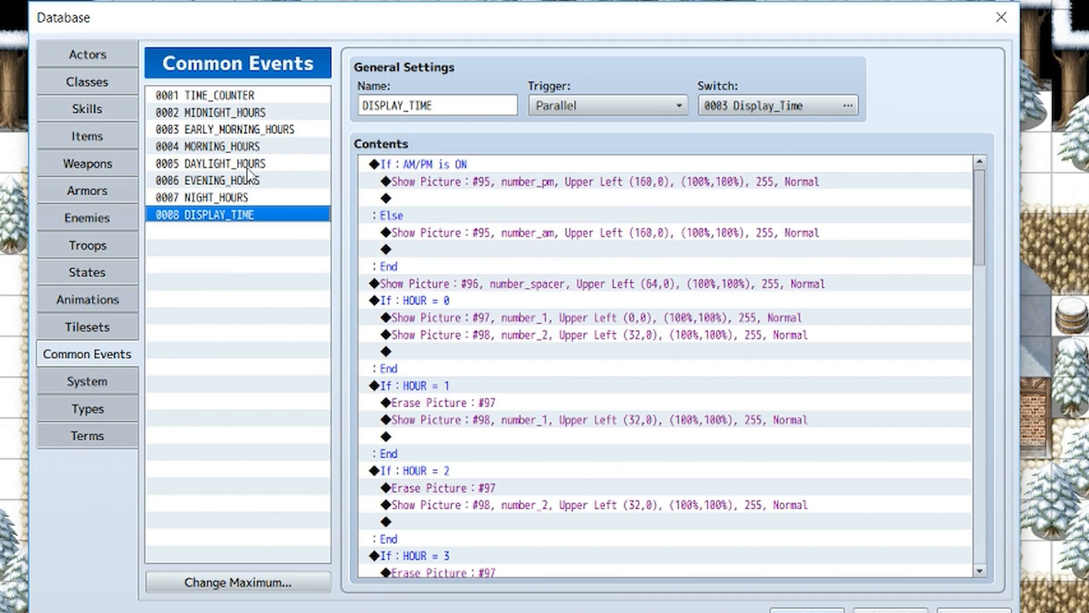
{"action": "mouse_move", "coordinate": [252, 202]}
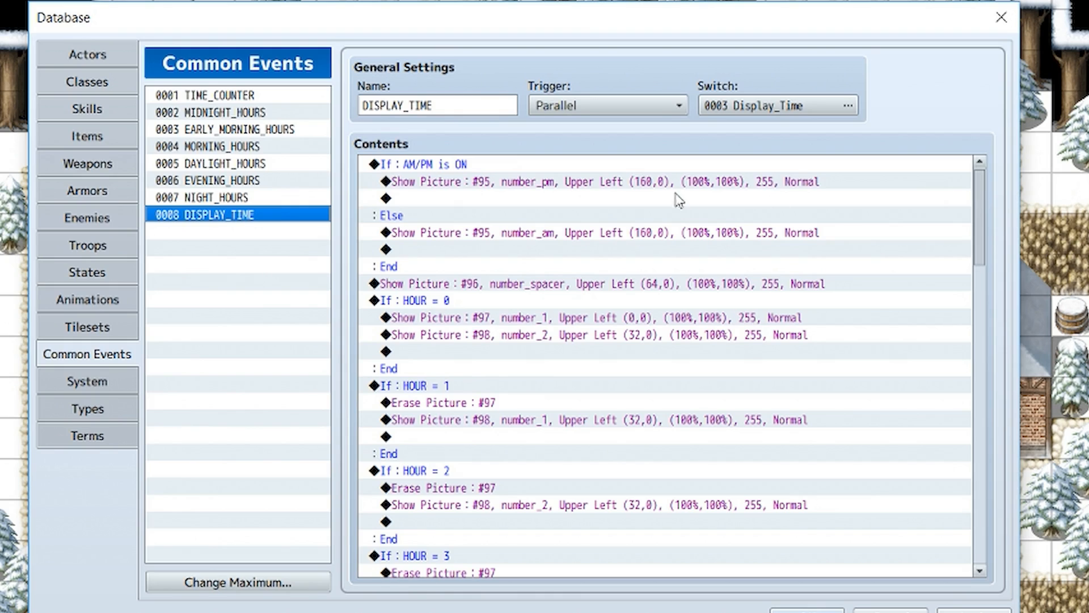
{"action": "left_click", "coordinate": [431, 164]}
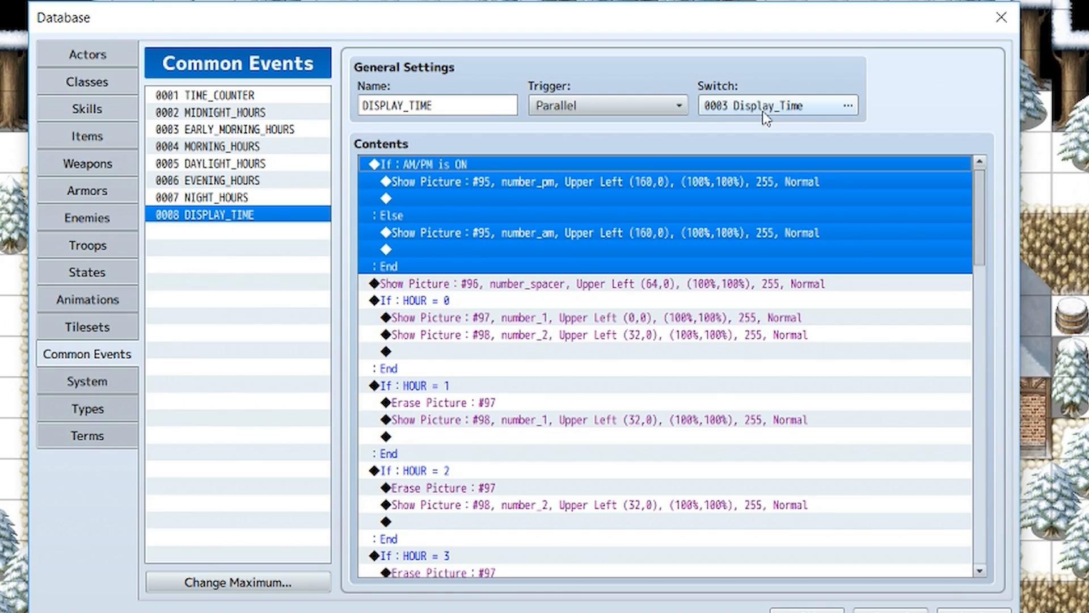
{"action": "left_click", "coordinate": [846, 104]}
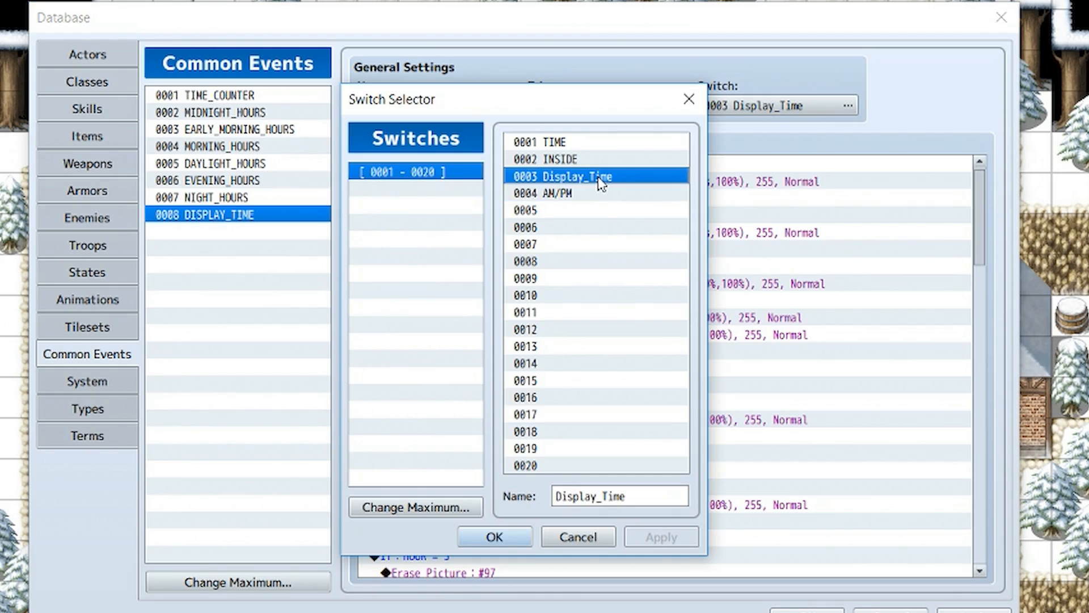
{"action": "left_click", "coordinate": [493, 537]}
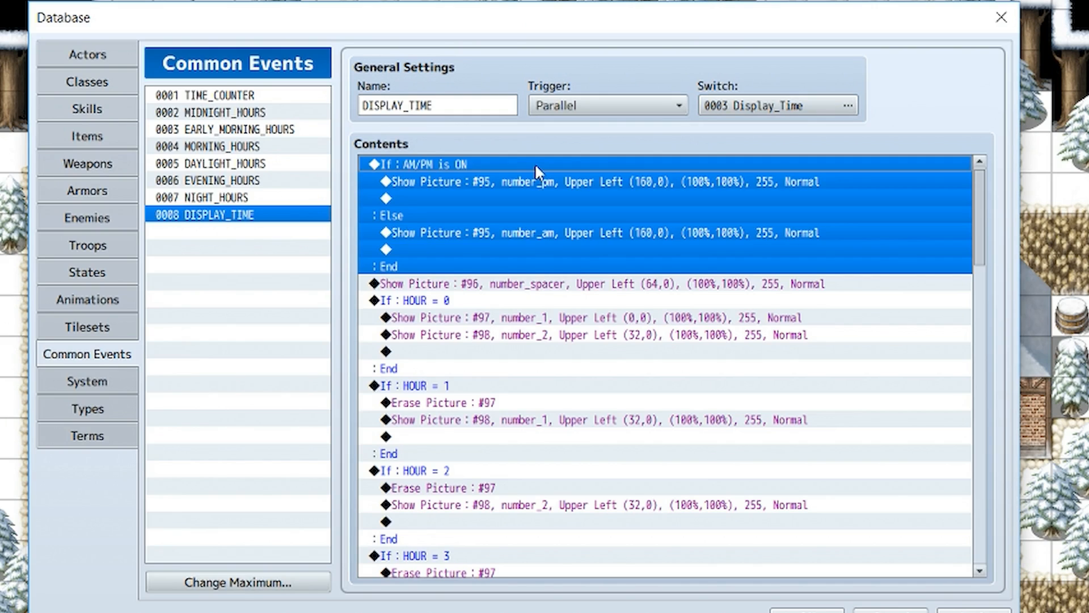
{"action": "double_click", "coordinate": [418, 163]}
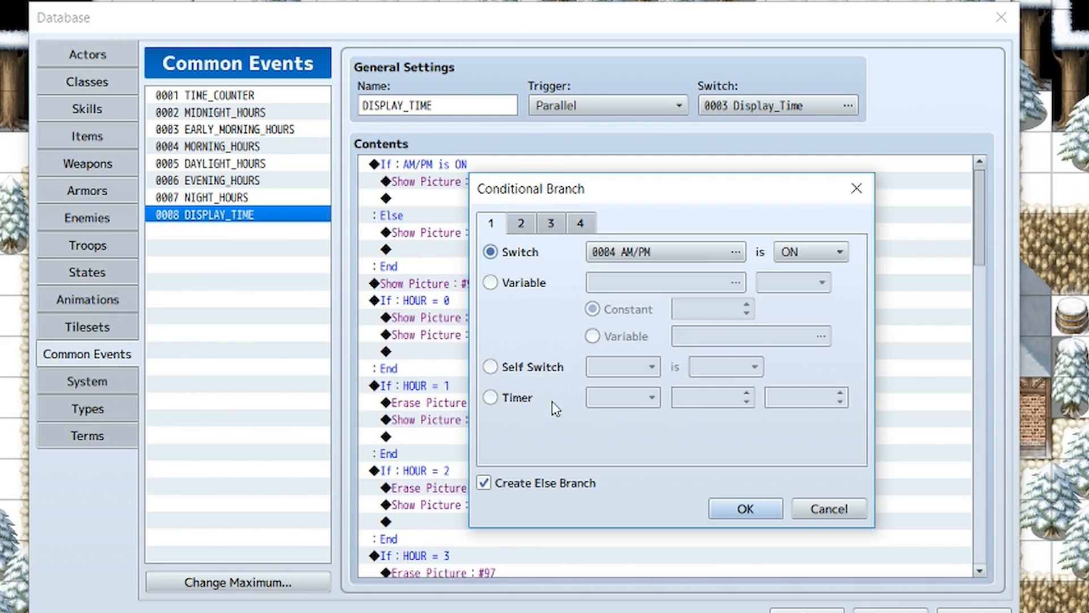
{"action": "mouse_move", "coordinate": [911, 165]}
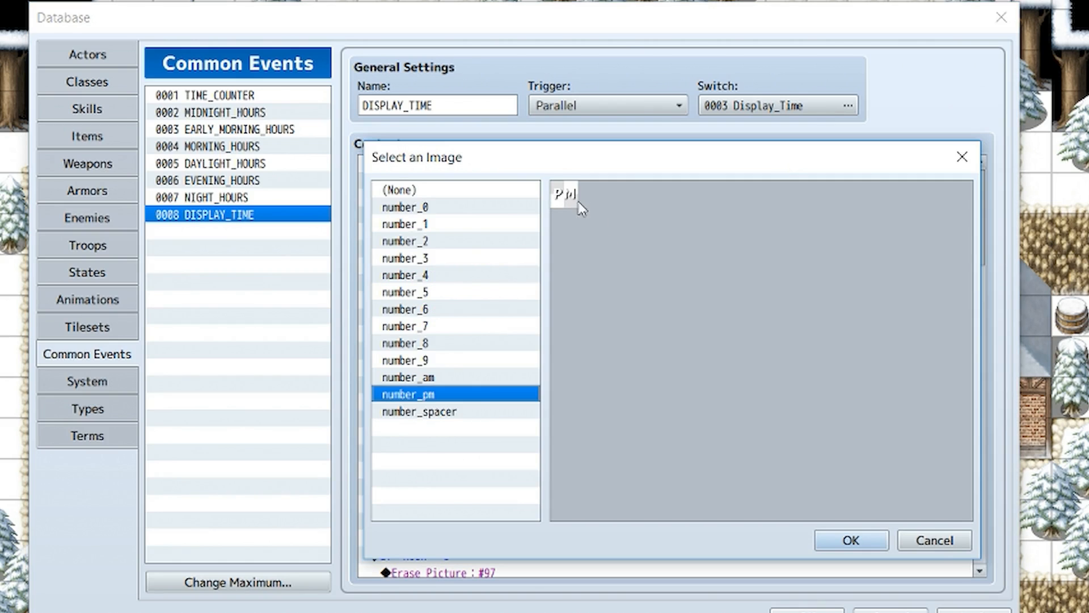
{"action": "left_click", "coordinate": [849, 540]}
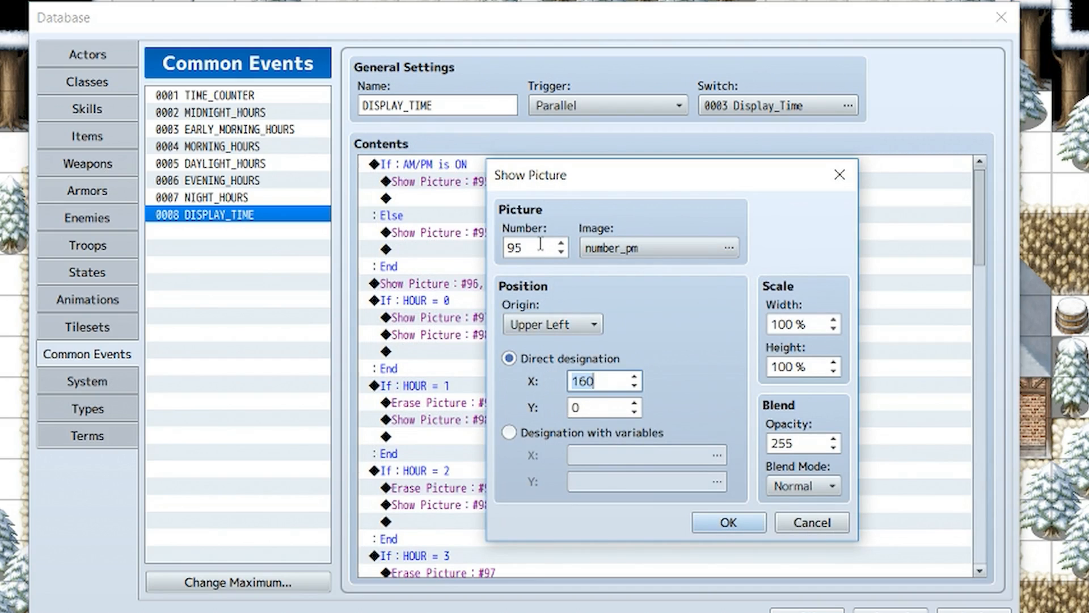
{"action": "left_click", "coordinate": [726, 522]}
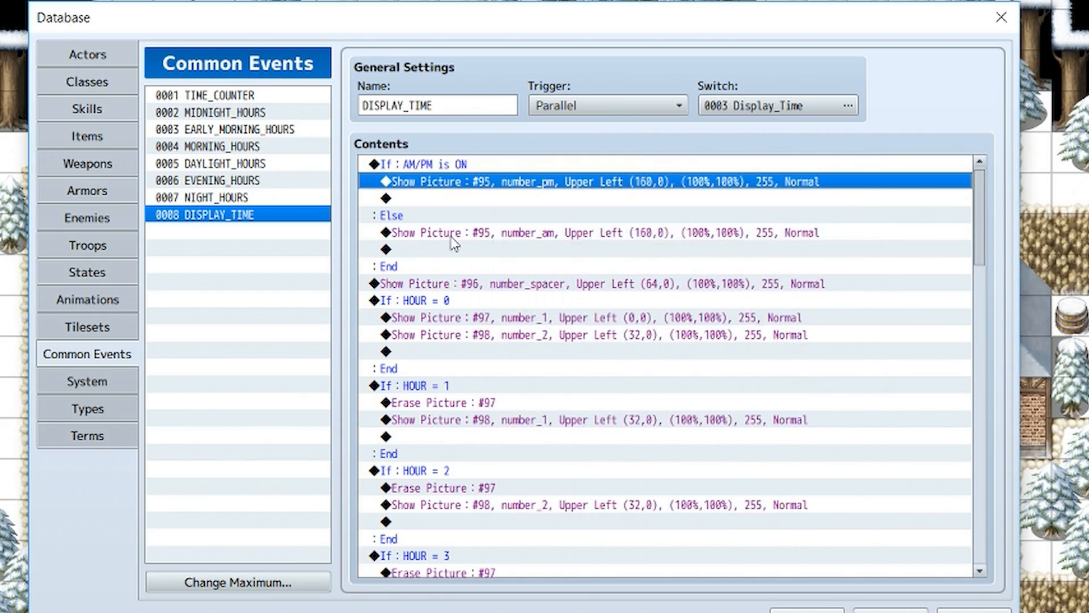
{"action": "double_click", "coordinate": [598, 181]}
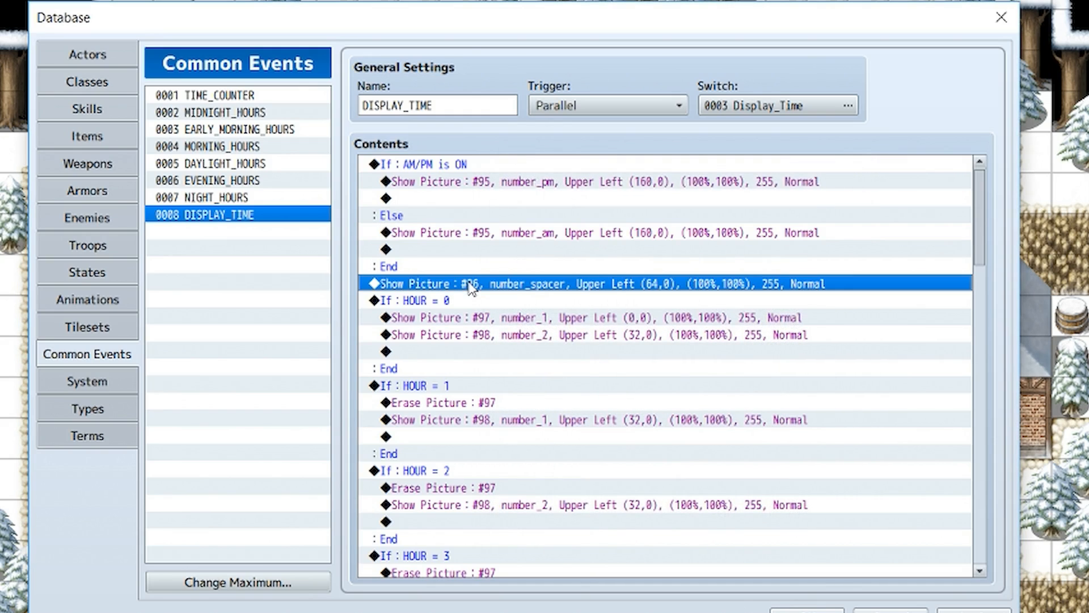
{"action": "mouse_move", "coordinate": [560, 310]}
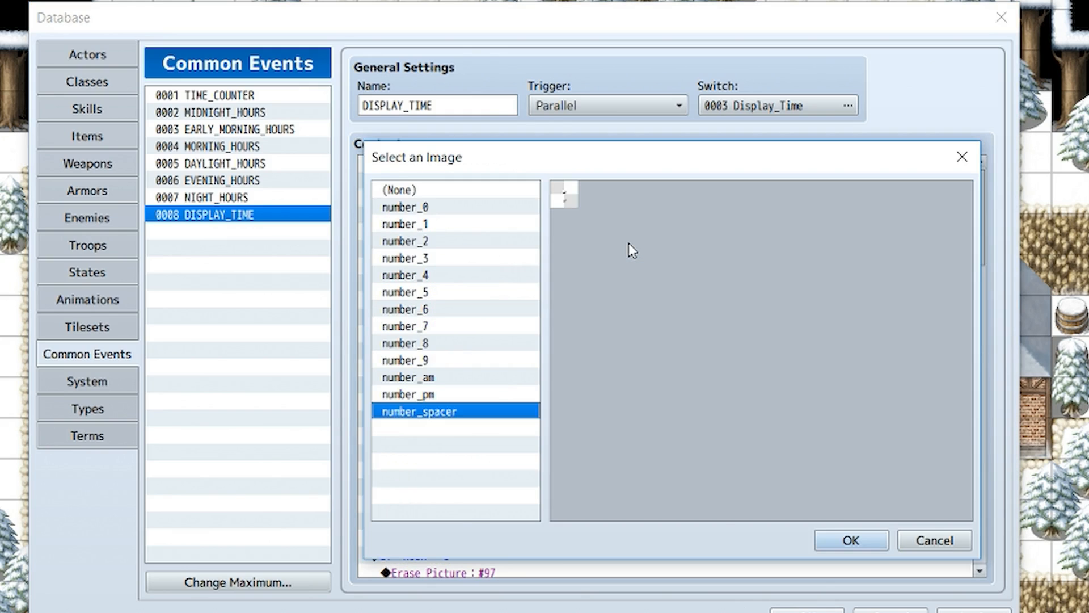
{"action": "left_click", "coordinate": [848, 540]}
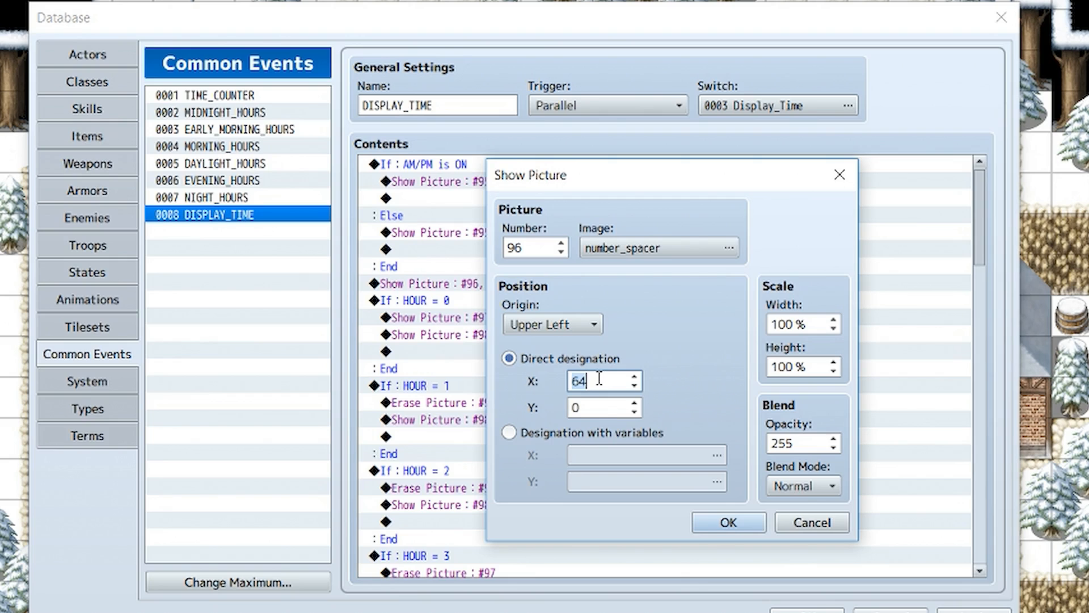
{"action": "mouse_move", "coordinate": [554, 287]}
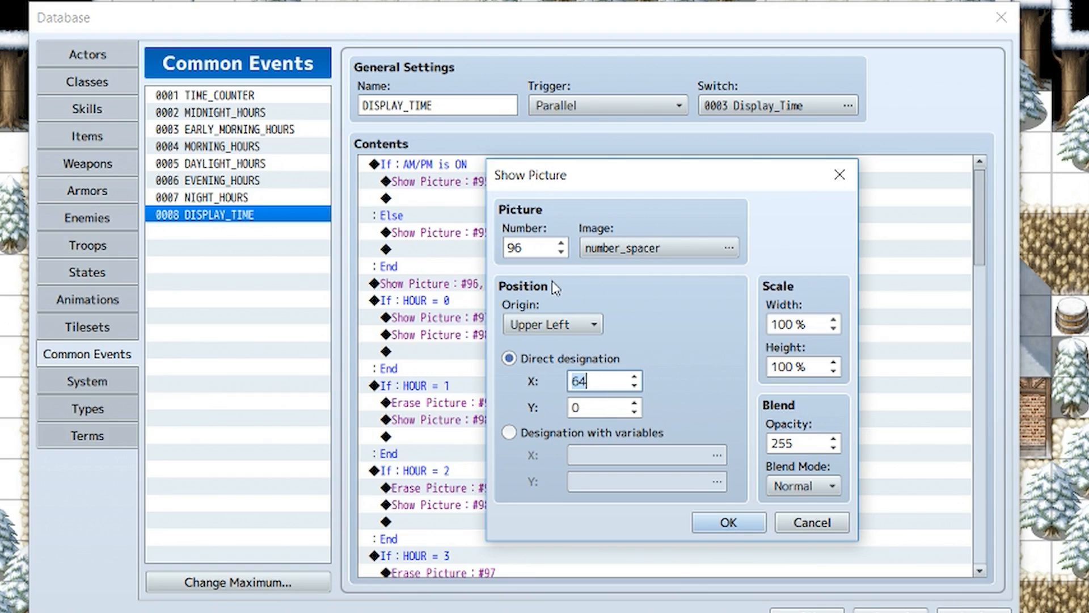
{"action": "left_click", "coordinate": [726, 522]}
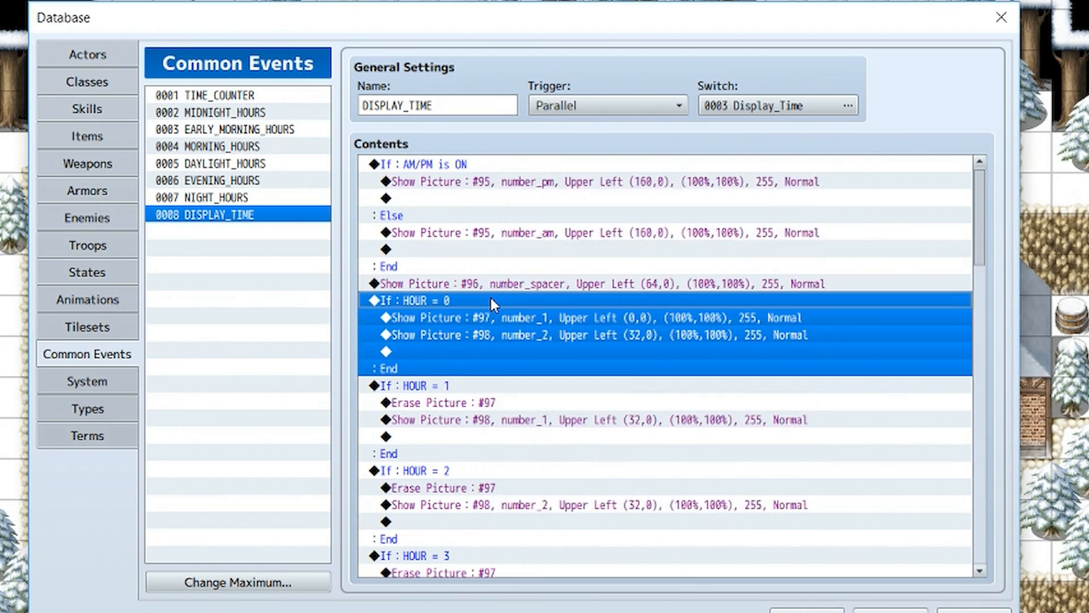
{"action": "double_click", "coordinate": [410, 299]}
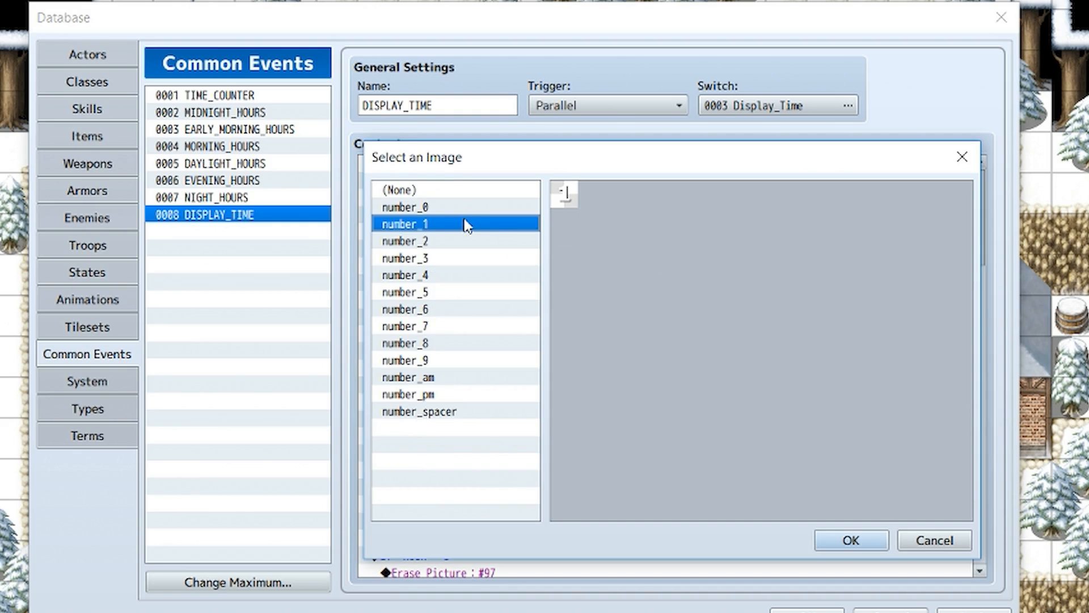
{"action": "left_click", "coordinate": [849, 540]}
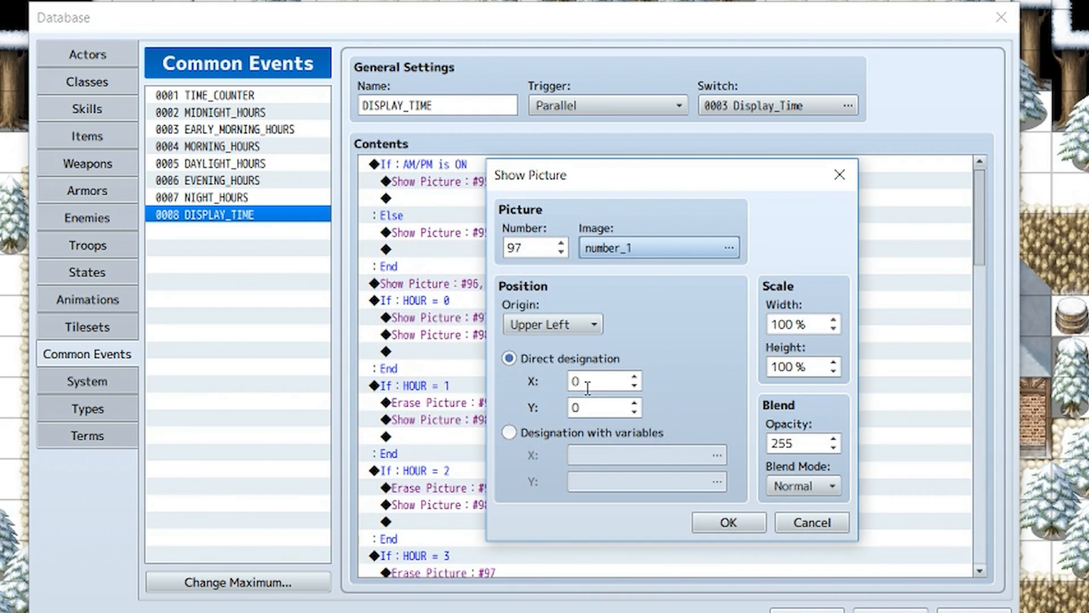
{"action": "left_click", "coordinate": [528, 247]}
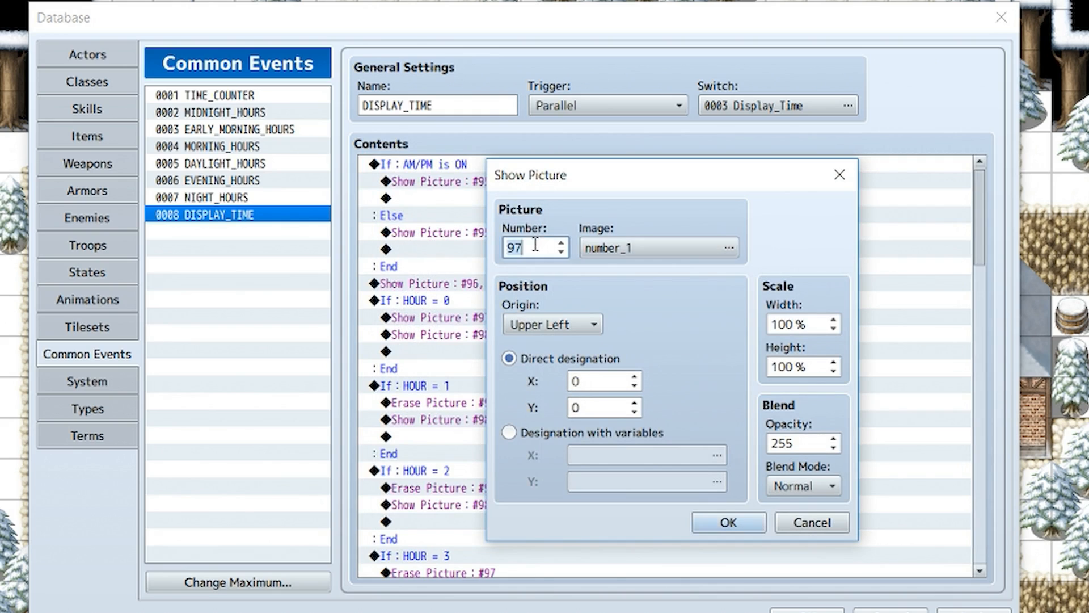
{"action": "left_click", "coordinate": [726, 522]}
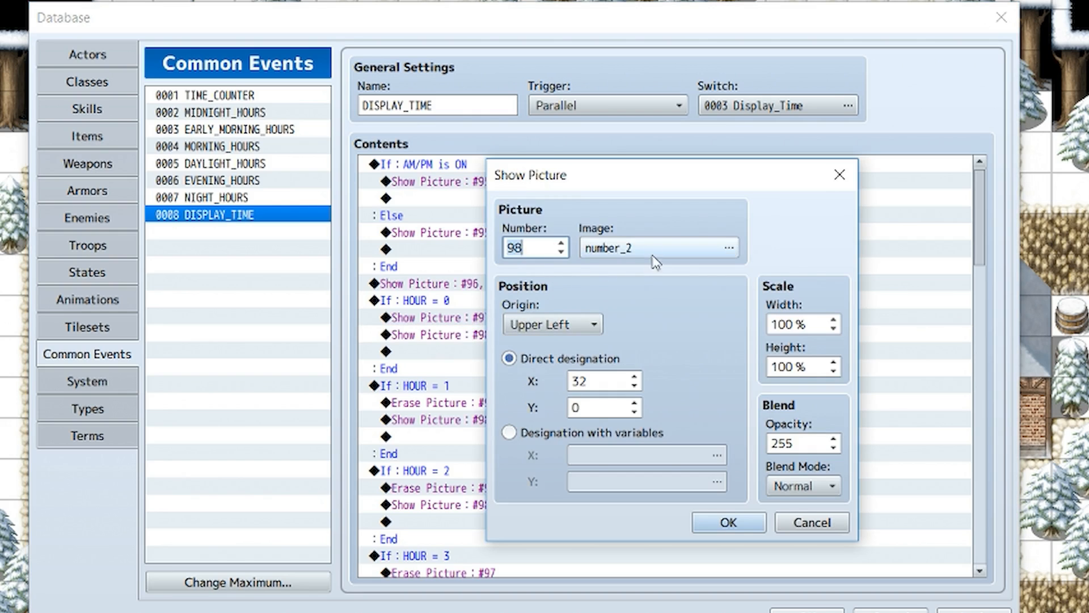
{"action": "left_click", "coordinate": [598, 381]}
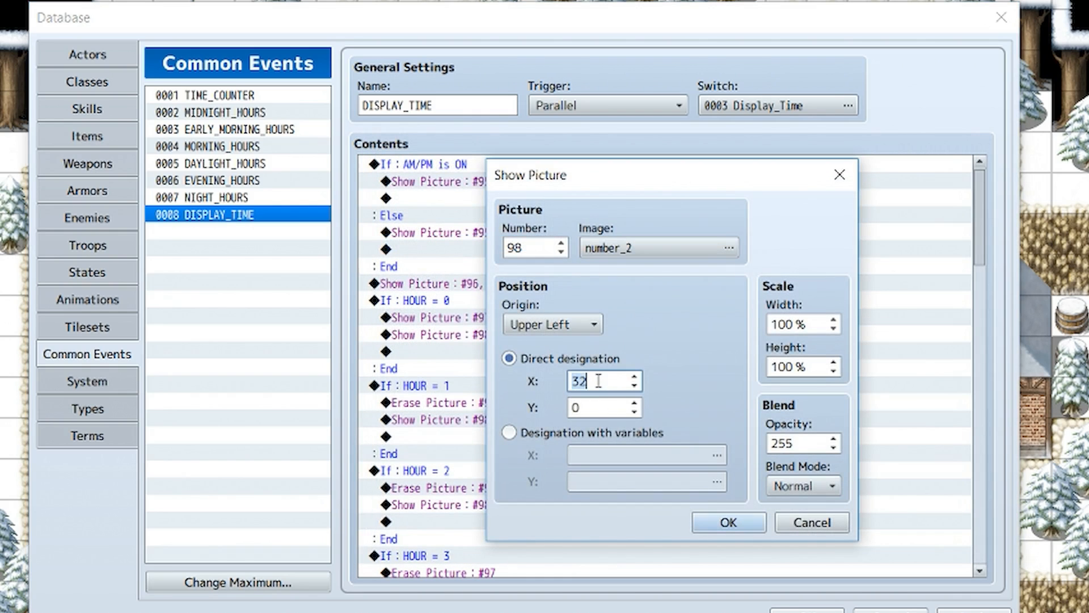
{"action": "left_click", "coordinate": [726, 522]}
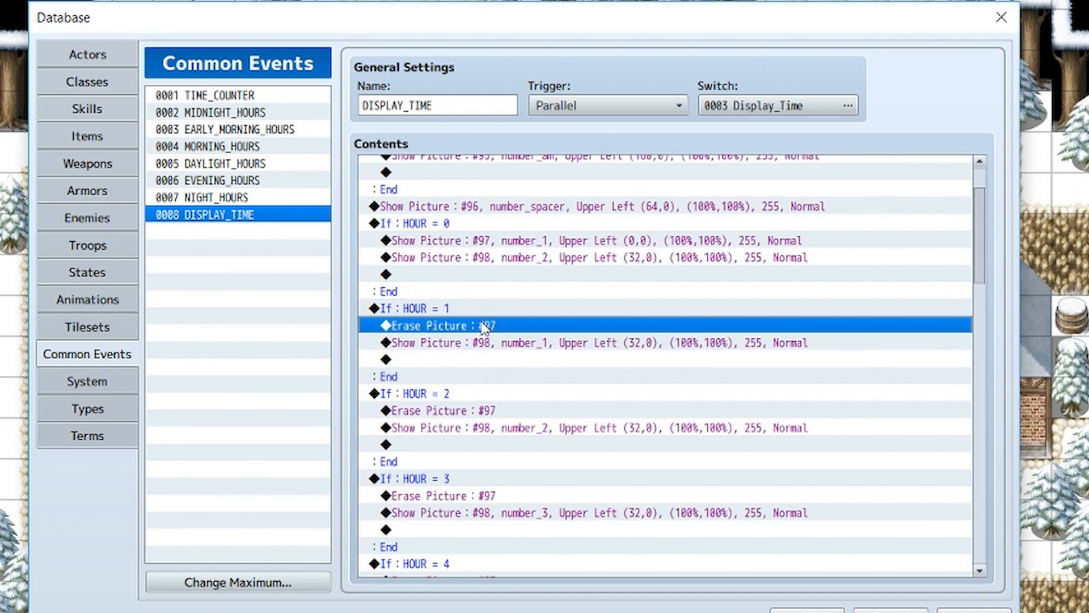
{"action": "mouse_move", "coordinate": [491, 339]}
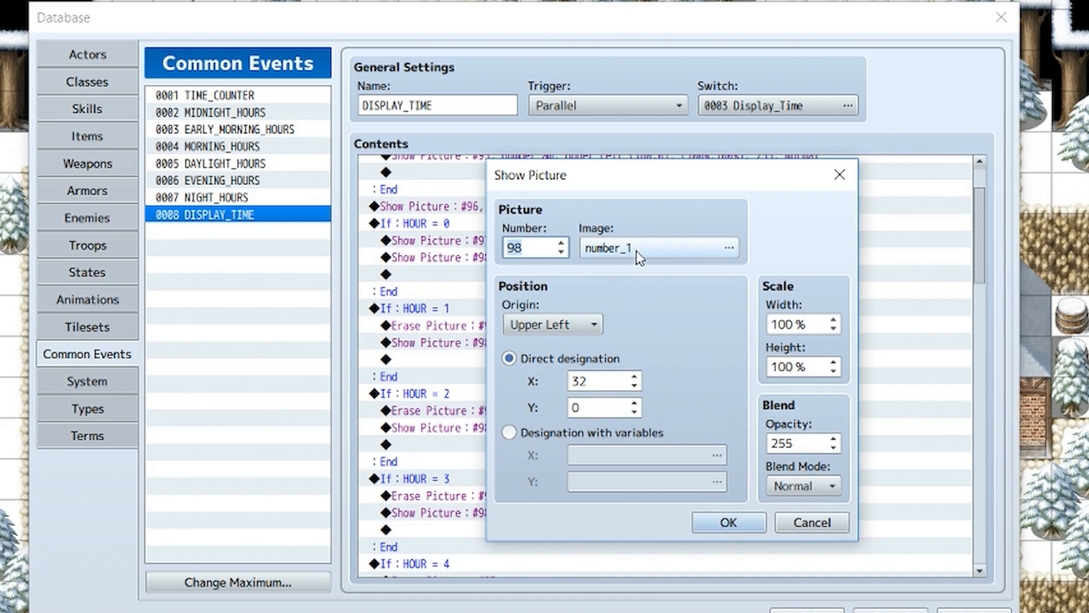
{"action": "mouse_move", "coordinate": [638, 258]}
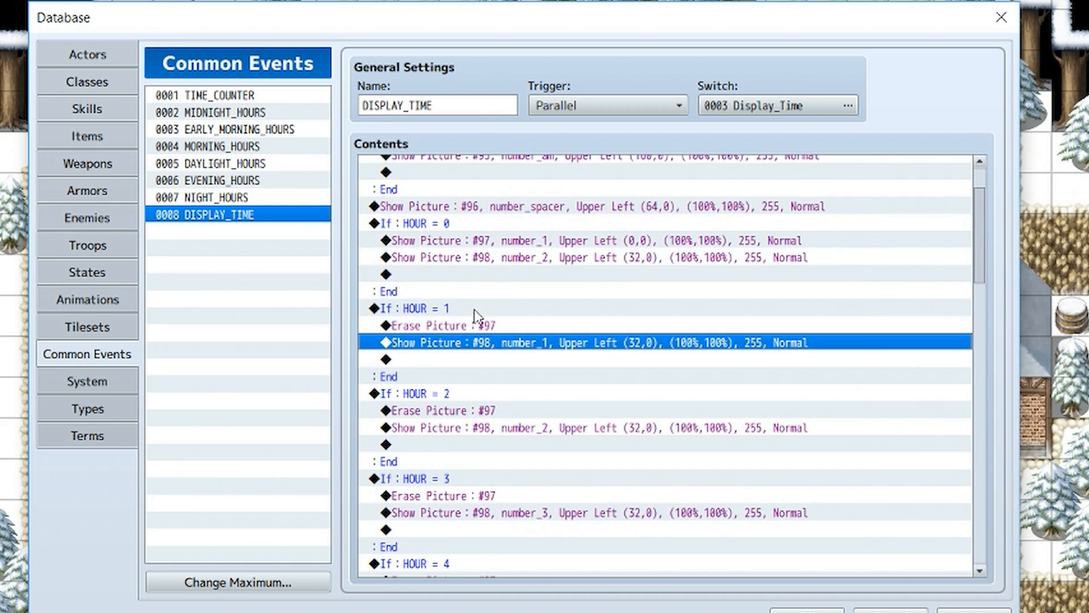
{"action": "double_click", "coordinate": [598, 342]}
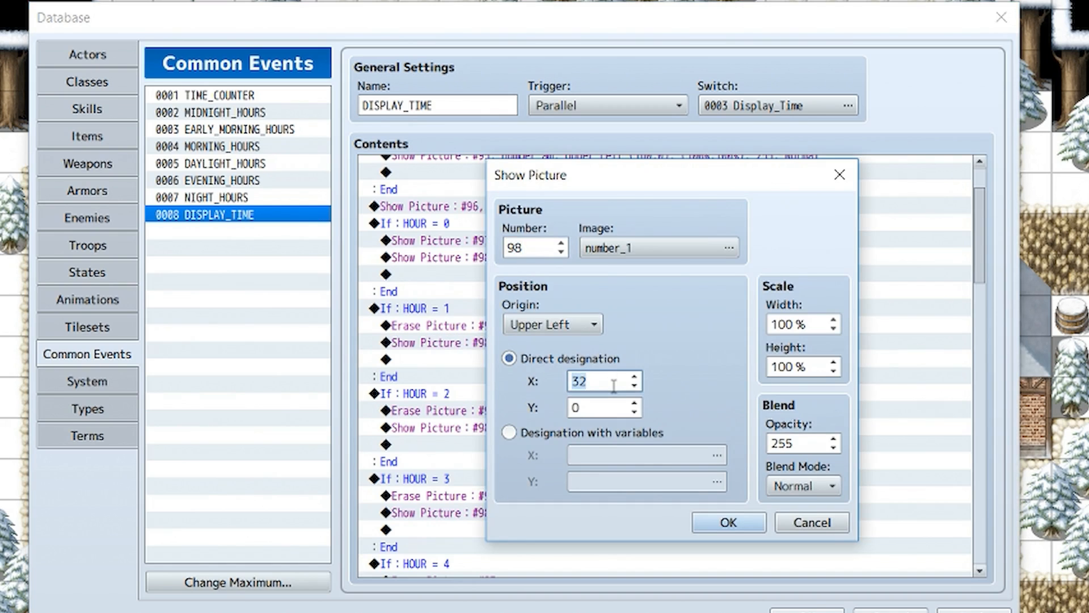
{"action": "left_click", "coordinate": [726, 522]}
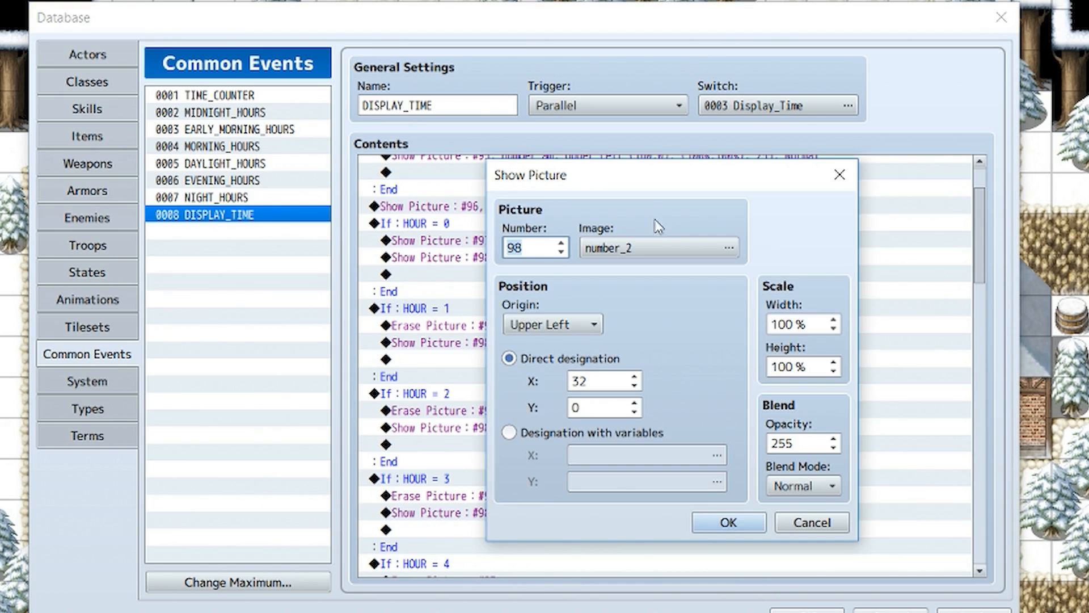
{"action": "left_click", "coordinate": [727, 521]}
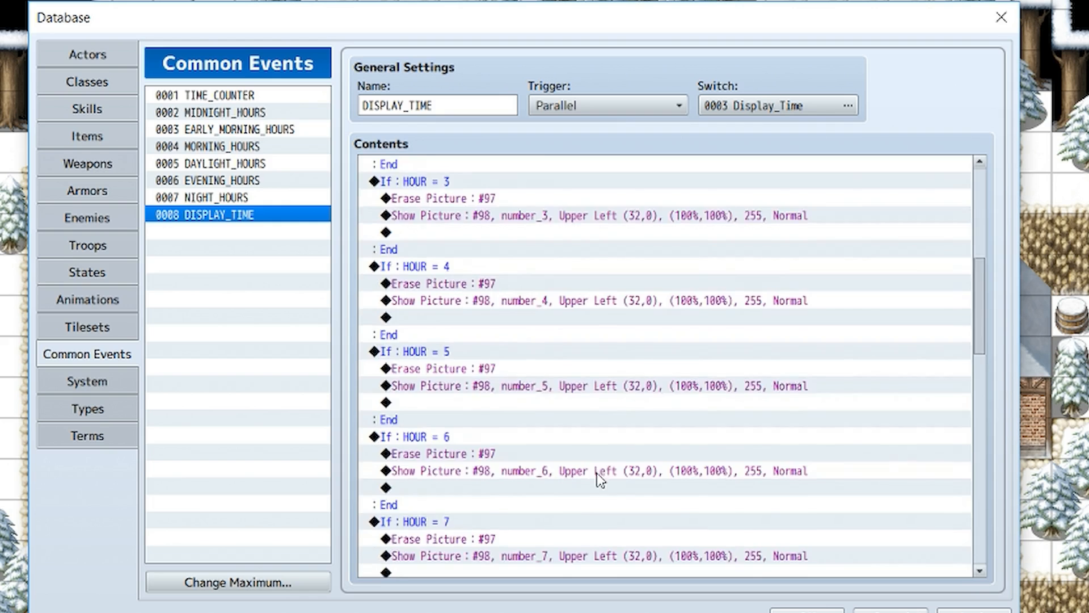
{"action": "scroll", "scroll_direction": "down", "scroll_amount": 3}
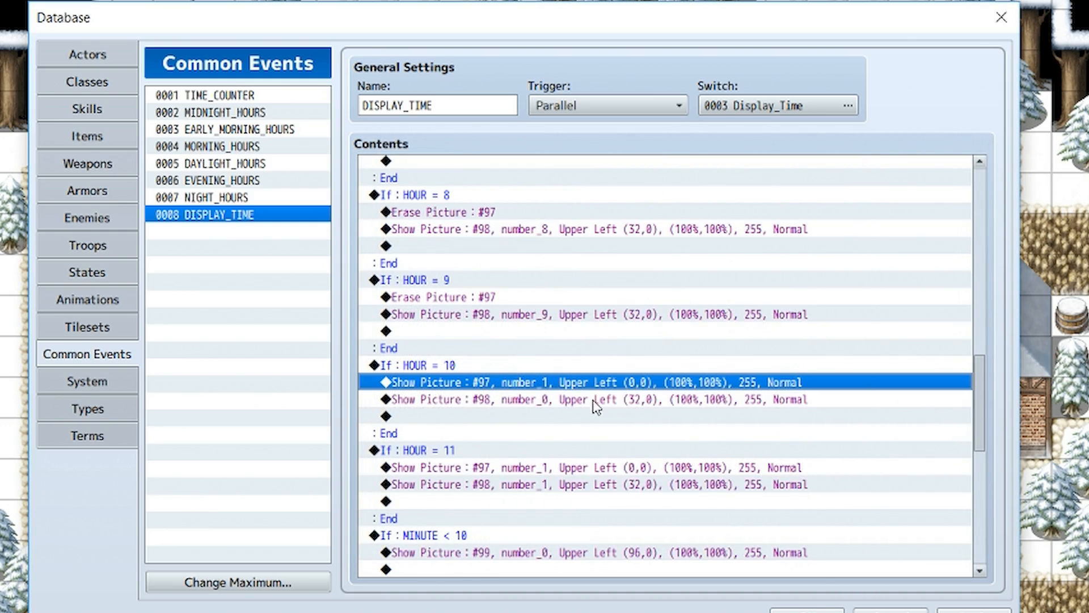
{"action": "double_click", "coordinate": [595, 400]}
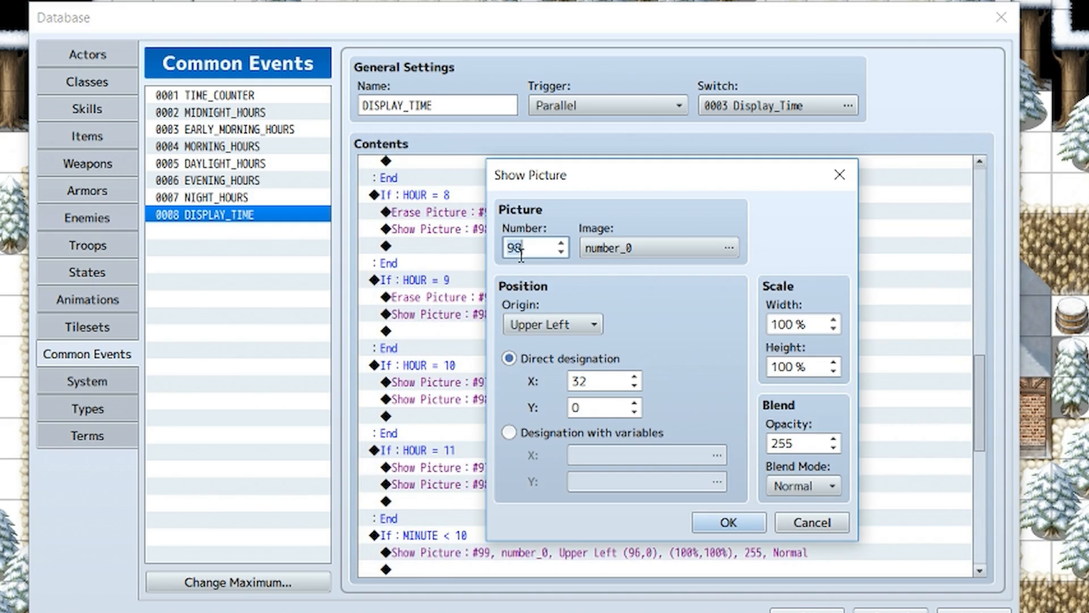
{"action": "left_click", "coordinate": [727, 522]}
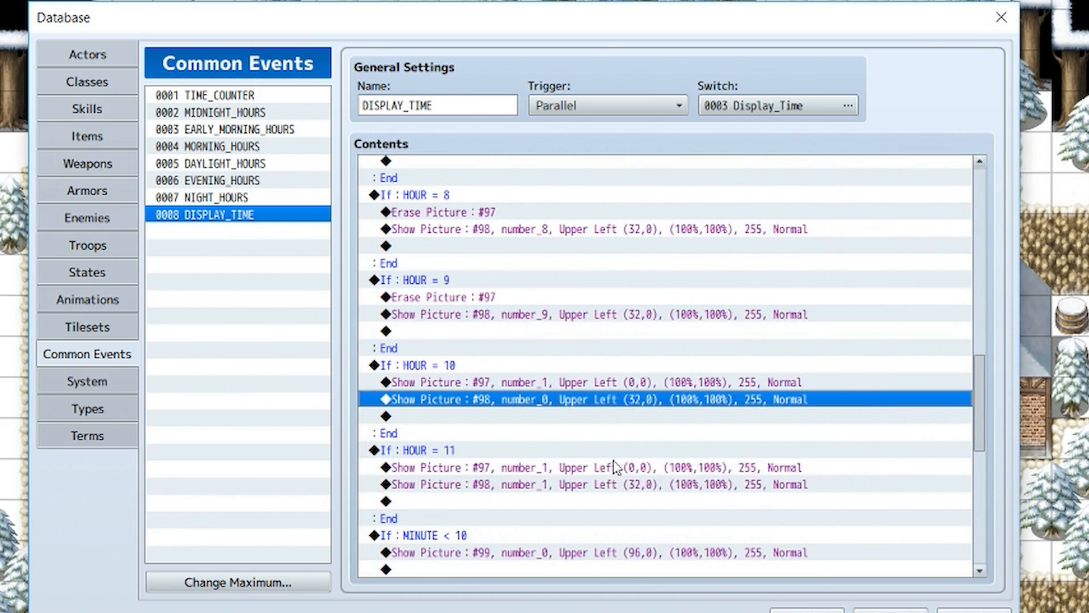
{"action": "left_click", "coordinate": [639, 485]}
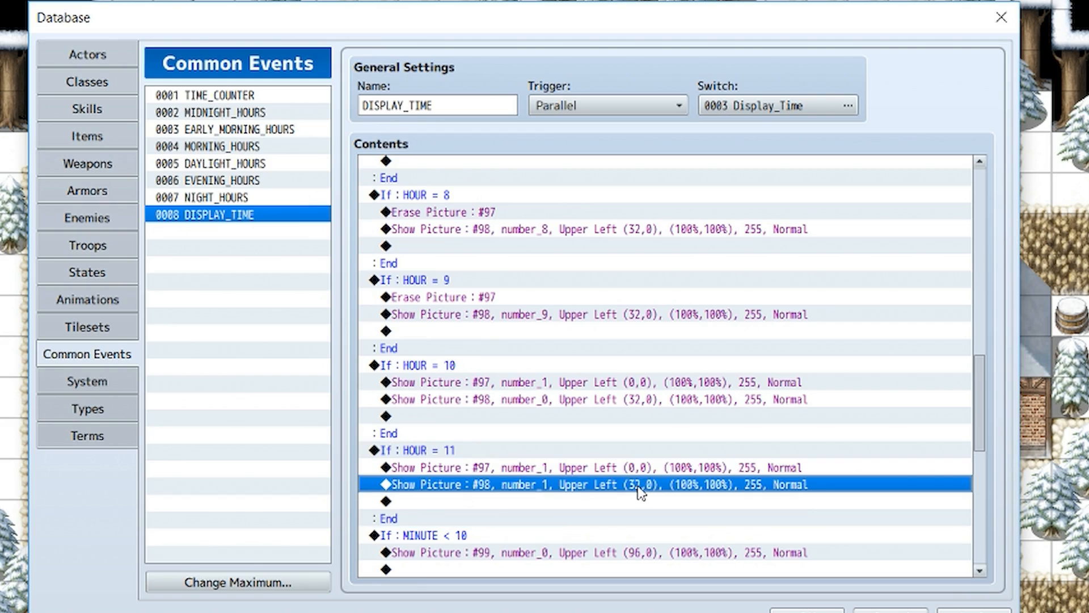
{"action": "scroll", "scroll_direction": "down", "scroll_amount": 3}
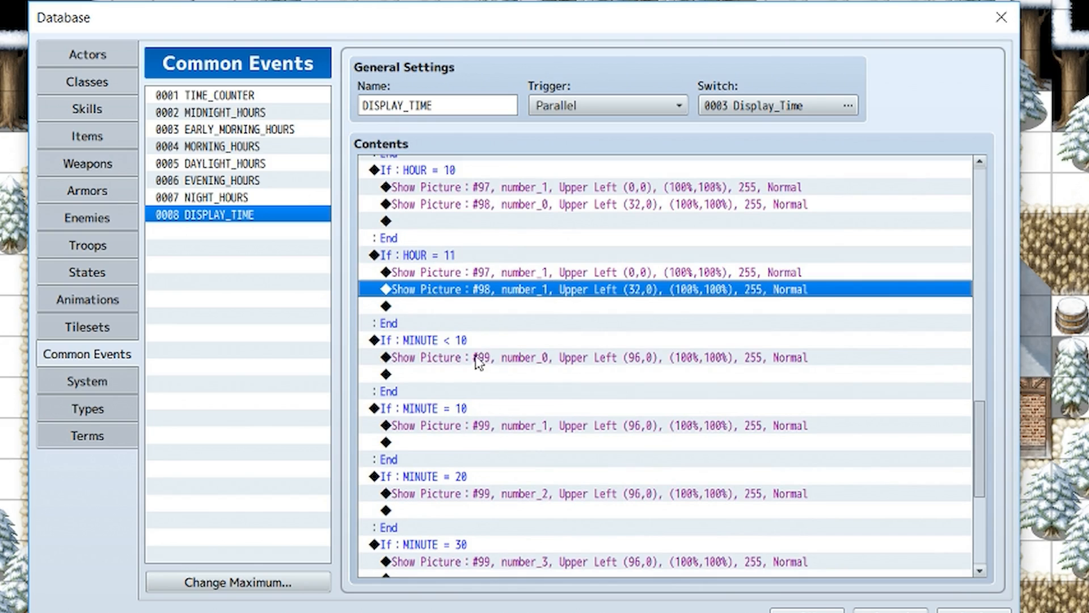
{"action": "mouse_move", "coordinate": [575, 295]}
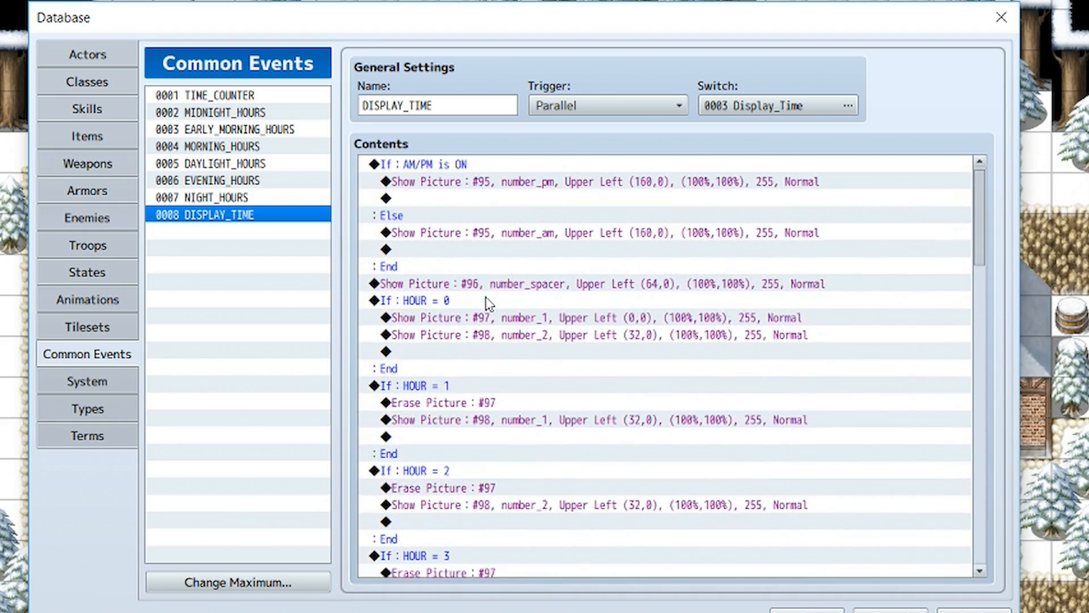
{"action": "scroll", "scroll_direction": "down", "scroll_amount": 3}
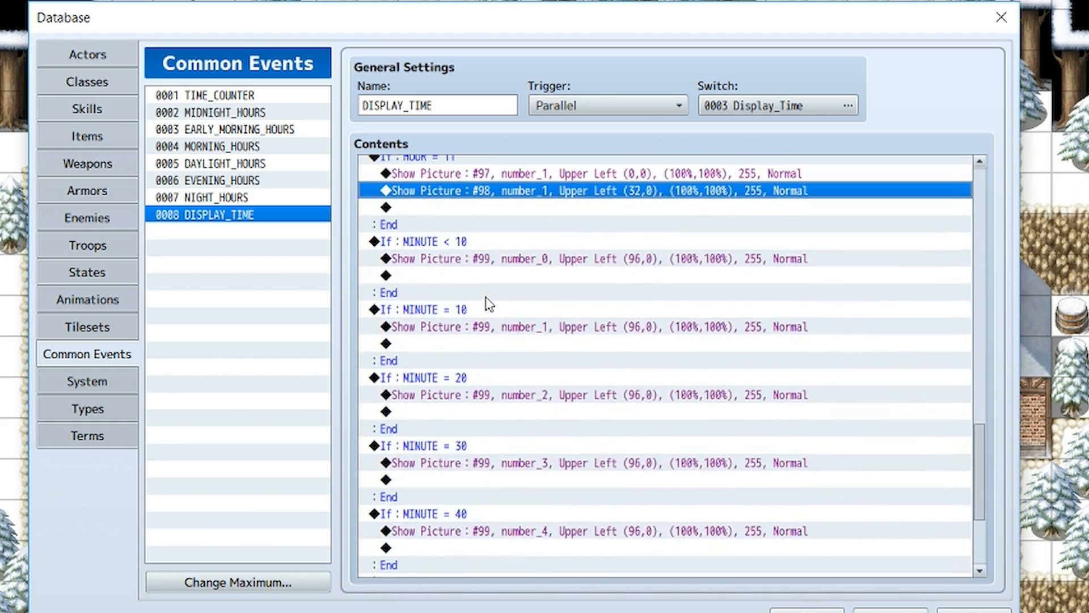
Step: Review the MINUTE < 10 number_0 and minute-tens Show Picture commands unchanged
{"action": "left_click", "coordinate": [431, 241]}
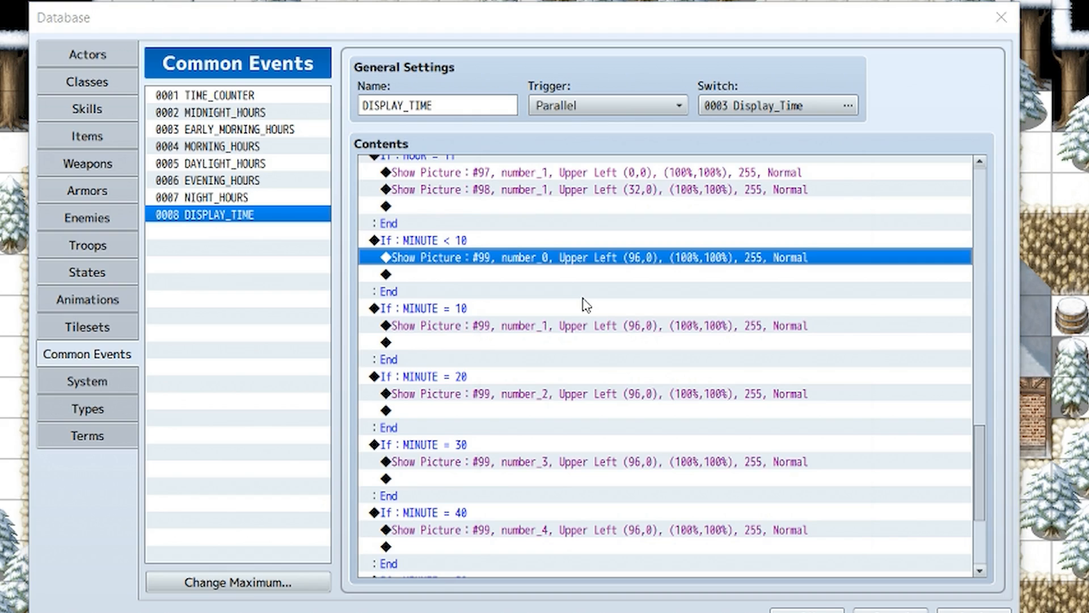
{"action": "double_click", "coordinate": [594, 258]}
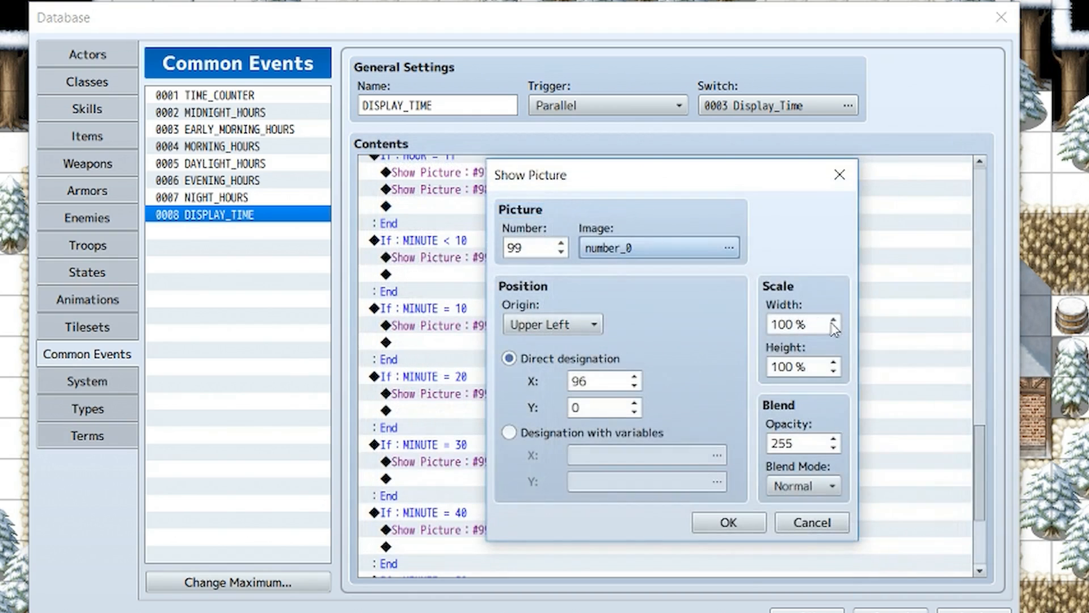
{"action": "left_click", "coordinate": [726, 522]}
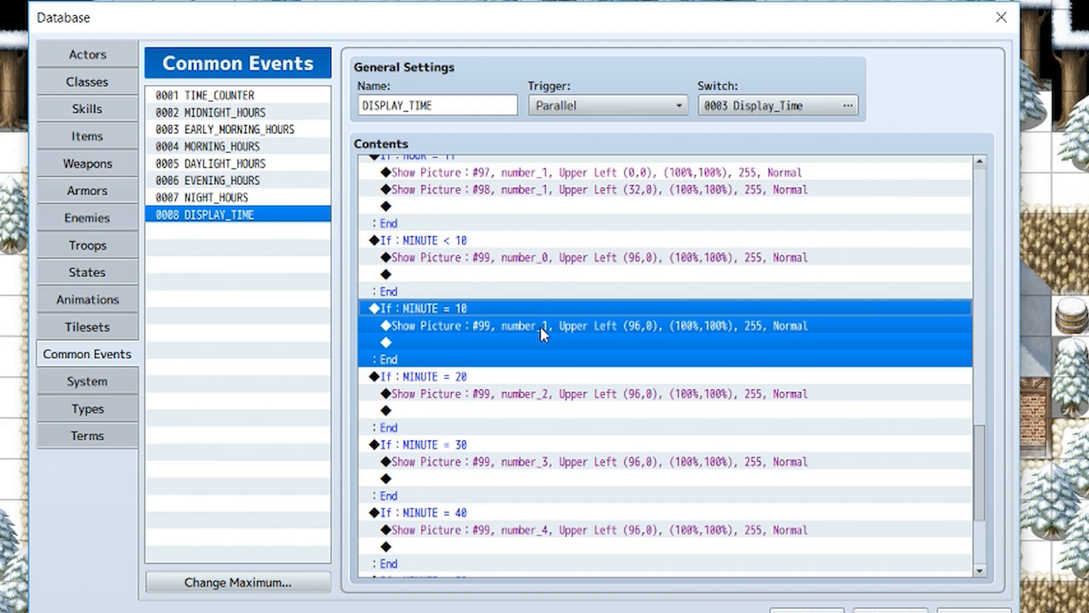
{"action": "double_click", "coordinate": [543, 325]}
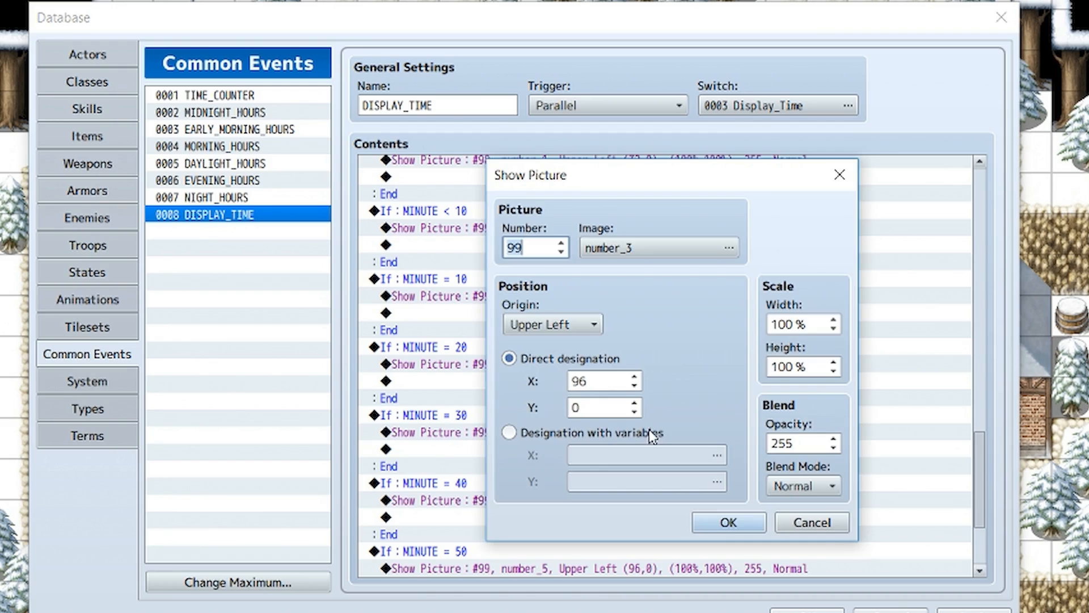
{"action": "left_click", "coordinate": [726, 522]}
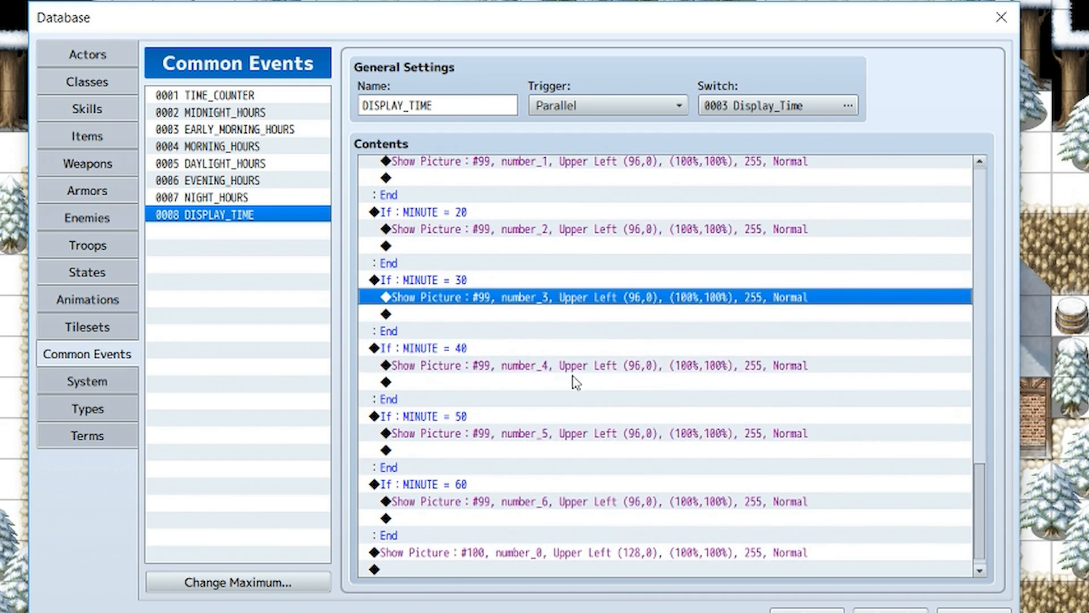
{"action": "left_click", "coordinate": [507, 432]}
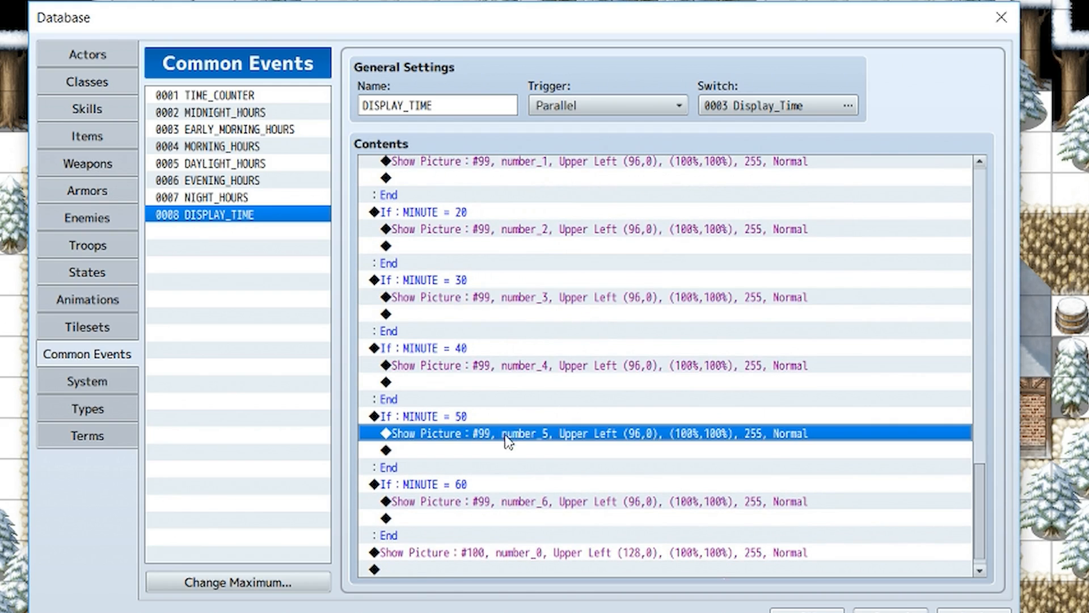
{"action": "mouse_move", "coordinate": [455, 484]}
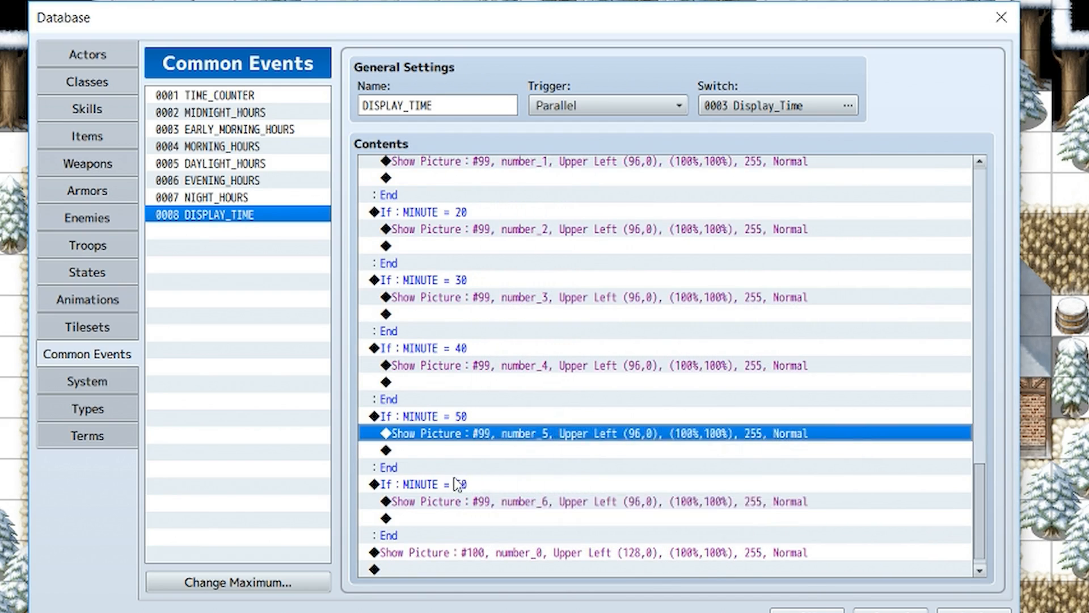
Step: Remove the MINUTE = 60 branch and confirm picture #100 number_0 at (128, 0)
{"action": "left_click", "coordinate": [431, 483]}
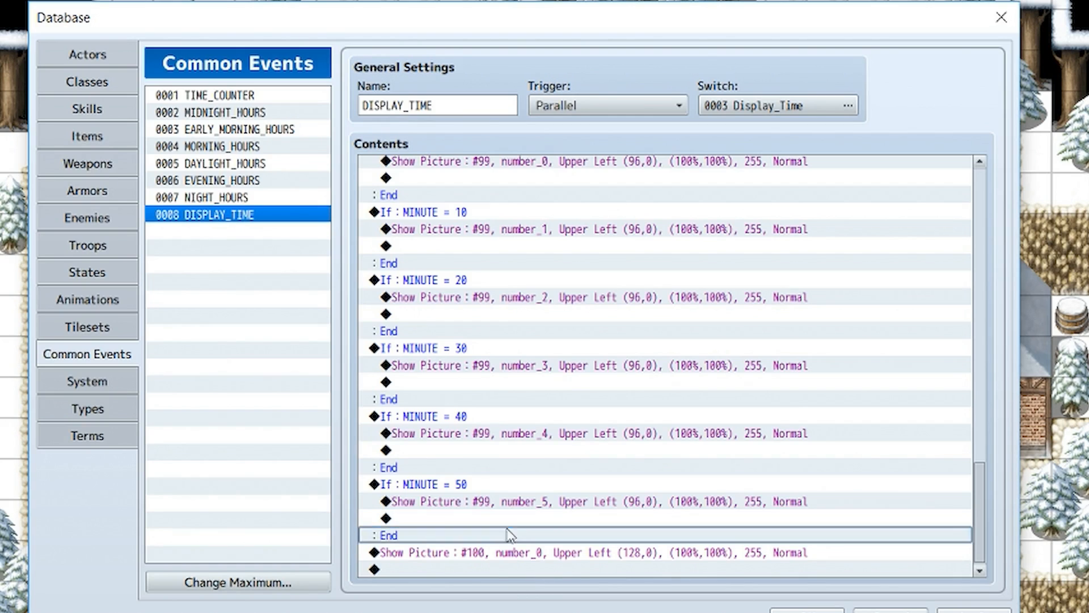
{"action": "left_click", "coordinate": [515, 553]}
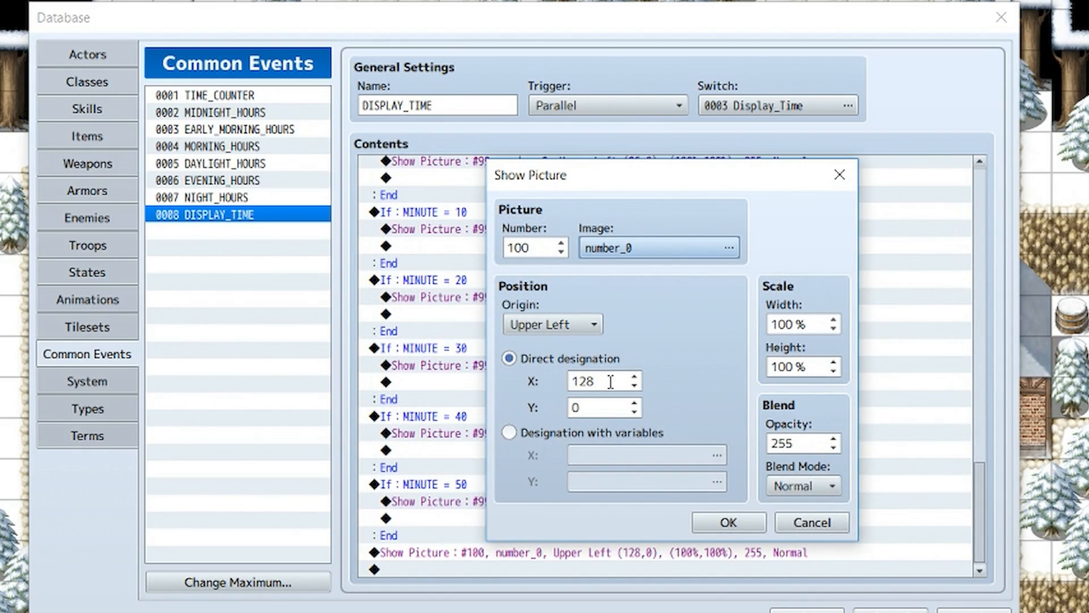
{"action": "mouse_move", "coordinate": [732, 504]}
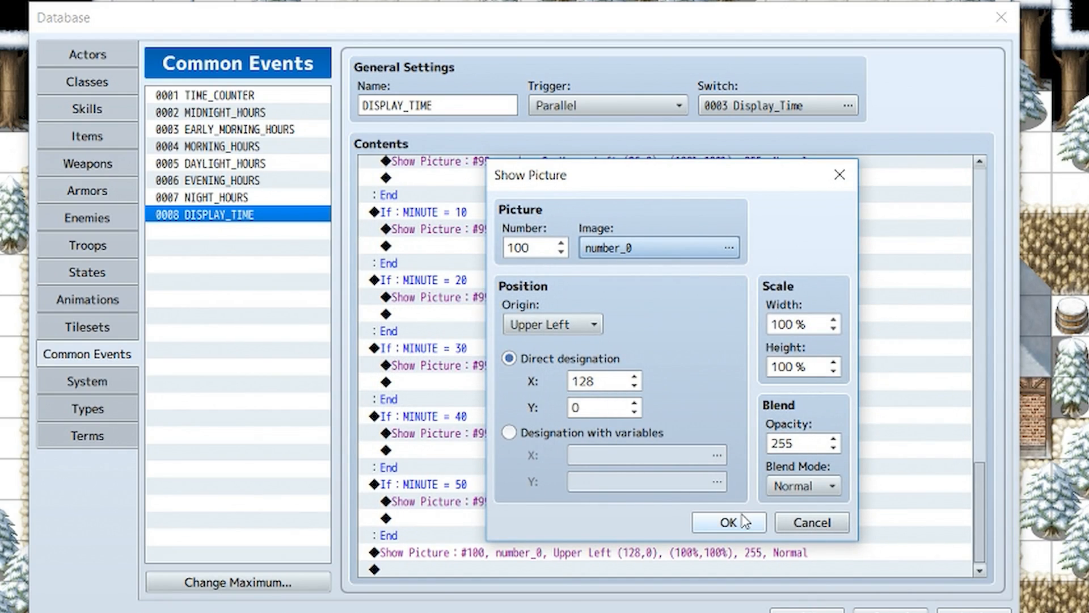
{"action": "left_click", "coordinate": [728, 522]}
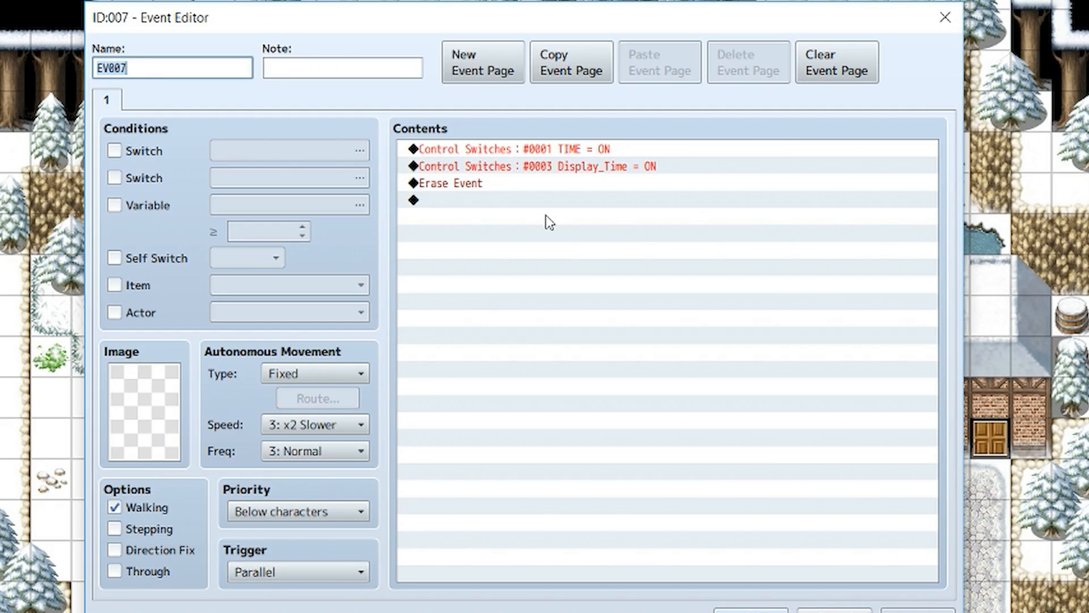
{"action": "mouse_move", "coordinate": [549, 188]}
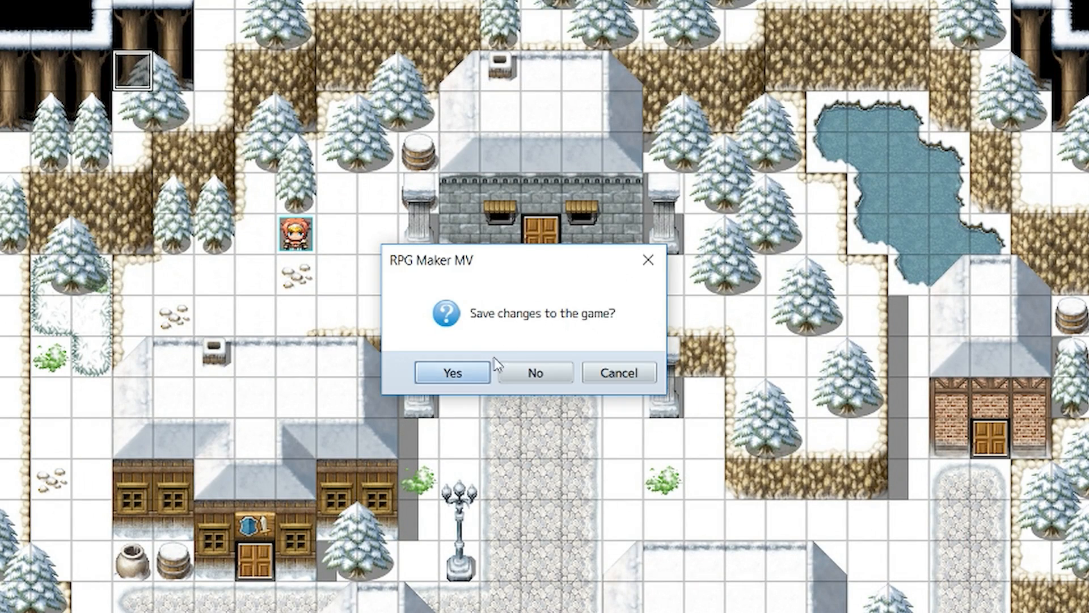
Step: Answer Yes to save the game's changes after closing EV007
{"action": "left_click", "coordinate": [450, 372]}
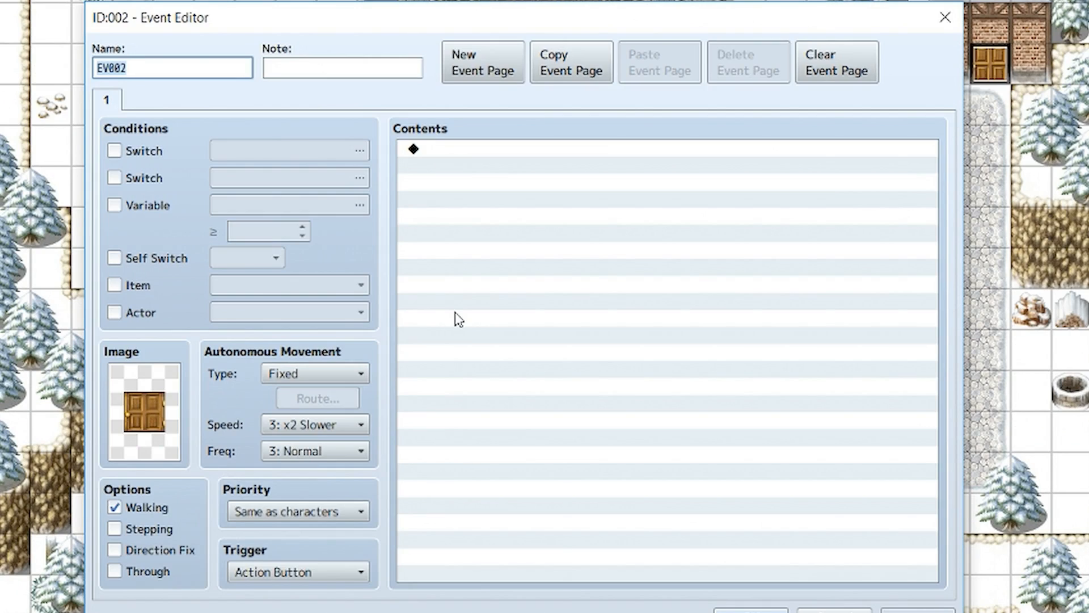
Step: Add a conditional branch to door event EV002 requiring 24_HOUR ≥ 8
{"action": "left_click", "coordinate": [174, 67]}
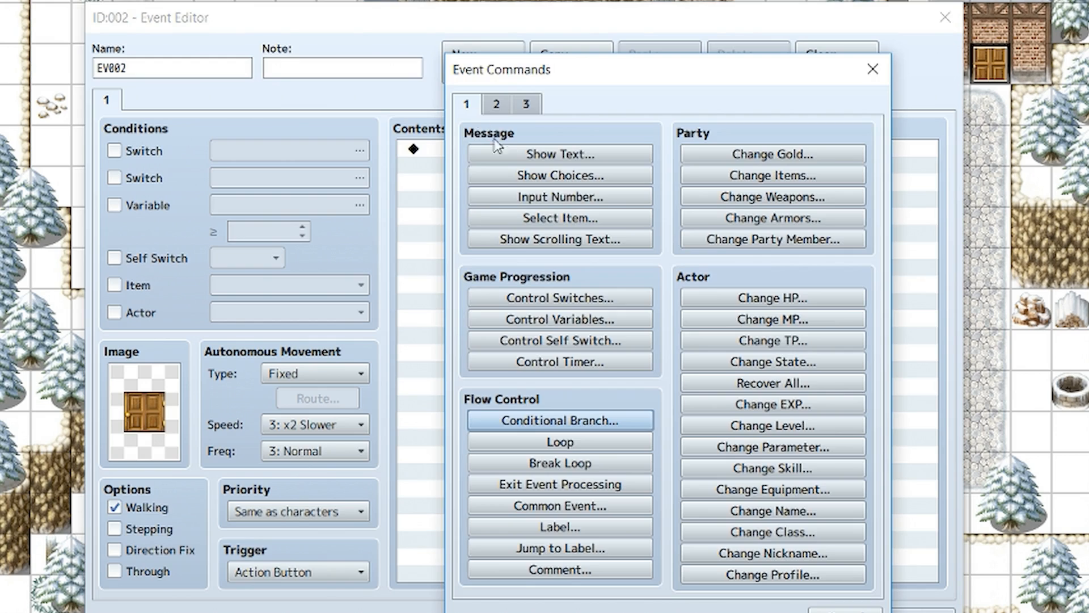
{"action": "mouse_move", "coordinate": [592, 419]}
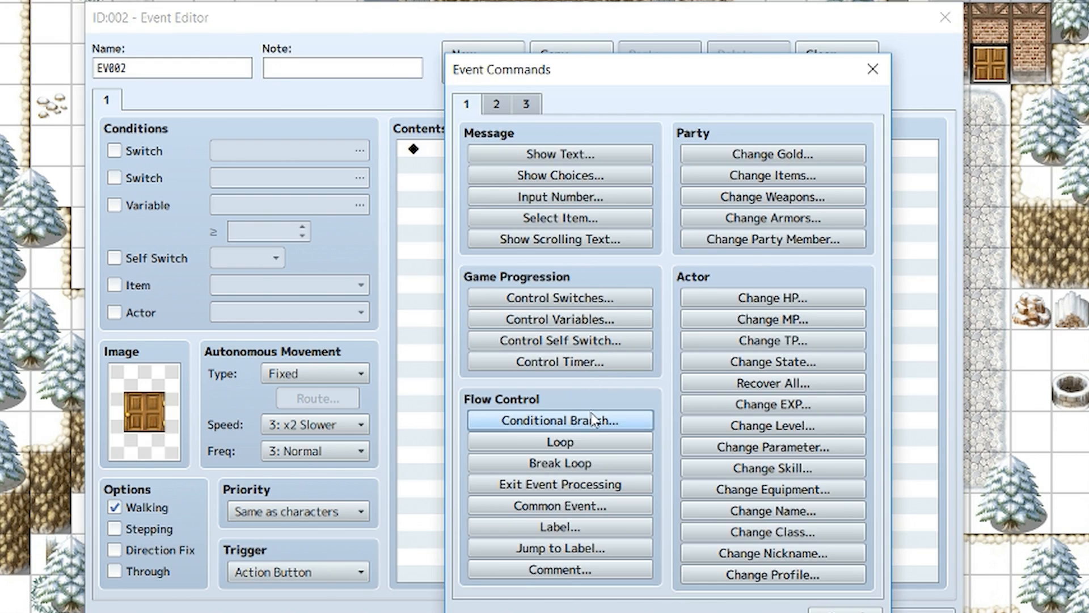
{"action": "left_click", "coordinate": [560, 420]}
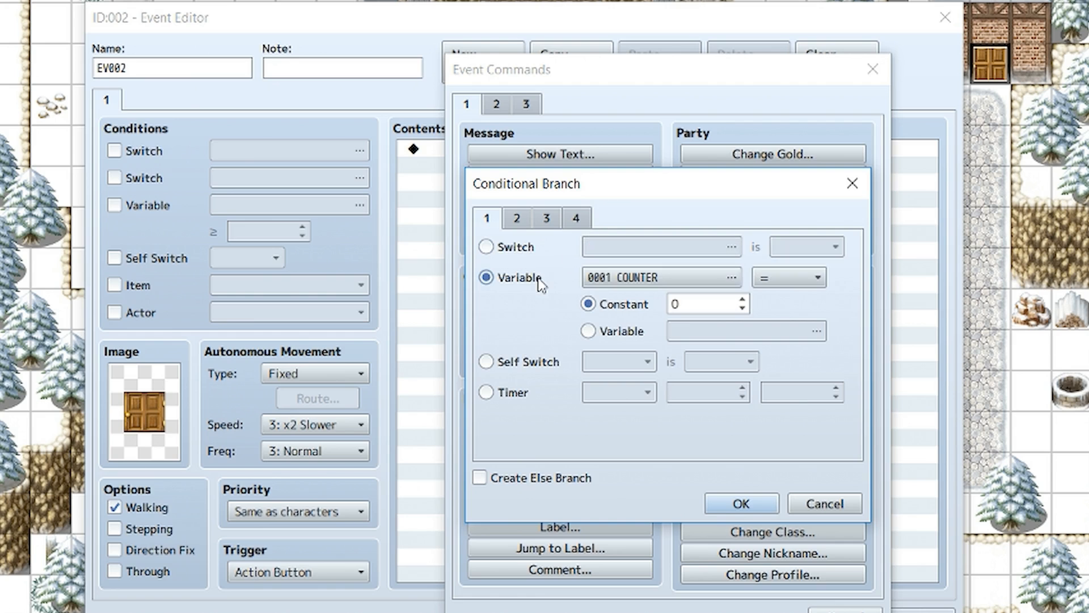
{"action": "left_click", "coordinate": [729, 277]}
{"action": "type", "text": "8"}
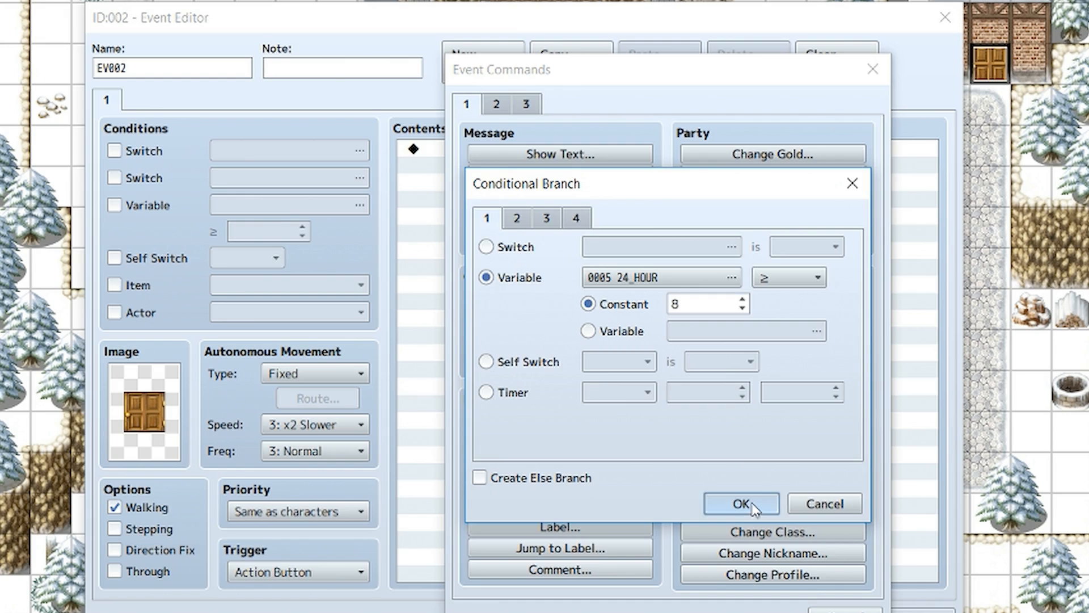
{"action": "left_click", "coordinate": [739, 503]}
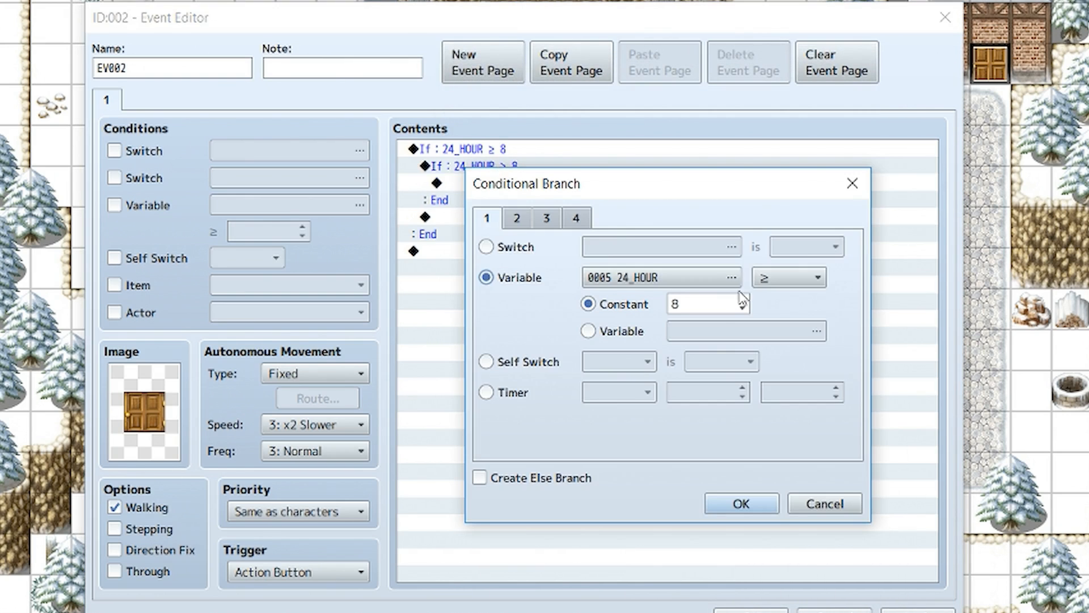
Step: Nest a second branch inside it requiring 24_HOUR ≤ 17
{"action": "left_click", "coordinate": [814, 276]}
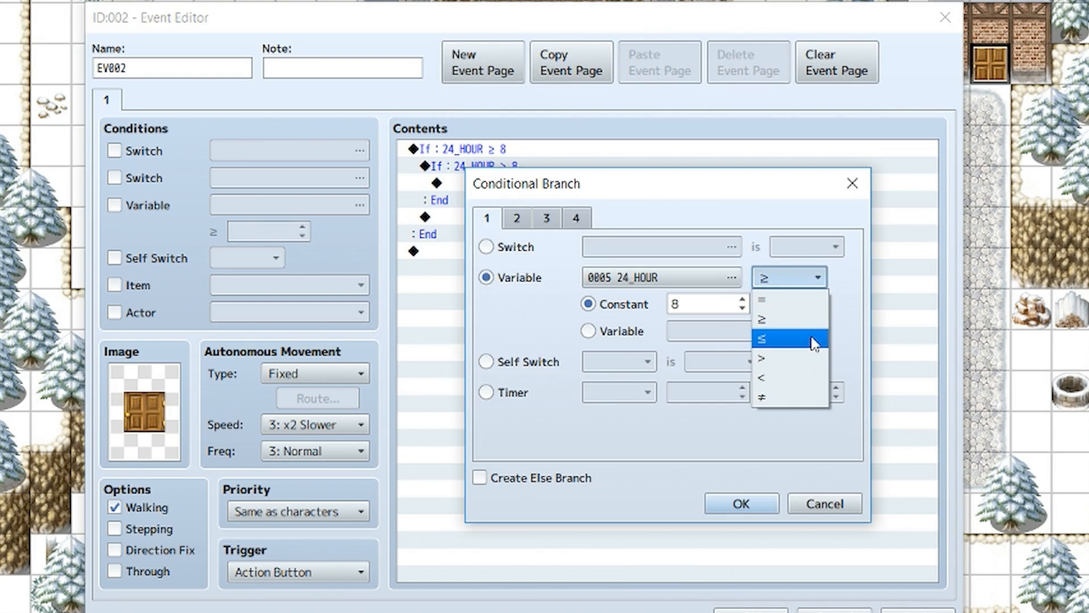
{"action": "left_click", "coordinate": [788, 340]}
{"action": "type", "text": "5"}
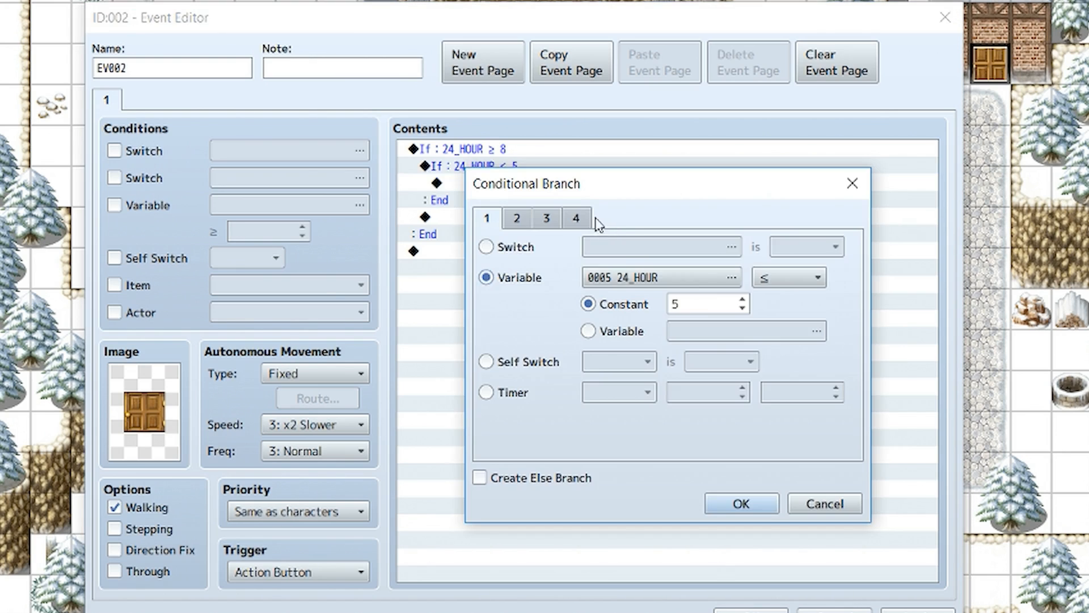
{"action": "left_click", "coordinate": [739, 502]}
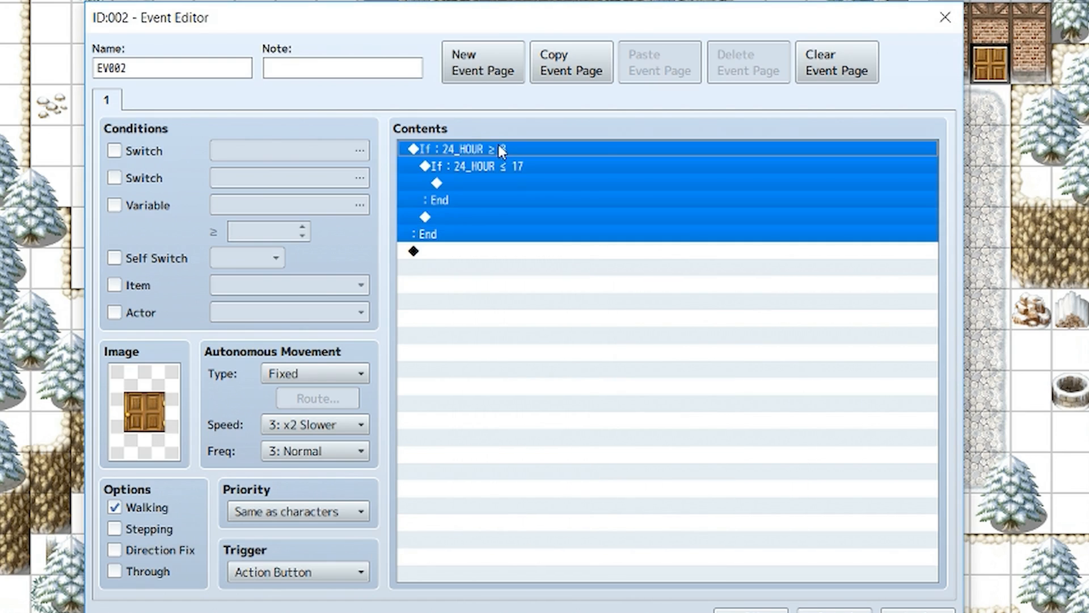
{"action": "mouse_move", "coordinate": [499, 164]}
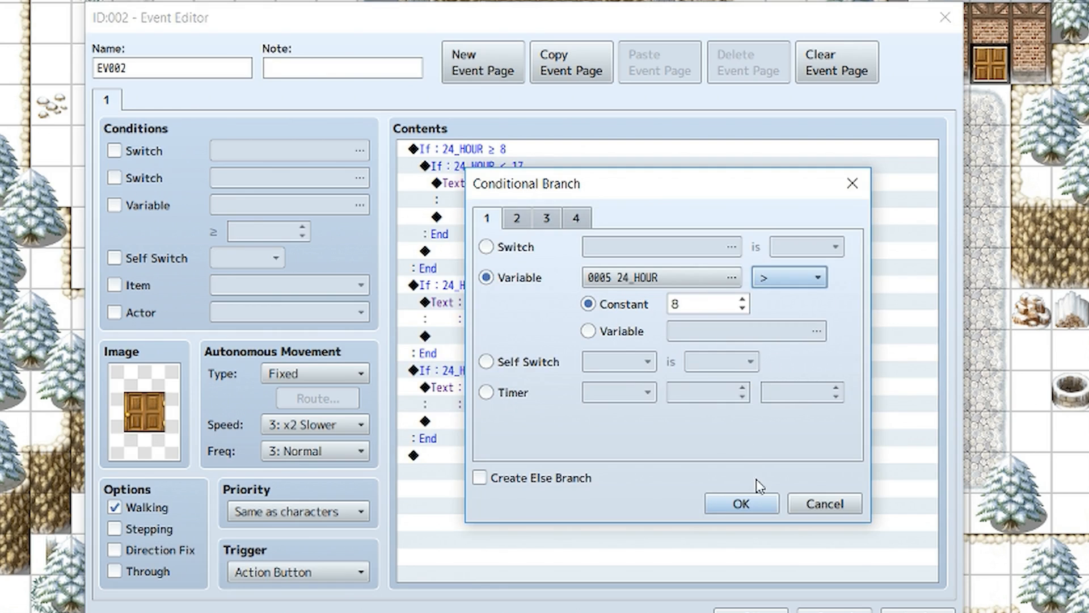
Step: Confirm the 24_HOUR > 8 closed-hours condition and reopen it for adjustment
{"action": "left_click", "coordinate": [739, 502]}
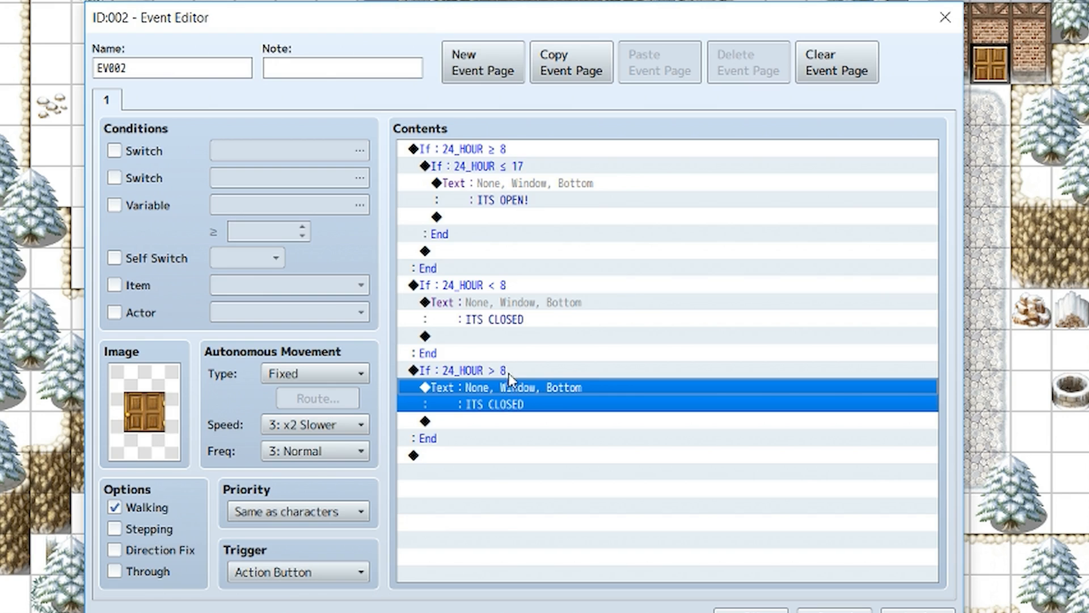
{"action": "double_click", "coordinate": [460, 370]}
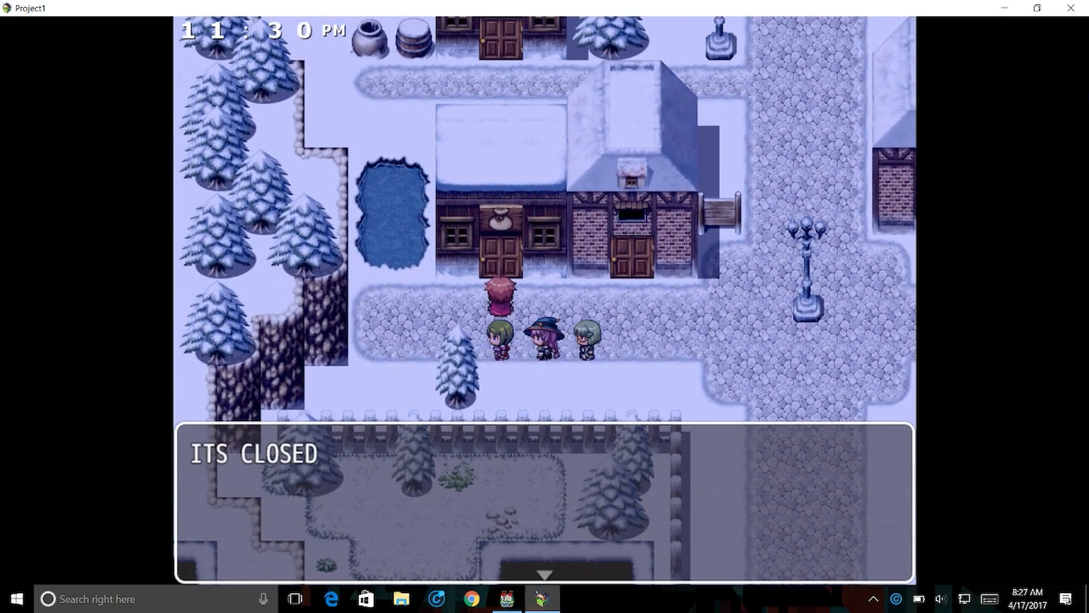
Step: Dismiss the ITS CLOSED door message at 11:30 PM and bring up the F9 debug switch list
{"action": "key", "text": "enter"}
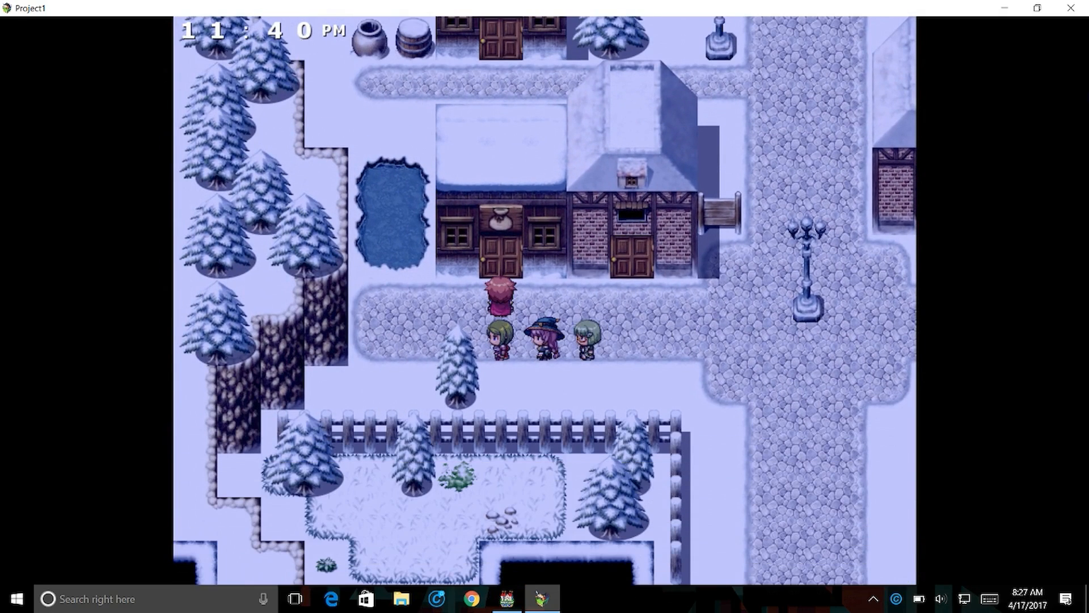
{"action": "key", "text": "f9"}
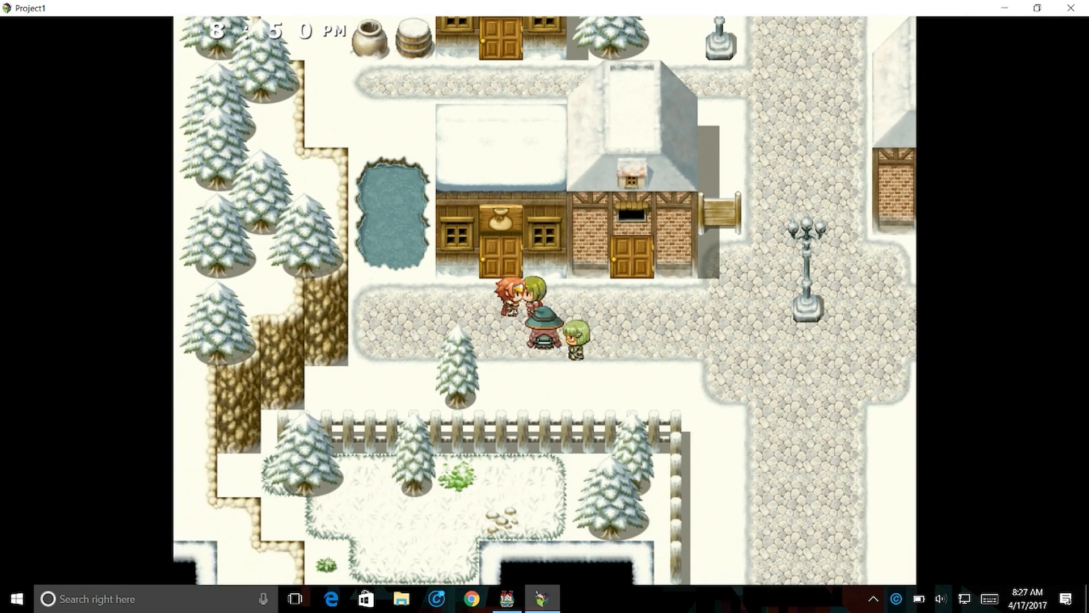
{"action": "key", "text": "F9"}
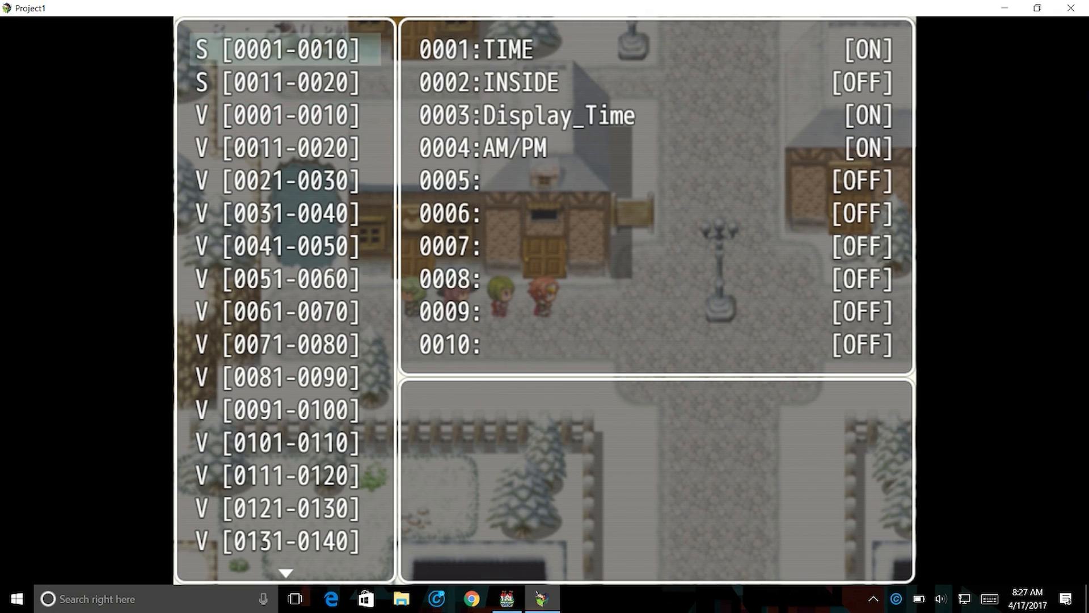